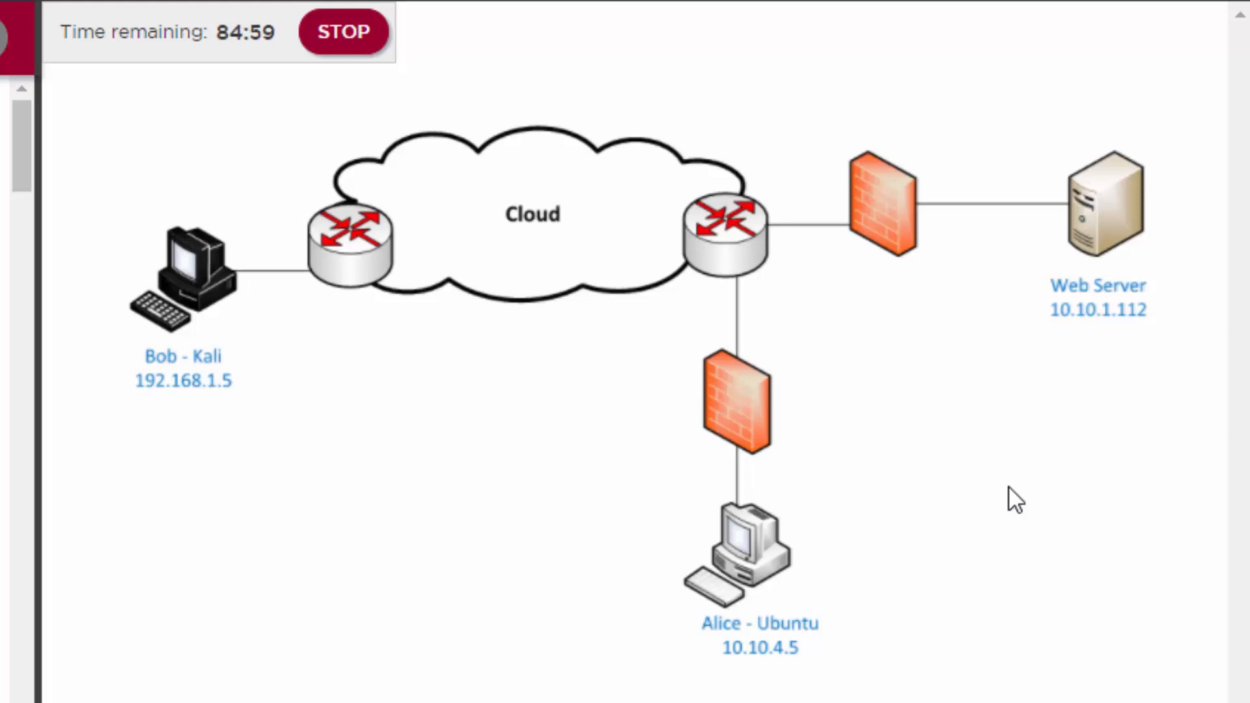
pyautogui.moveTo(889, 219)
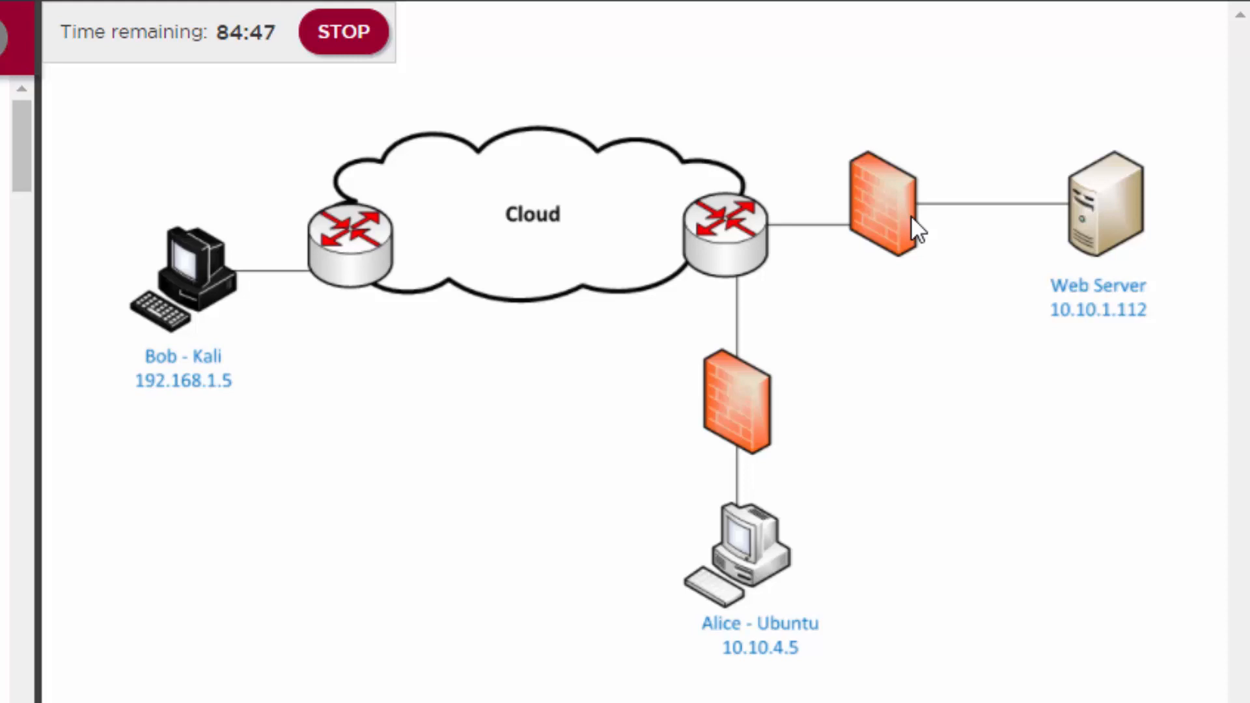
pyautogui.moveTo(941, 227)
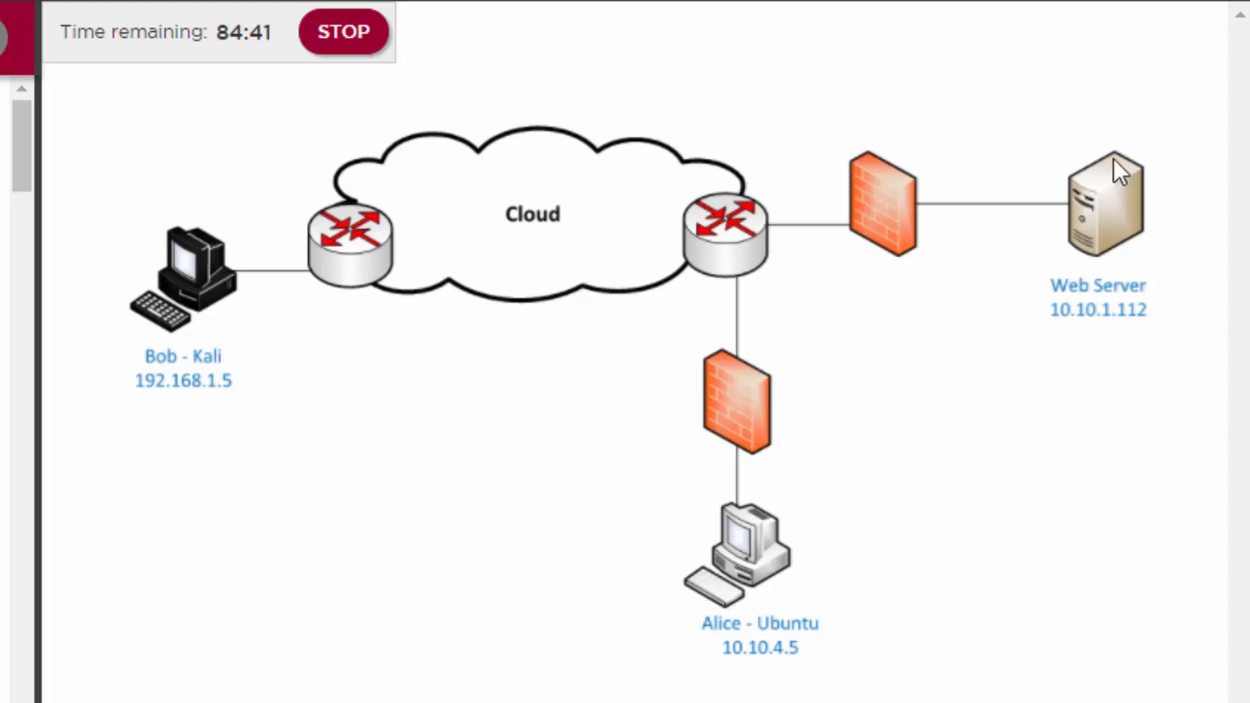
pyautogui.moveTo(1144, 321)
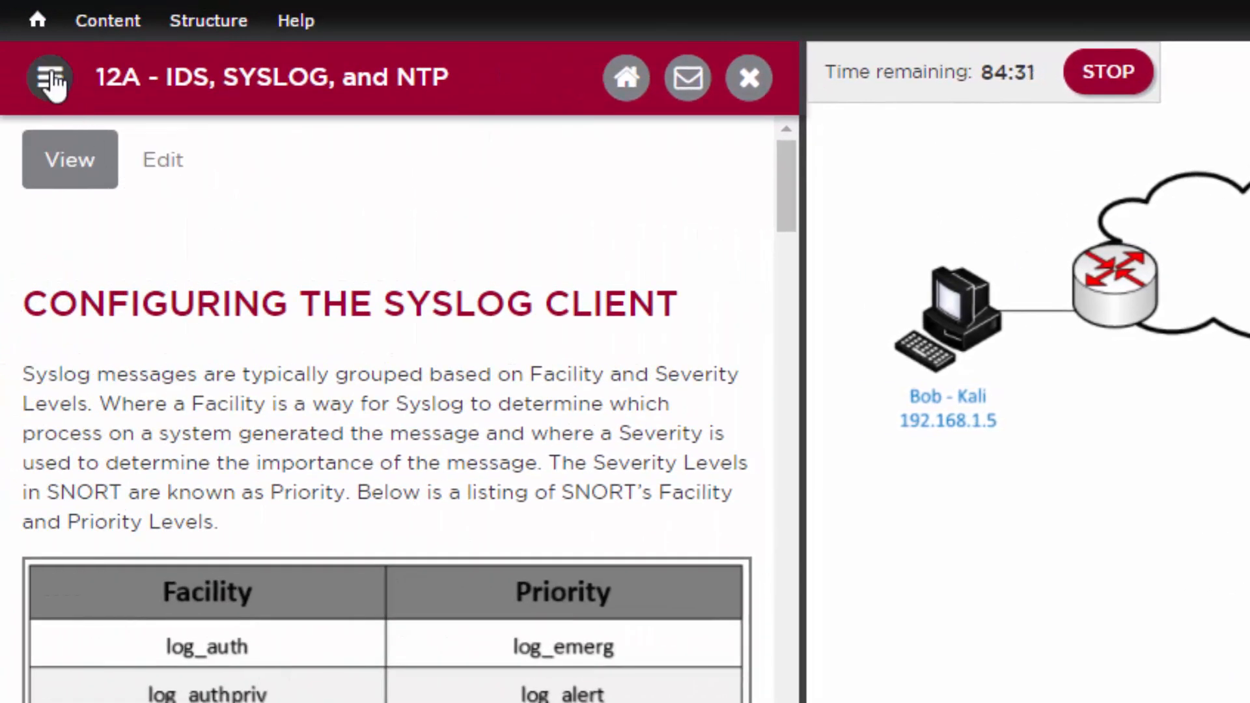
# Step: Read the Syslog Best Practices section, then reopen the lab's section outline
pyautogui.click(49, 77)
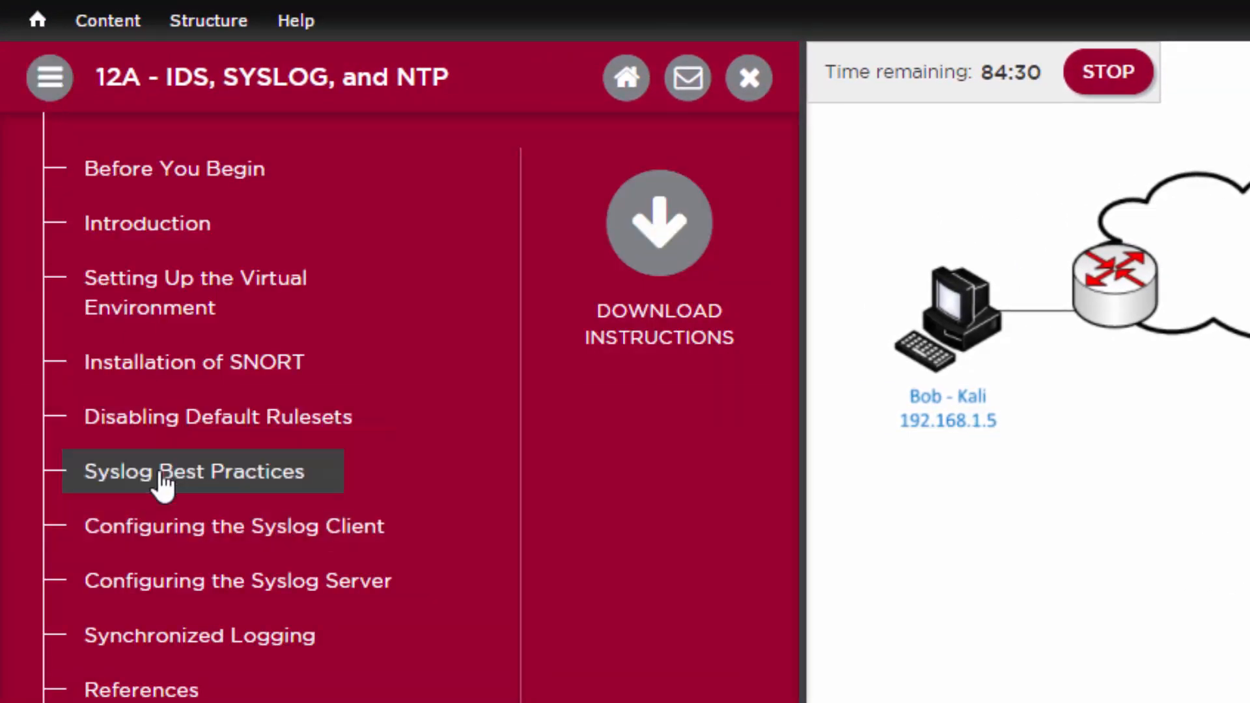
pyautogui.click(202, 471)
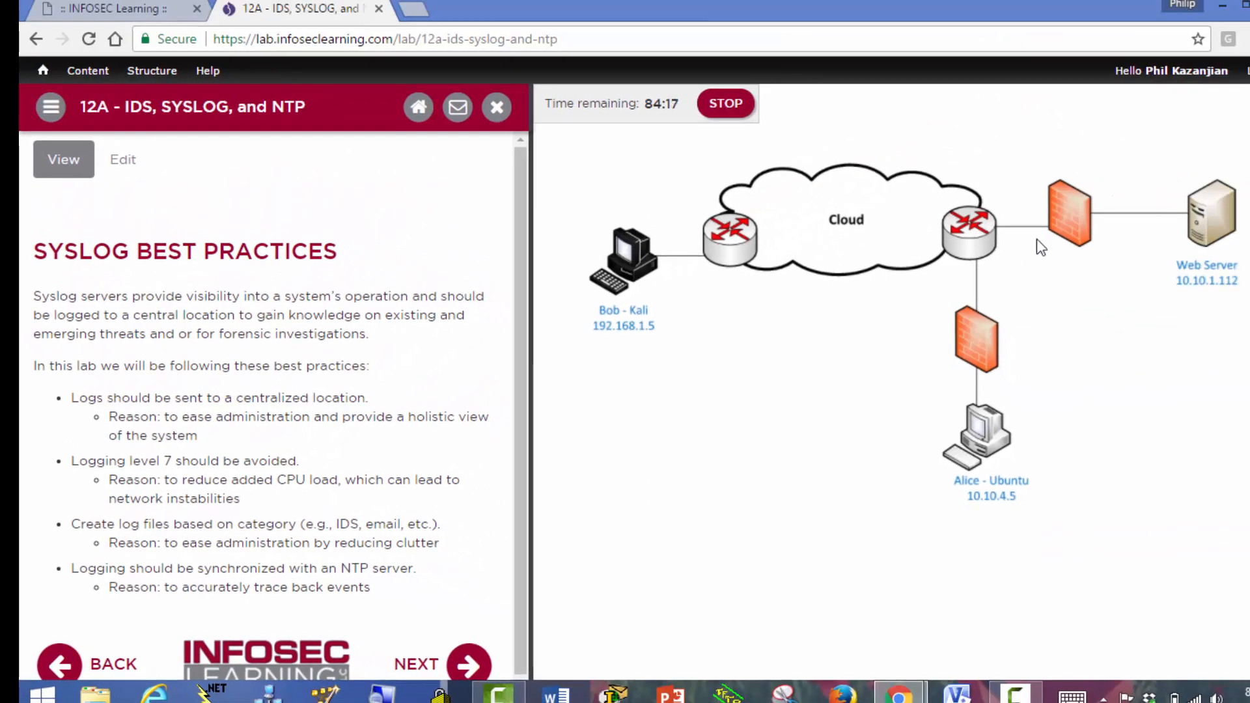
pyautogui.moveTo(1051, 199)
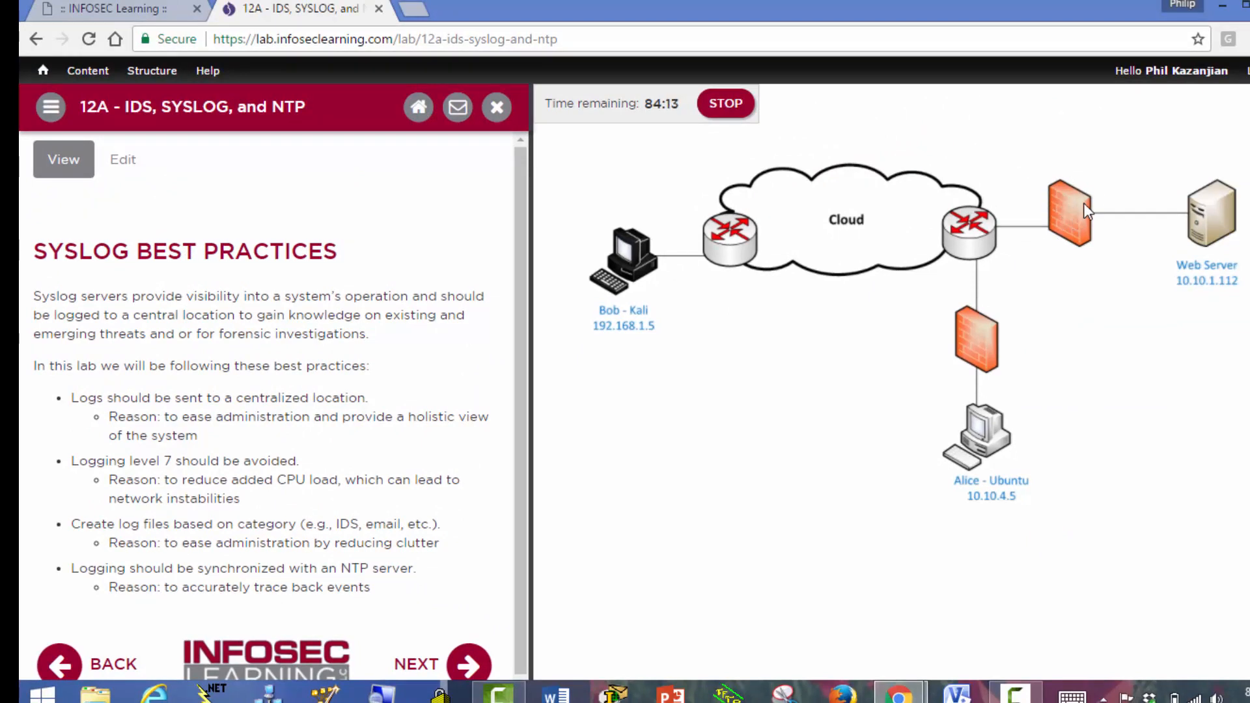
pyautogui.moveTo(1166, 222)
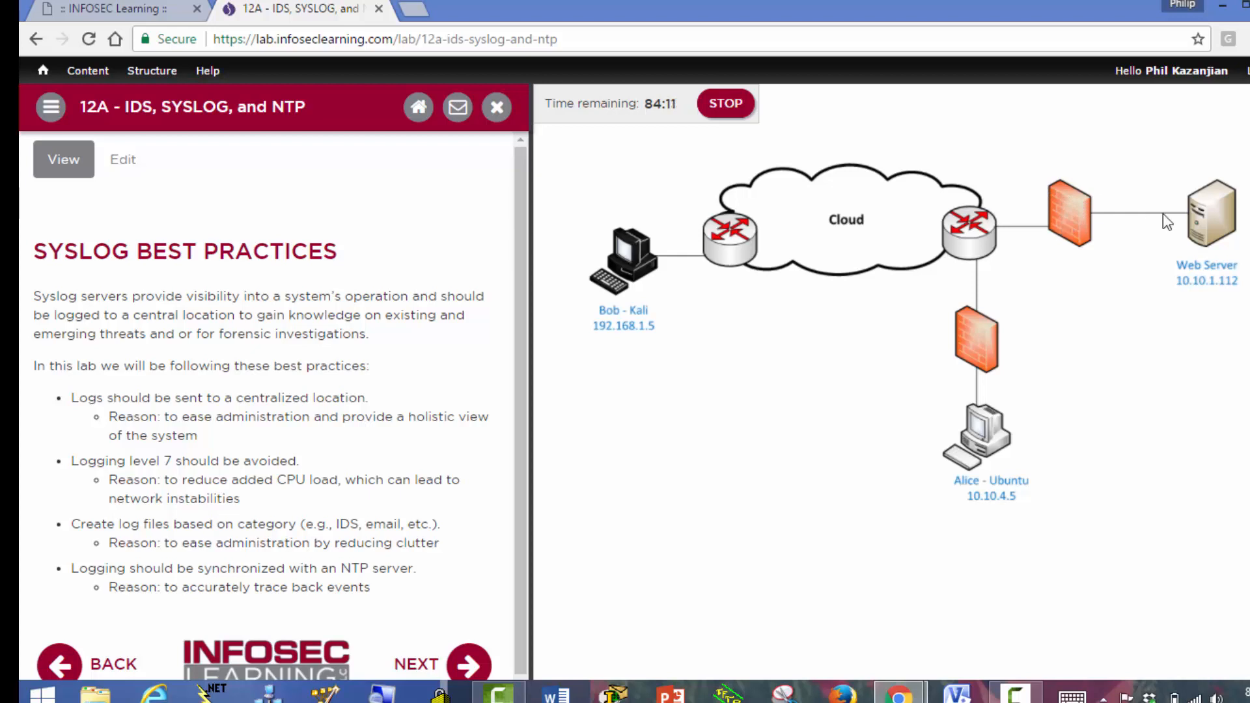
pyautogui.moveTo(1206, 235)
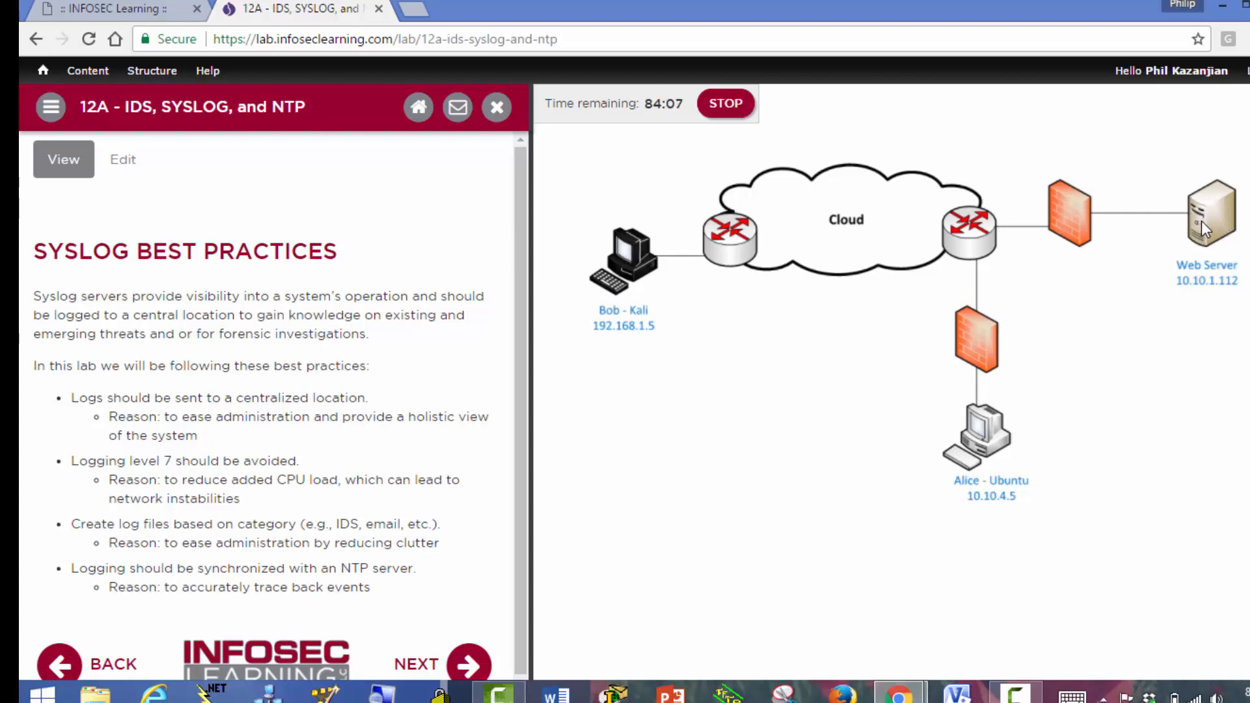
pyautogui.moveTo(1066, 206)
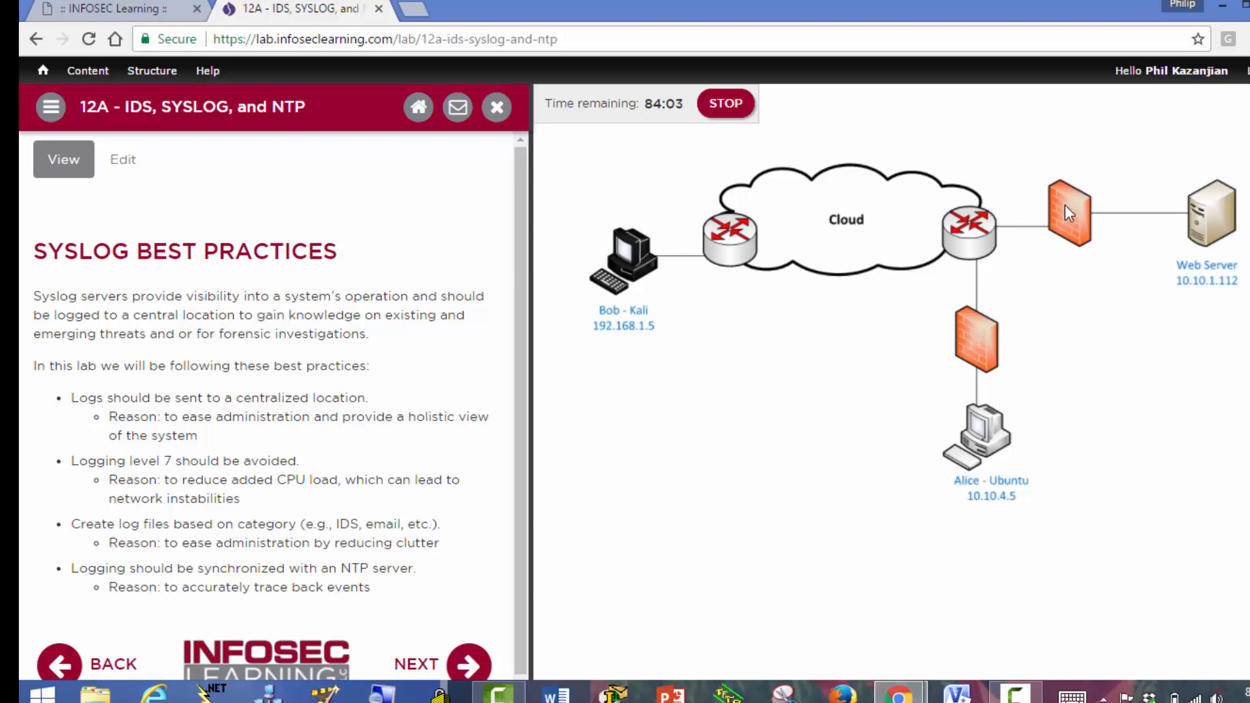
pyautogui.moveTo(1064, 229)
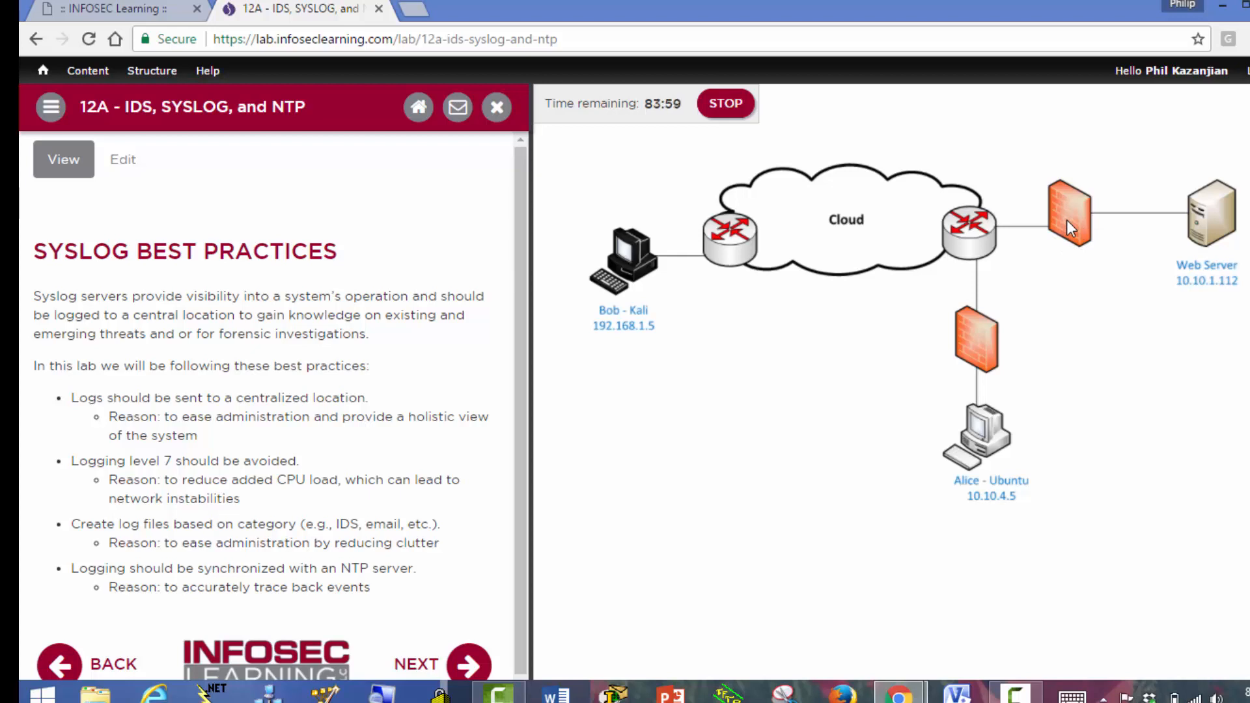
pyautogui.moveTo(1093, 248)
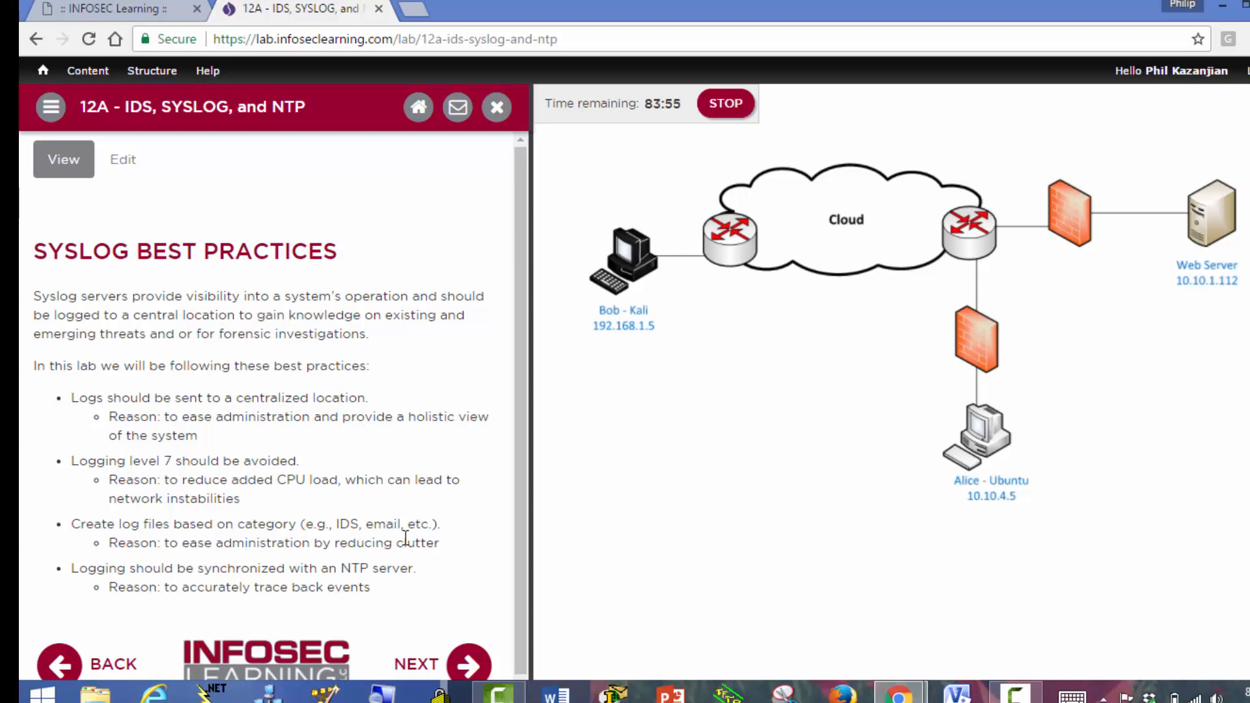
pyautogui.moveTo(354, 523)
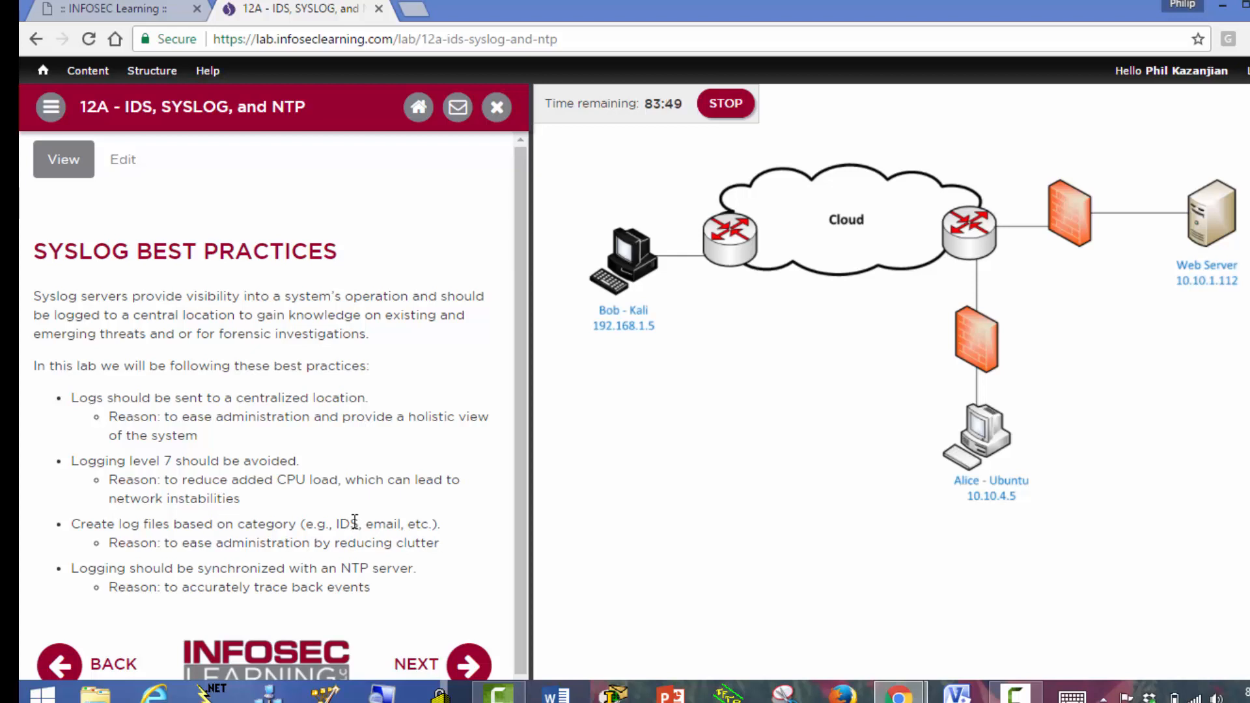
pyautogui.moveTo(1050, 231)
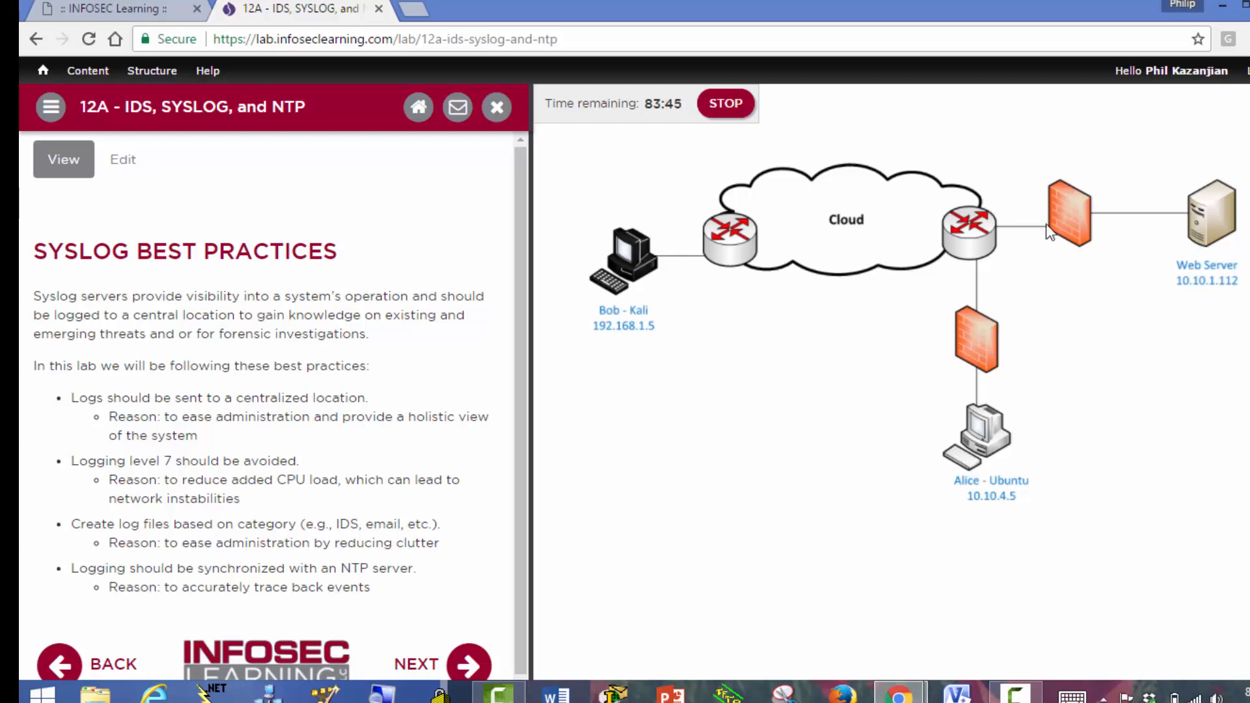
pyautogui.moveTo(1227, 258)
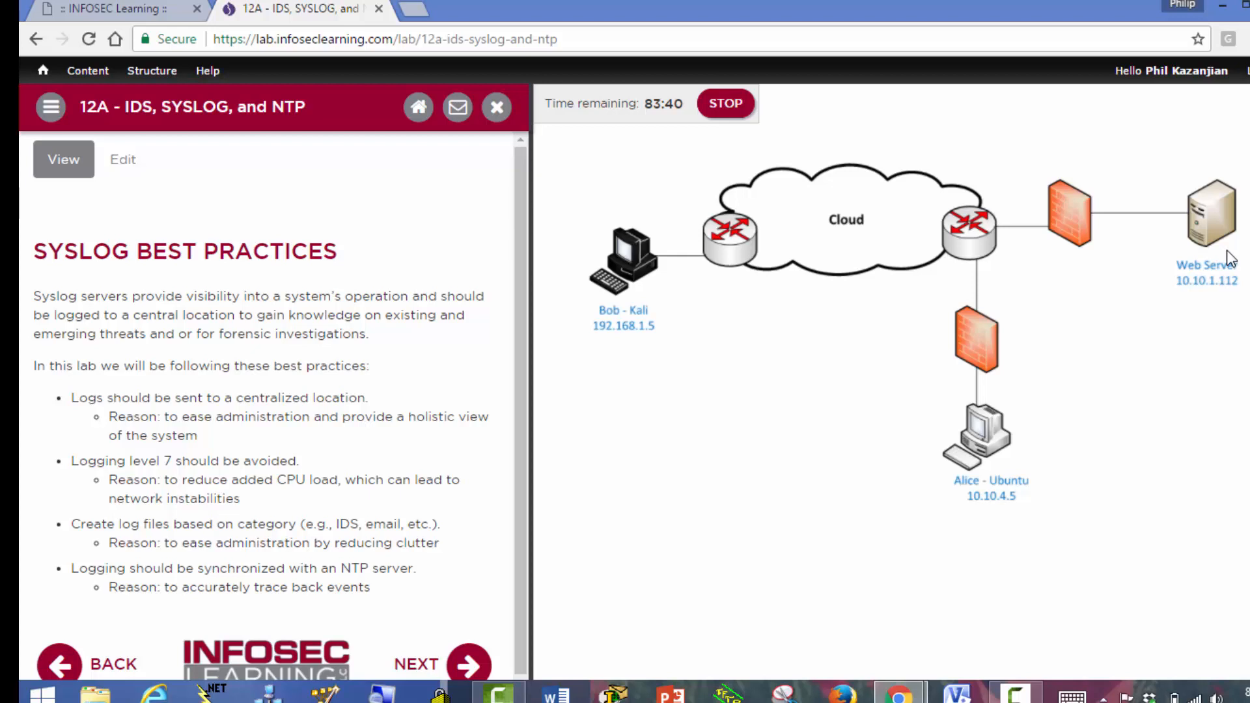
pyautogui.moveTo(1165, 146)
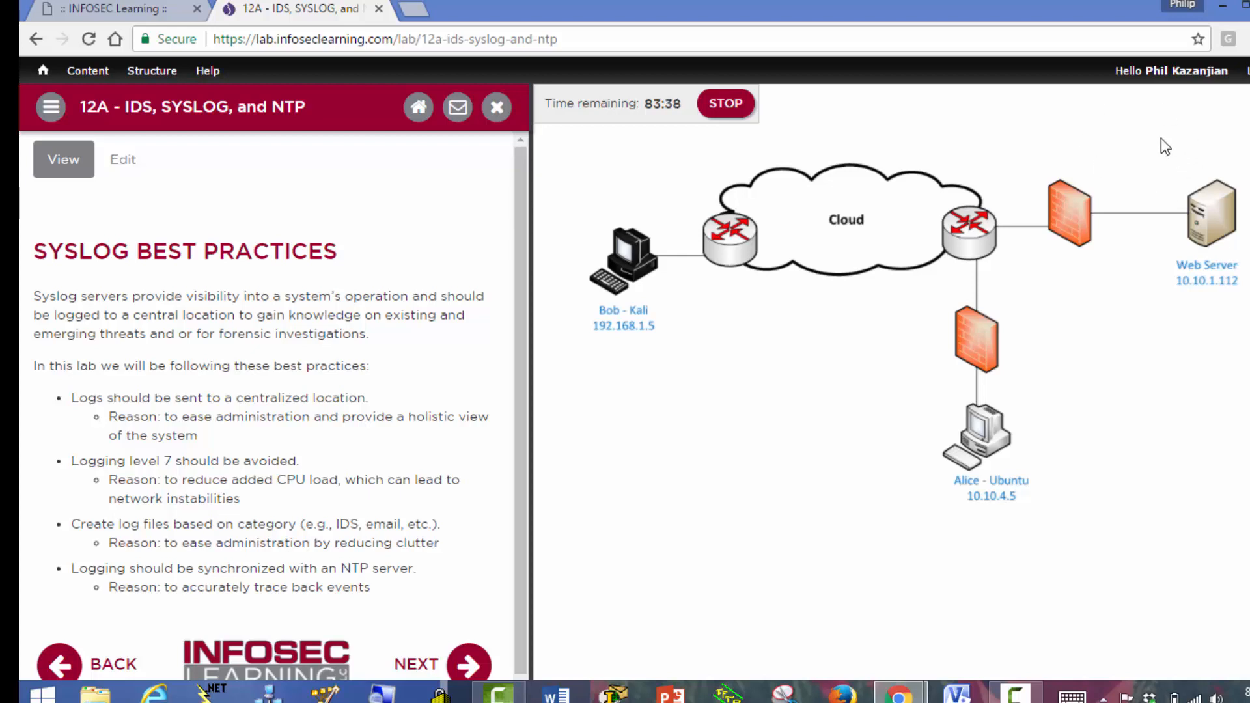
pyautogui.click(50, 107)
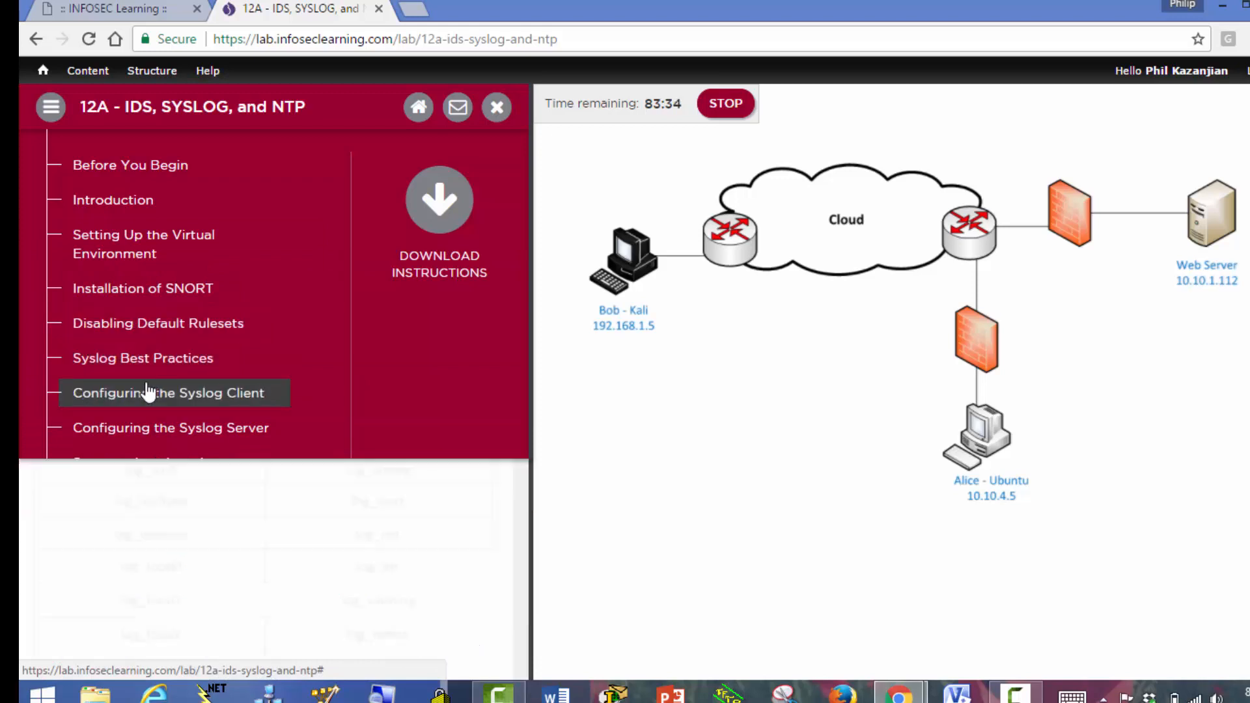
# Step: Go to Configuring the Syslog Client and scroll to SNORT's facility and priority table
pyautogui.click(168, 392)
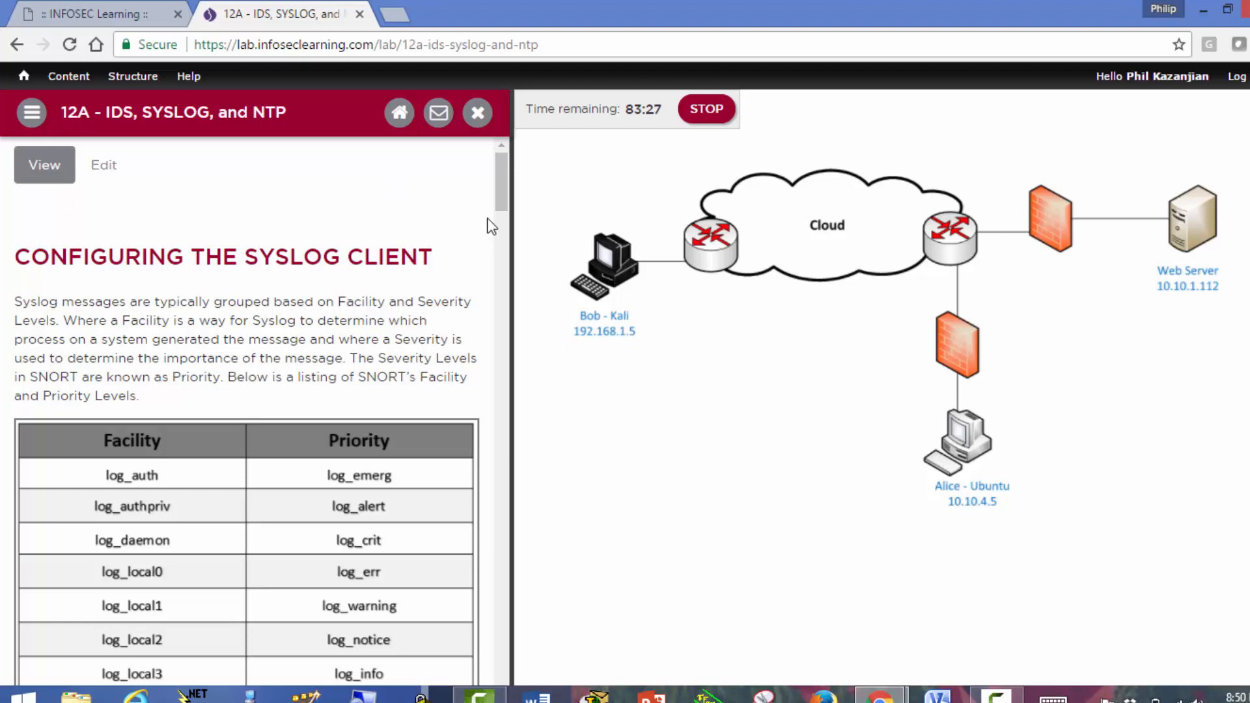
pyautogui.scroll(-3)
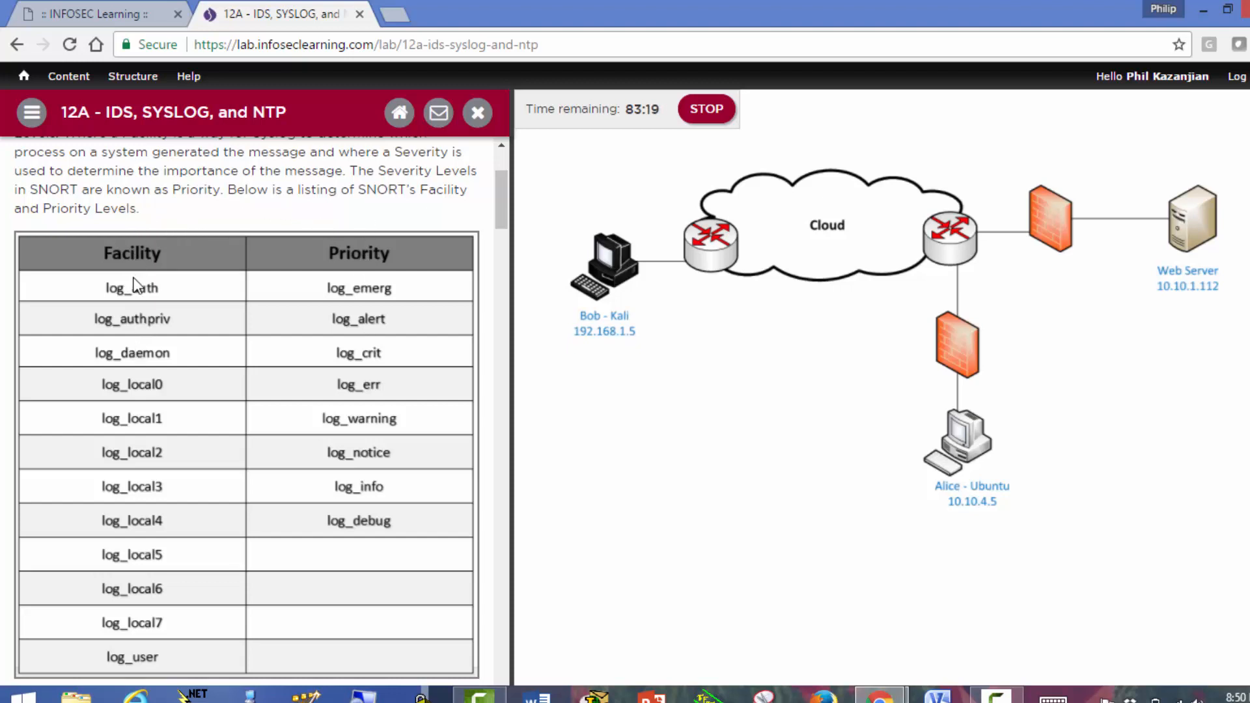
pyautogui.moveTo(130, 308)
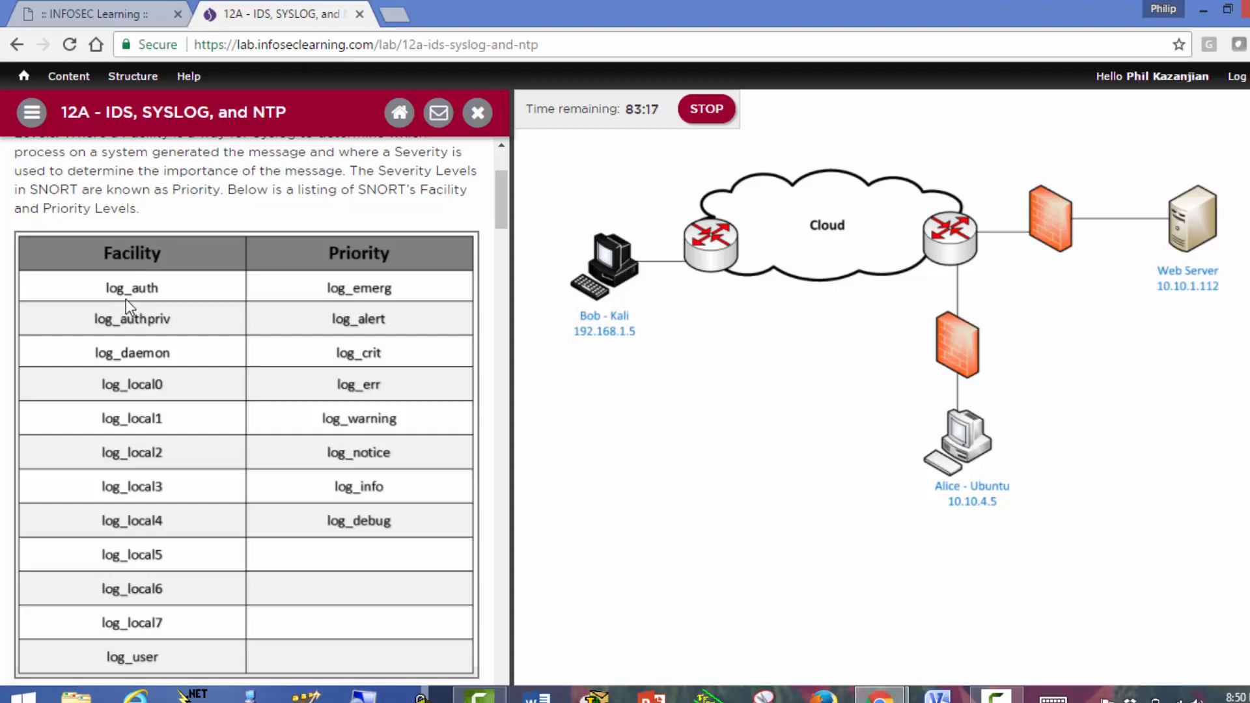
pyautogui.moveTo(159, 430)
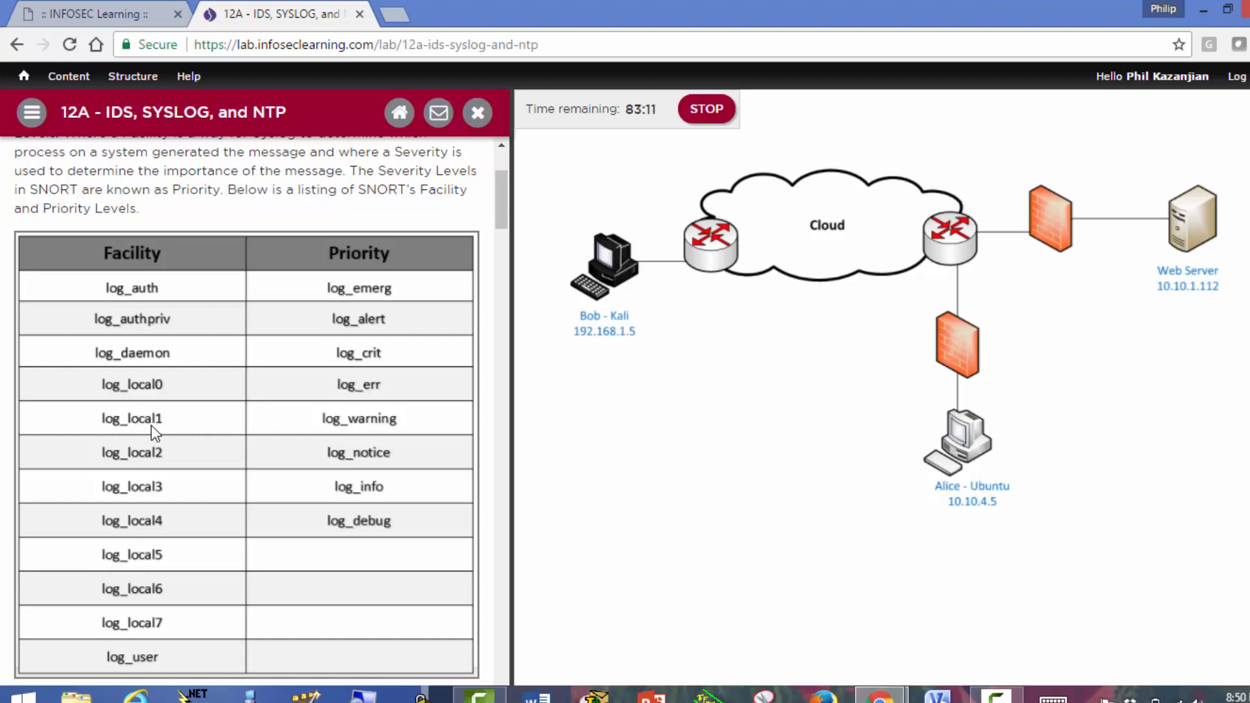
pyautogui.moveTo(134, 402)
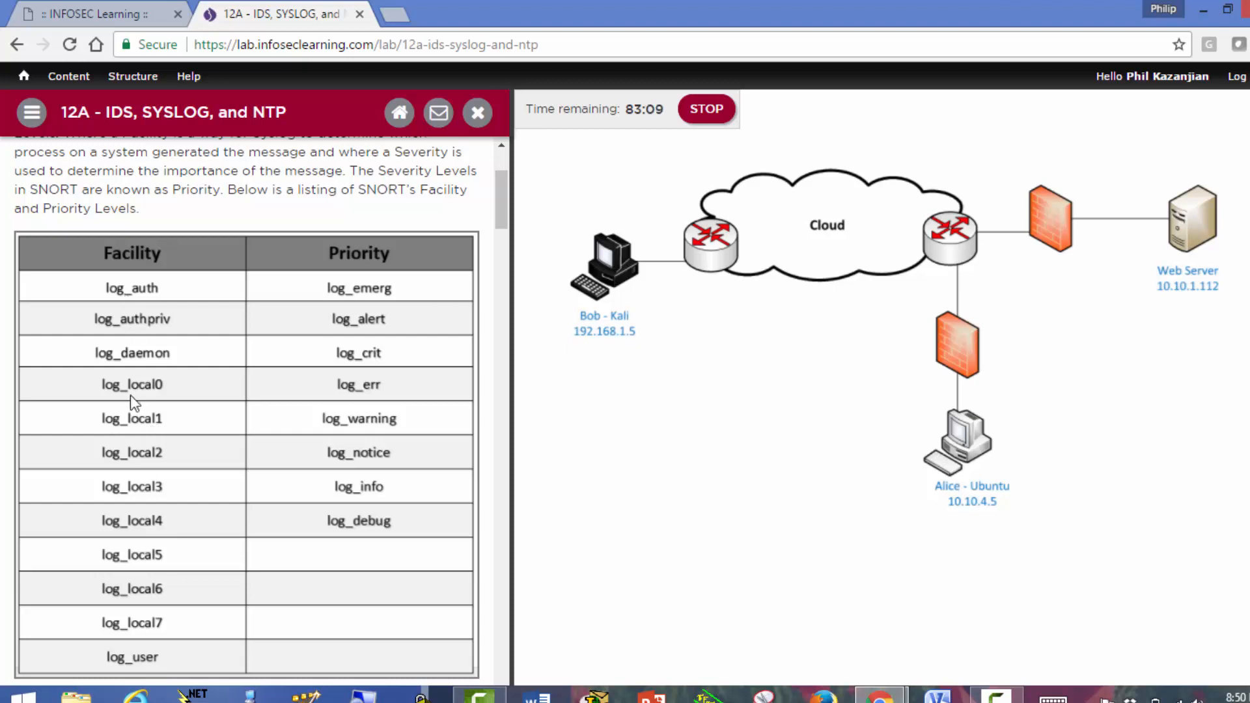
pyautogui.moveTo(291, 265)
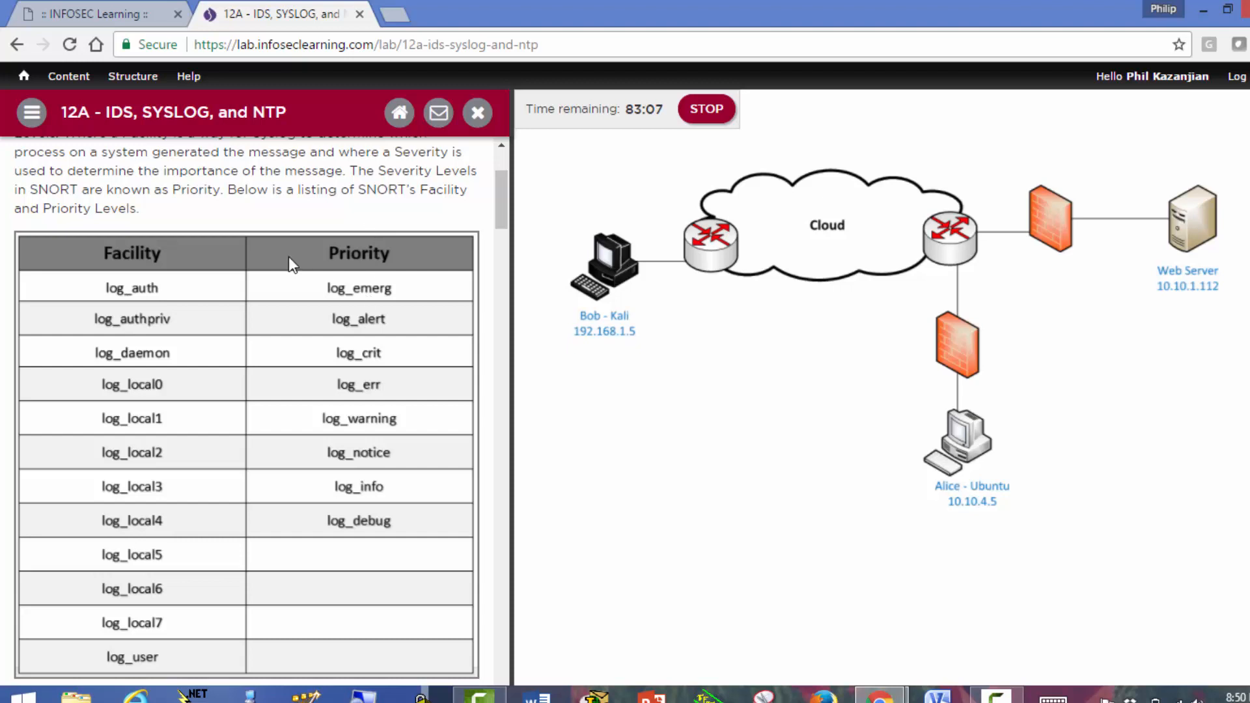
pyautogui.moveTo(385, 252)
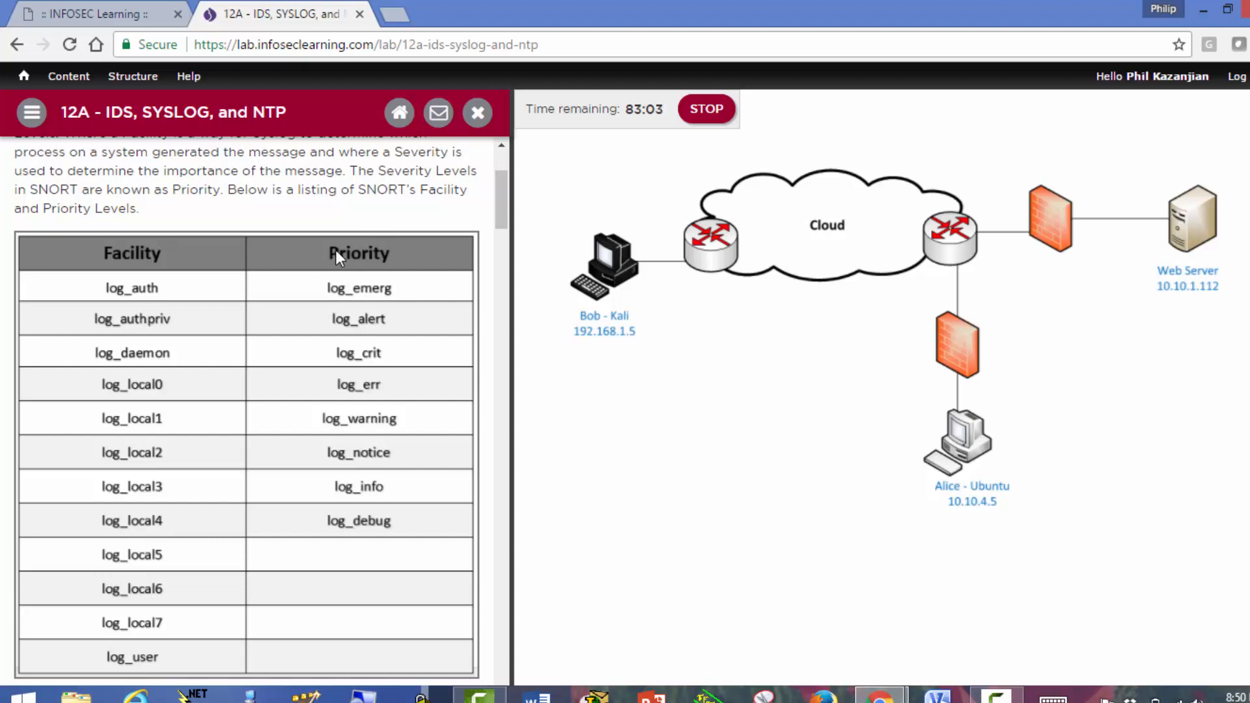
pyautogui.moveTo(139, 406)
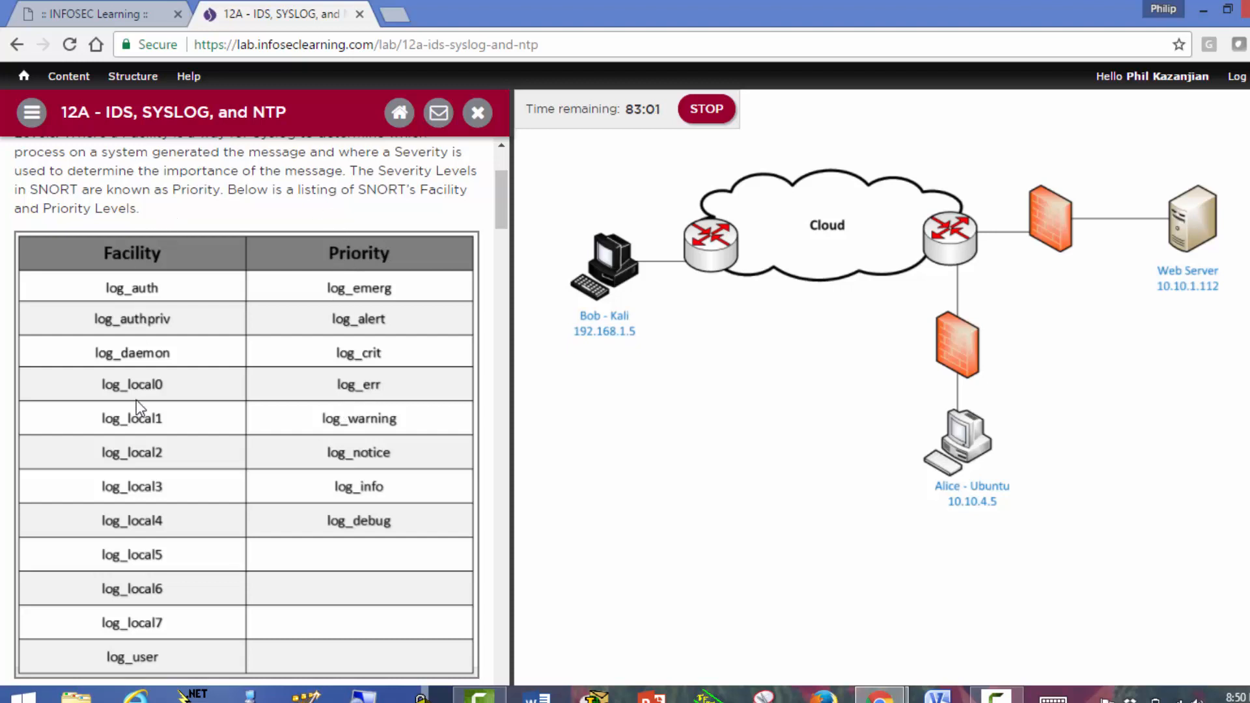
pyautogui.moveTo(143, 382)
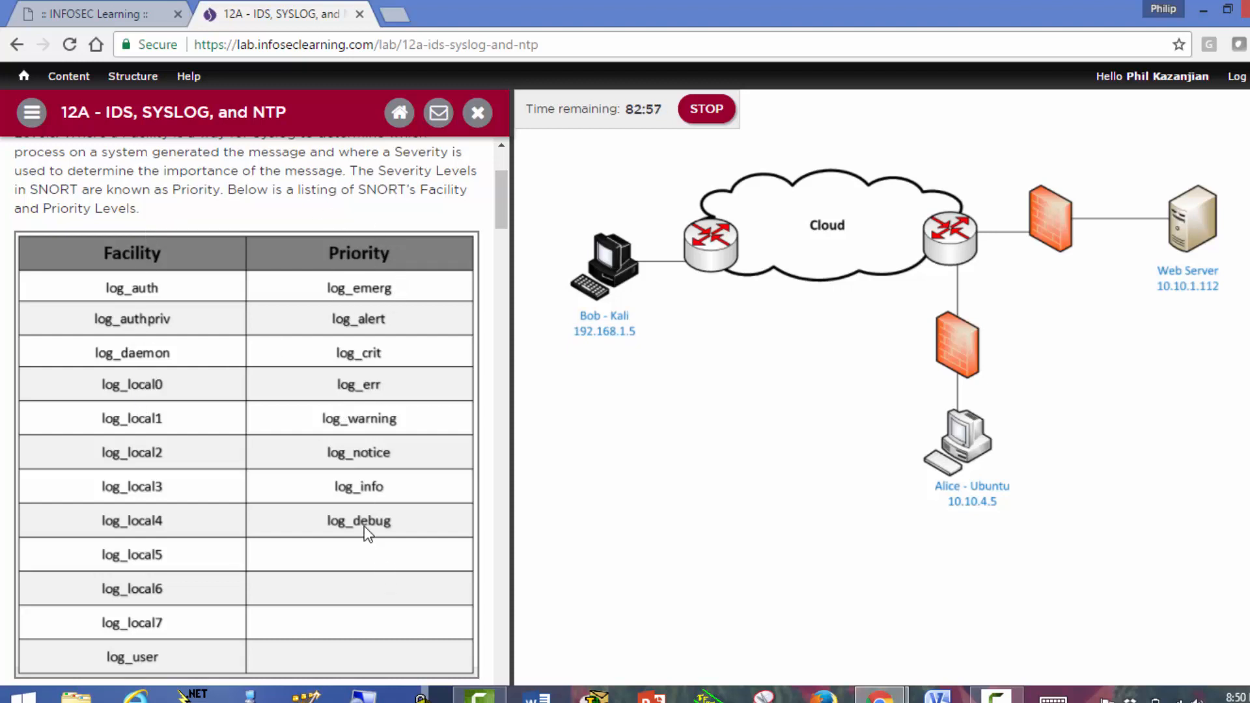
pyautogui.moveTo(359, 296)
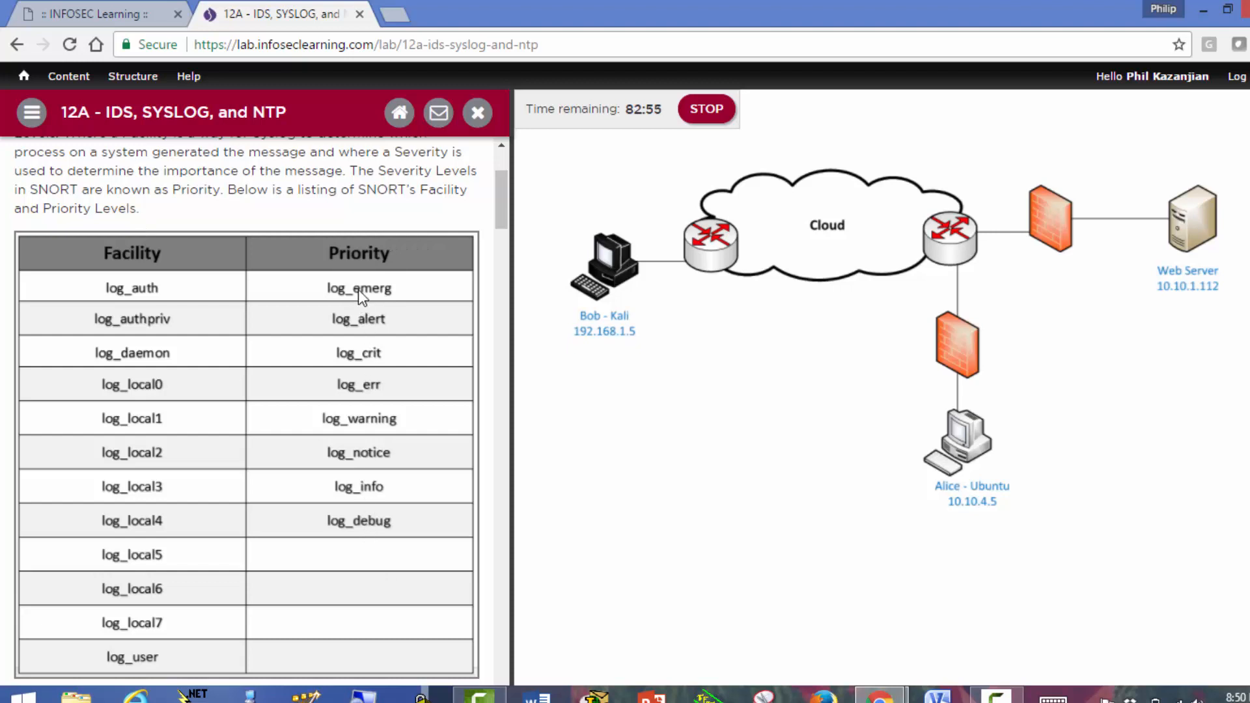
pyautogui.moveTo(355, 423)
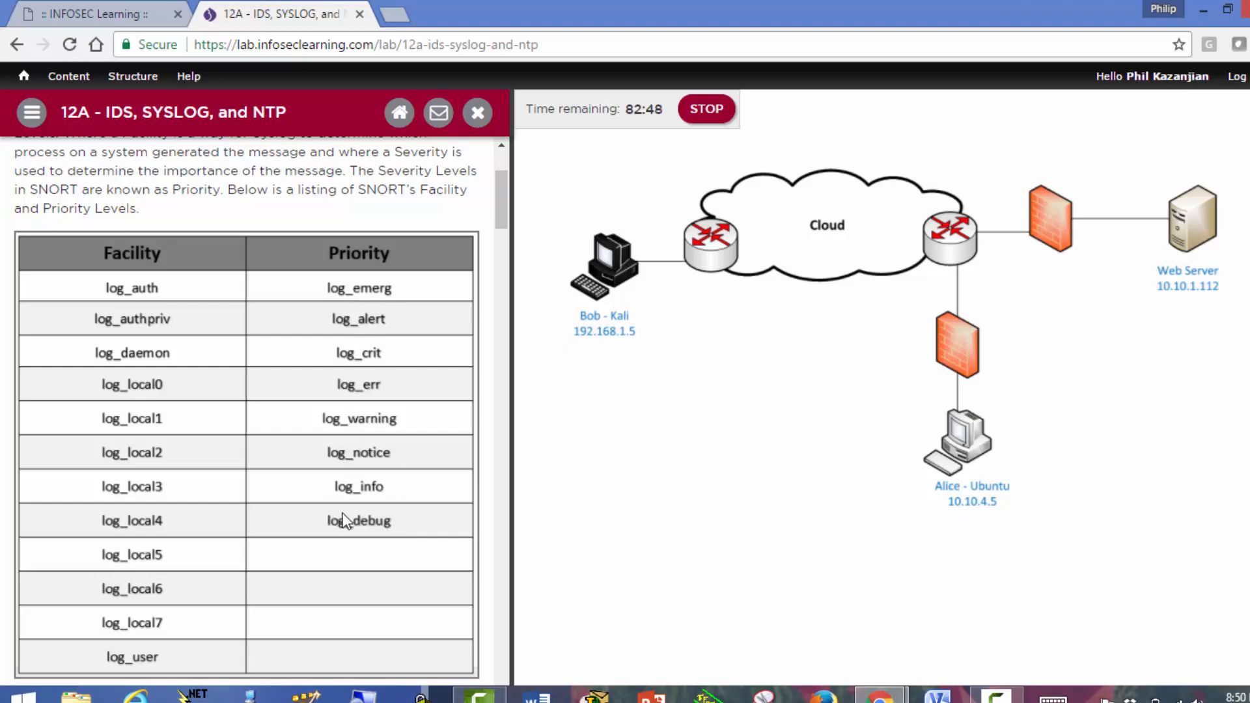
pyautogui.moveTo(358, 323)
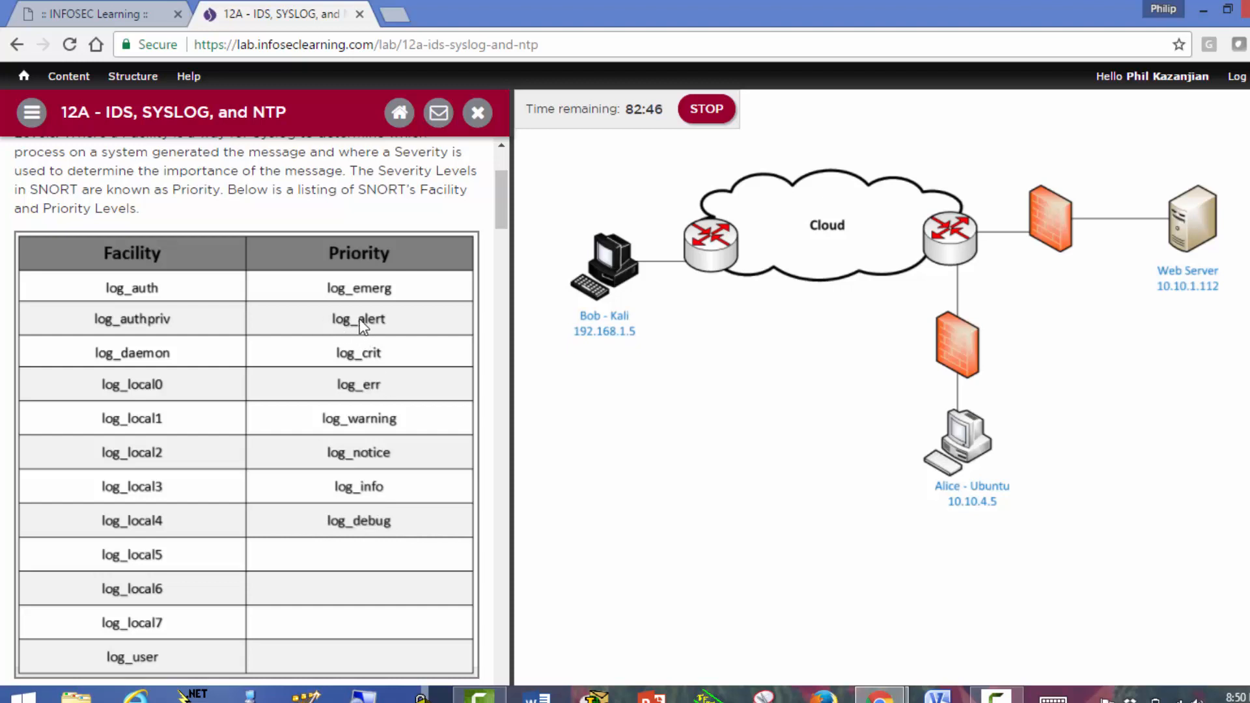
pyautogui.moveTo(337, 340)
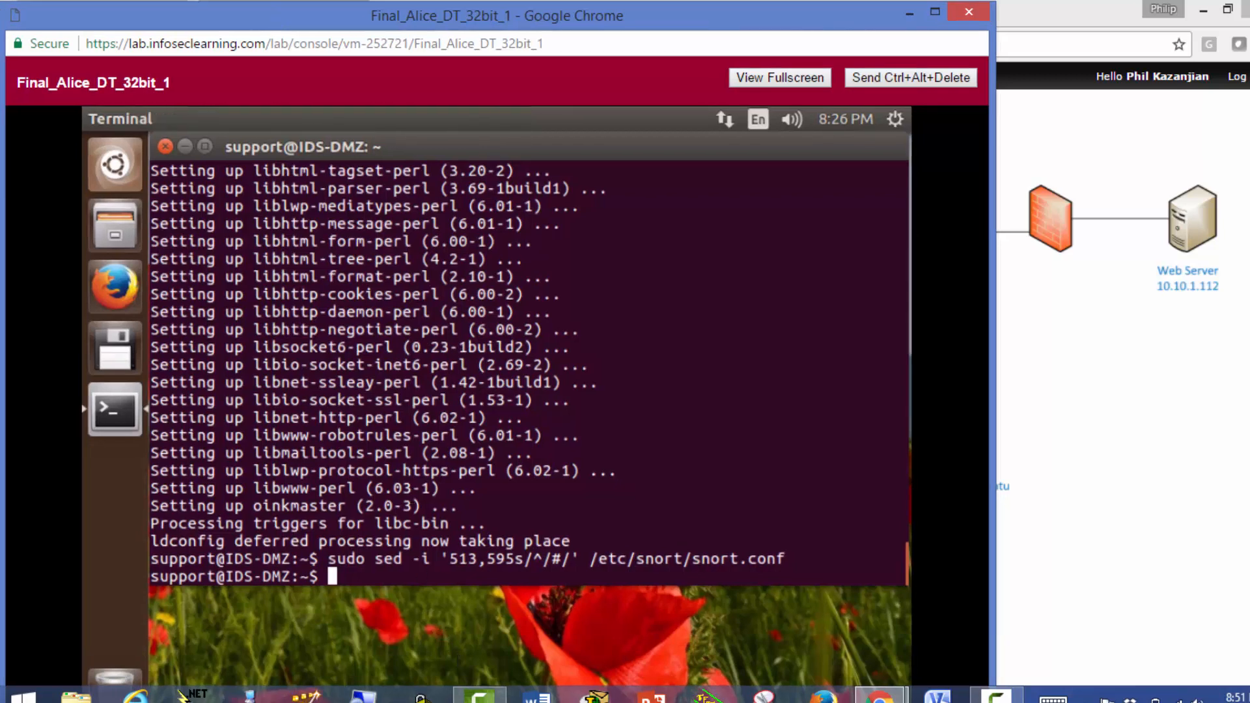
# Step: Clear the Alice VM terminal screen with the clear command
pyautogui.write('cle')
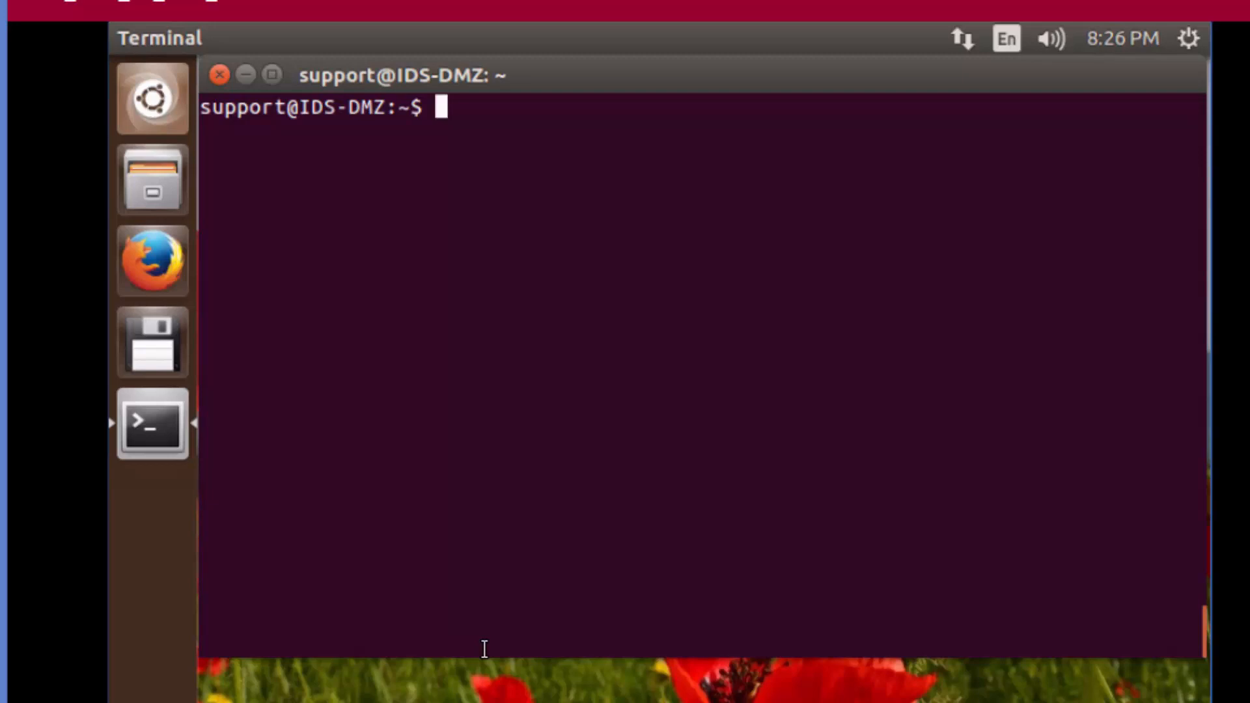
# Step: Run sudo sed -n '477.478p' /etc/snort/snort.conf, which fails with an unknown-command error
pyautogui.write('sudo')
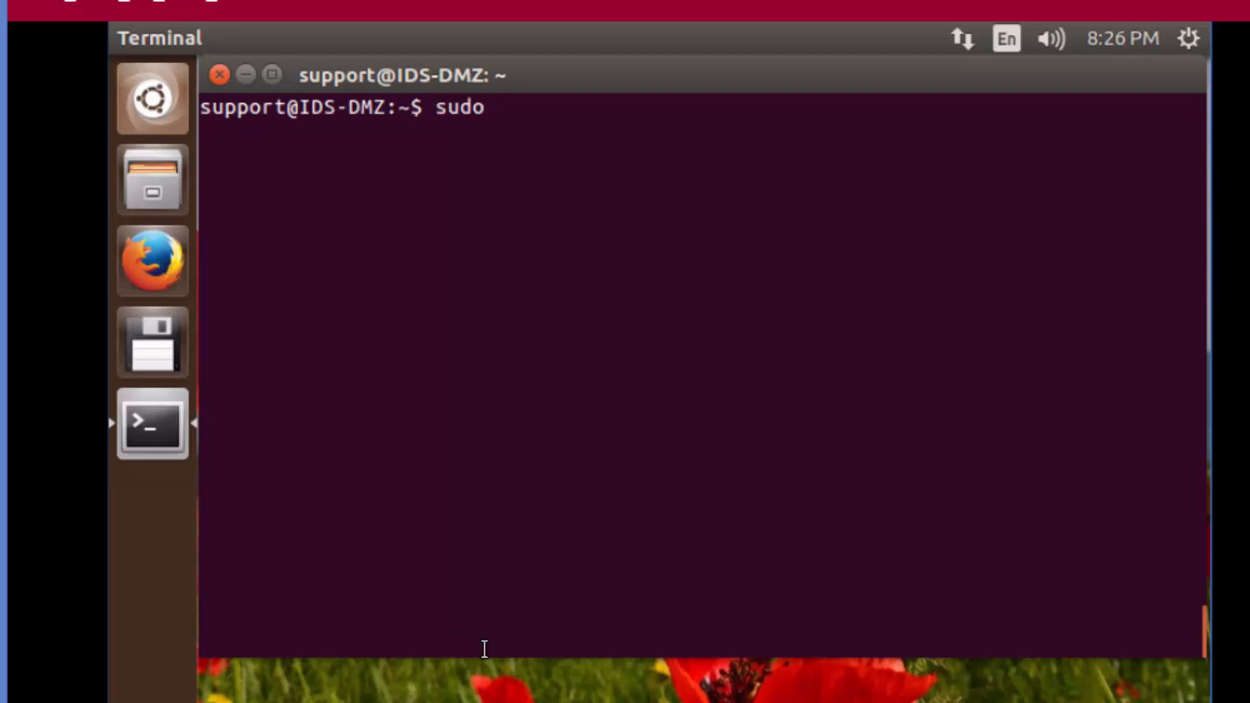
pyautogui.write('sed')
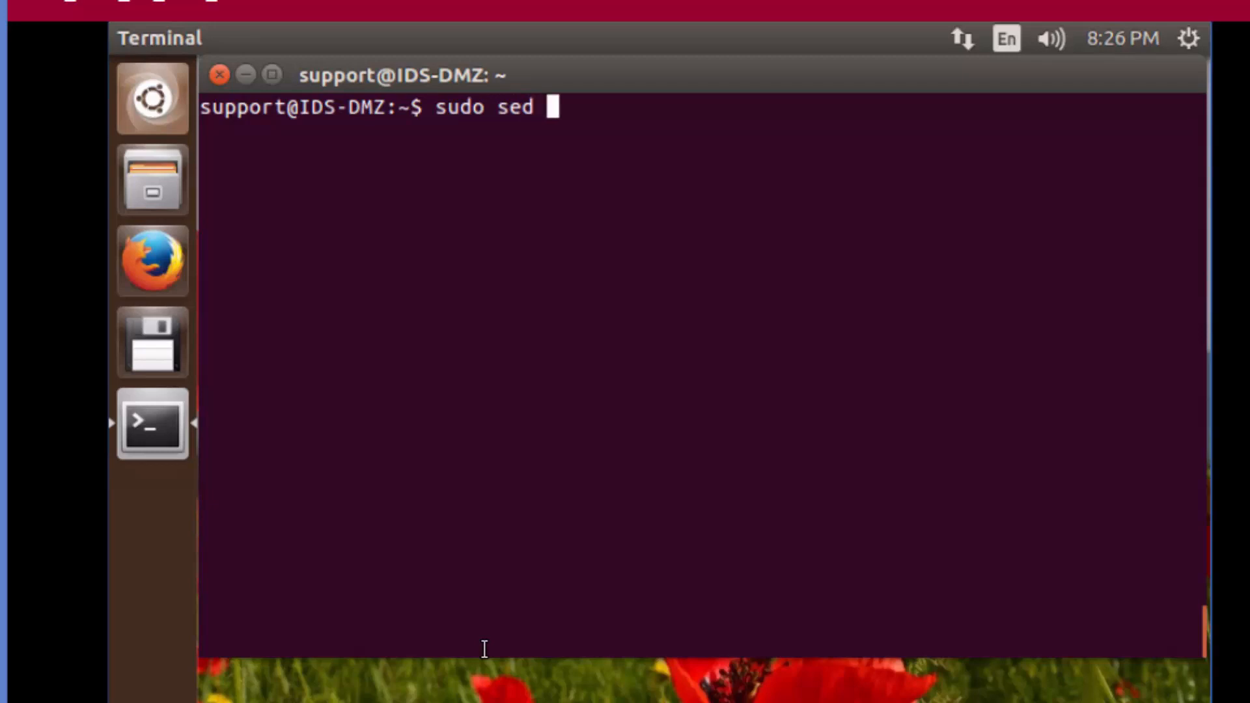
pyautogui.write('-n')
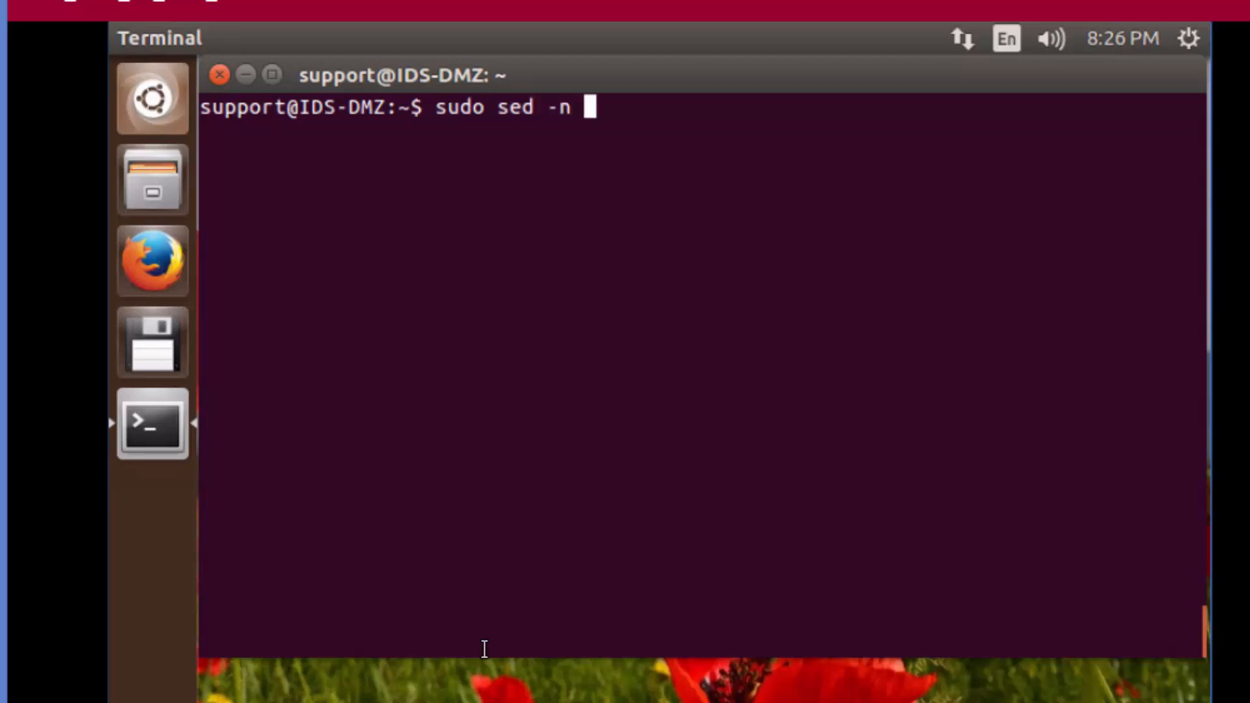
pyautogui.write("'")
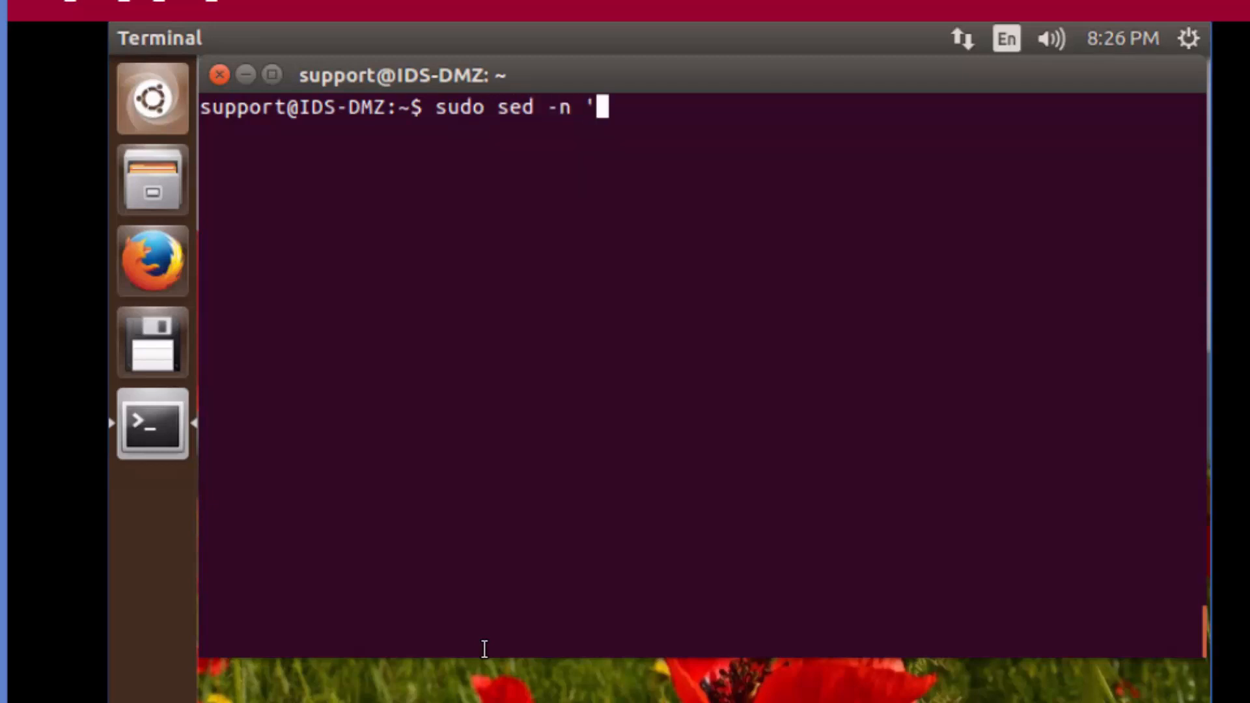
pyautogui.write('477')
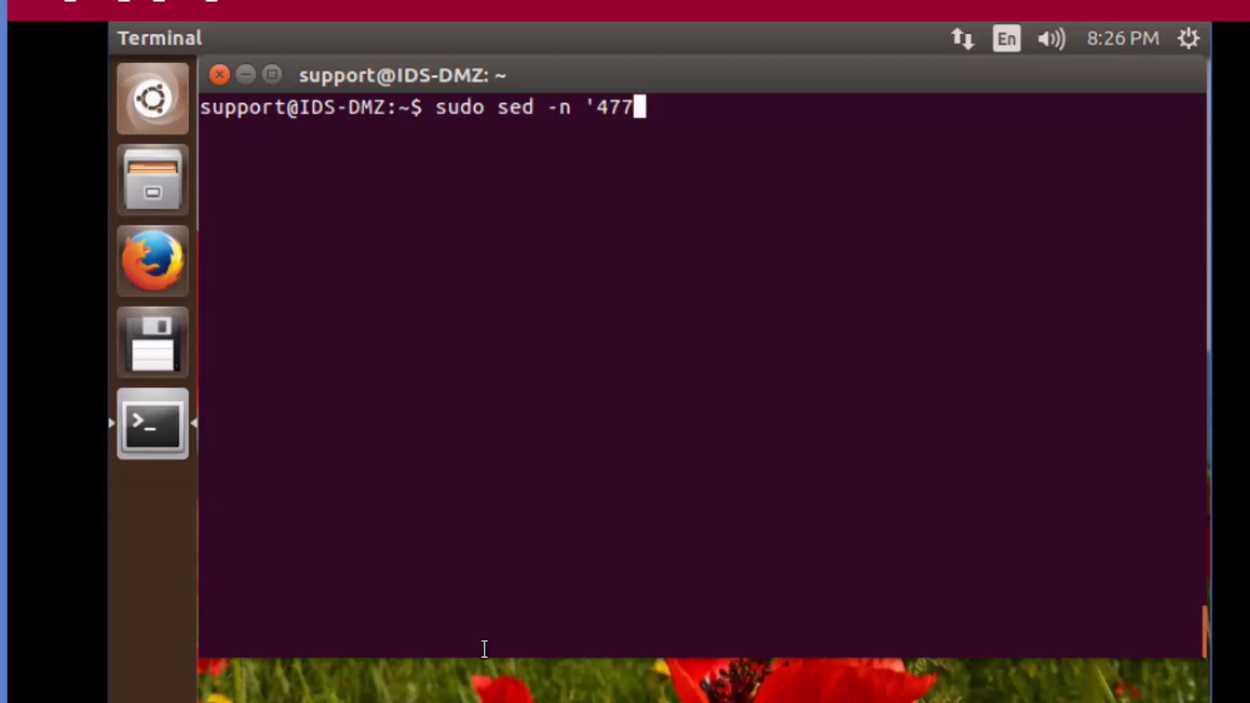
pyautogui.write('.47')
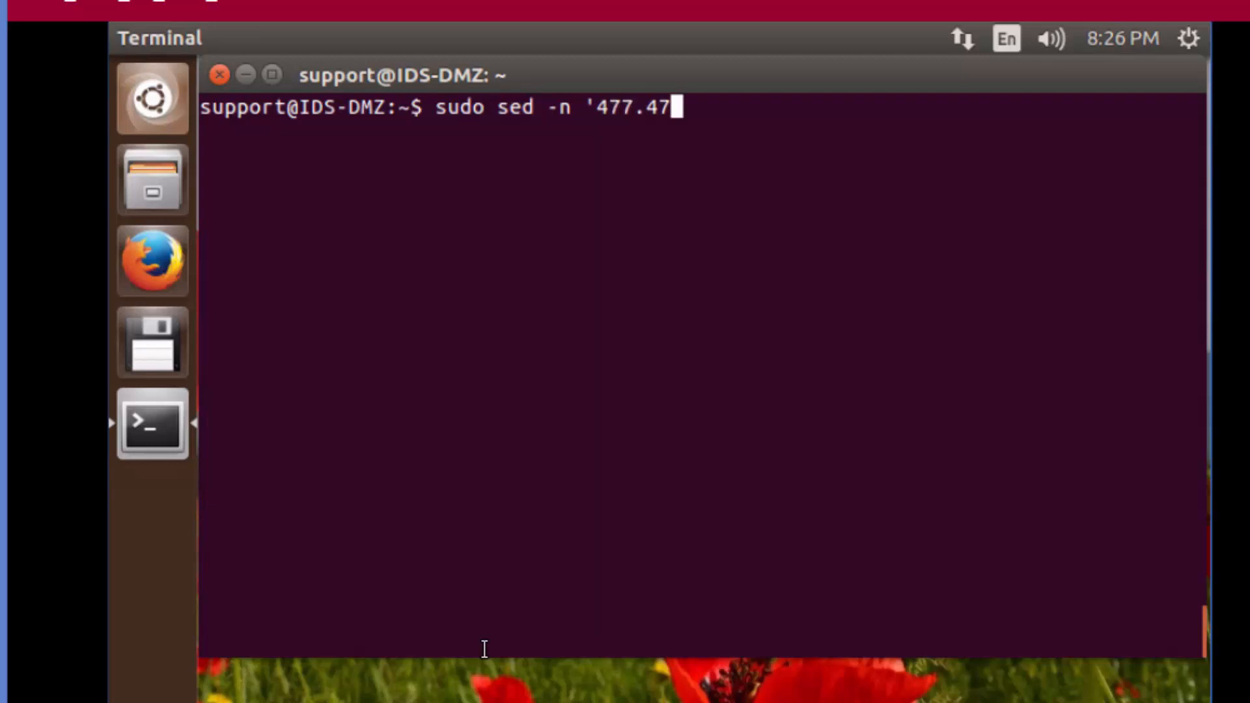
pyautogui.write("8p' /et")
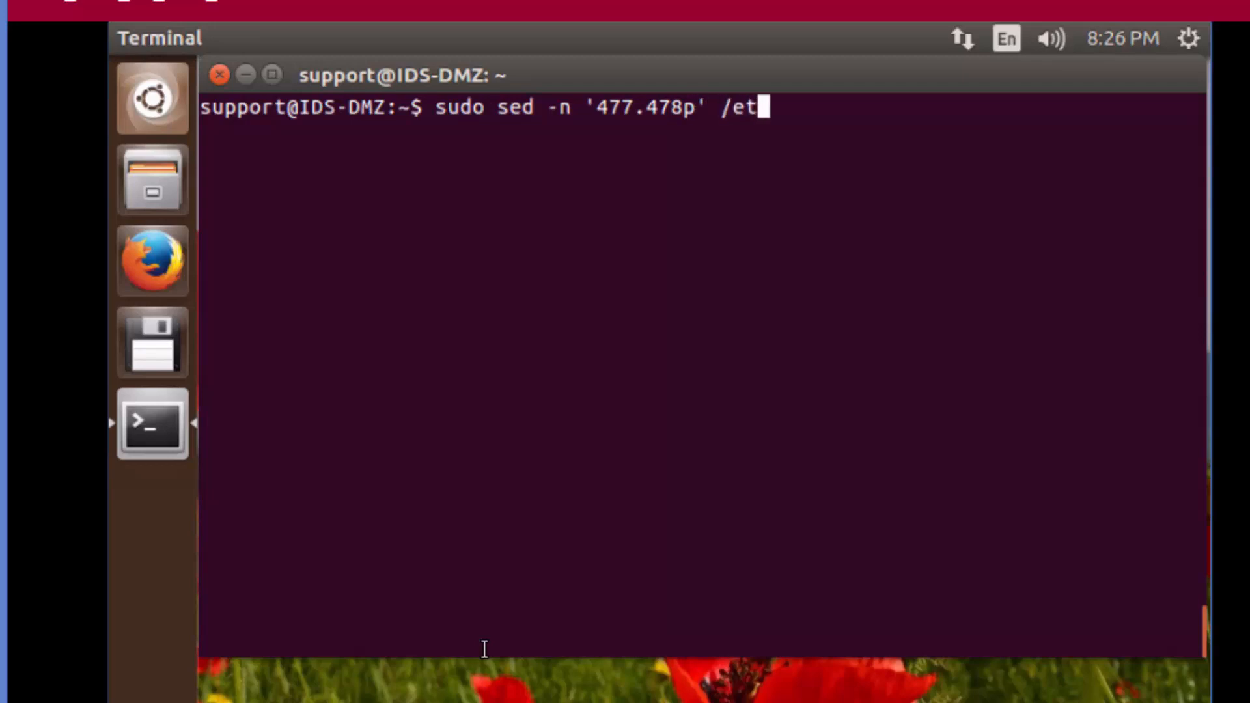
pyautogui.write('c/snort/')
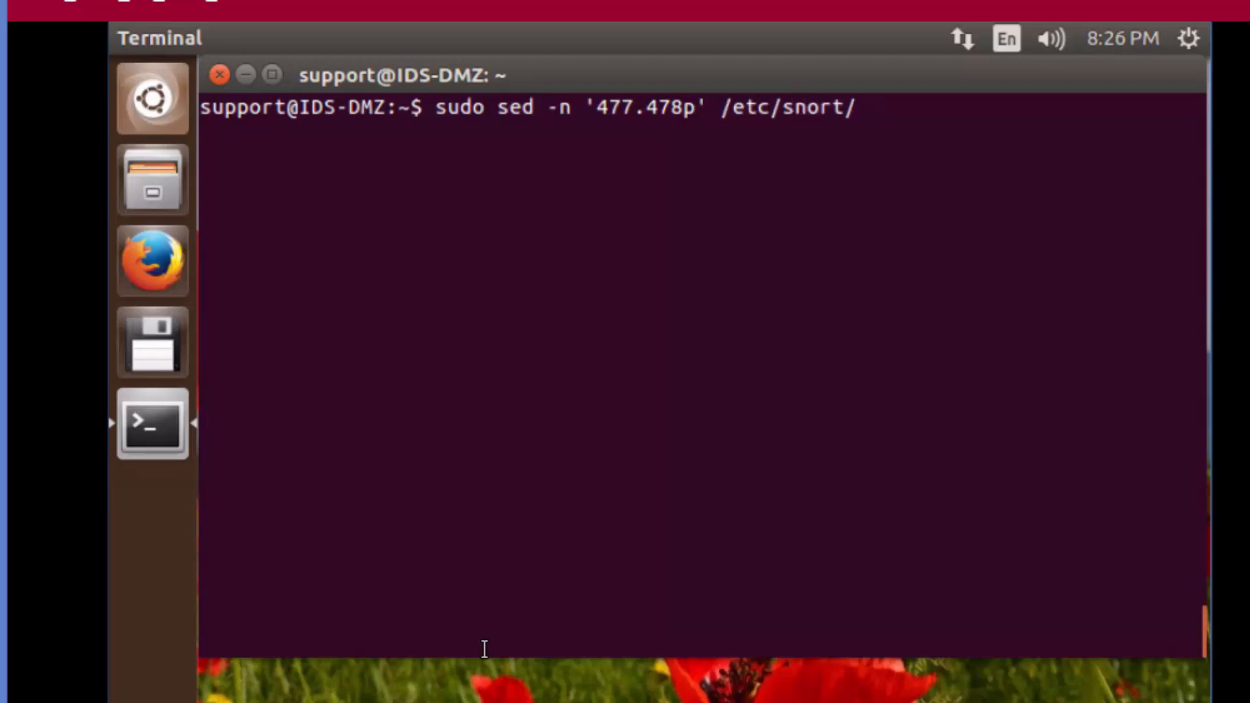
pyautogui.write('snort.conf')
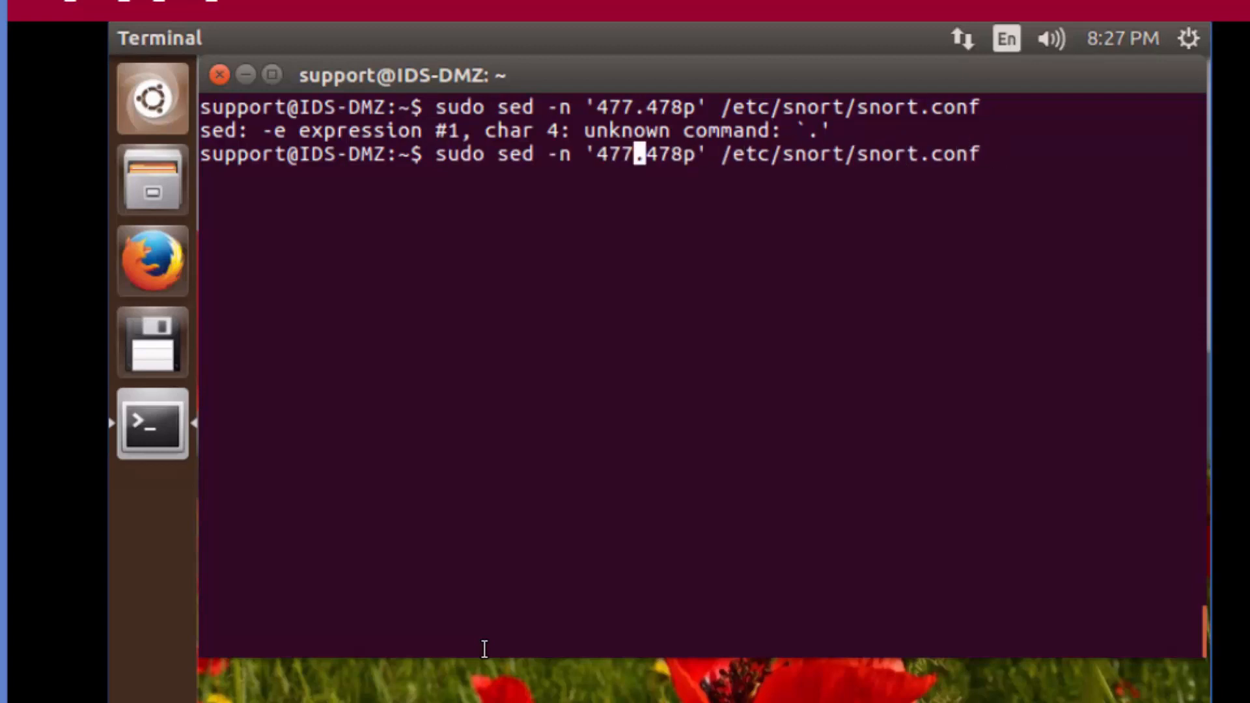
# Step: Correct the range to '477,478p' to print snort.conf's syslog output lines
pyautogui.press('BackSpace')
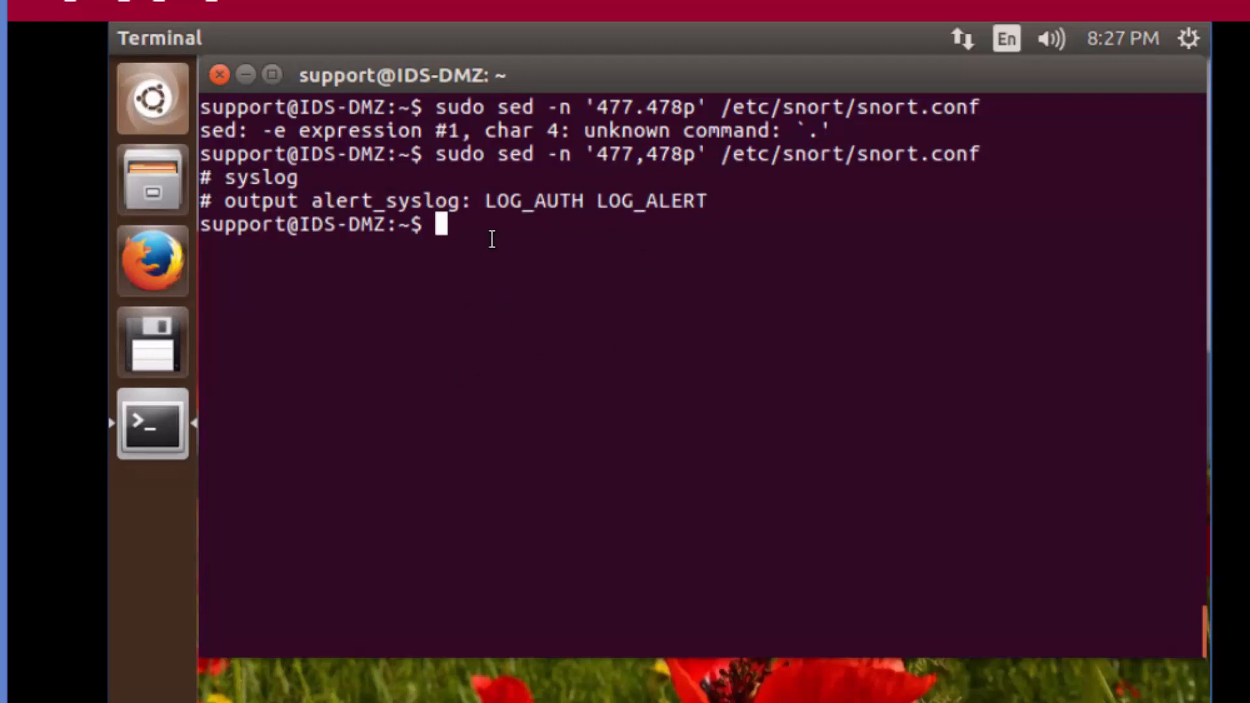
pyautogui.moveTo(490, 201)
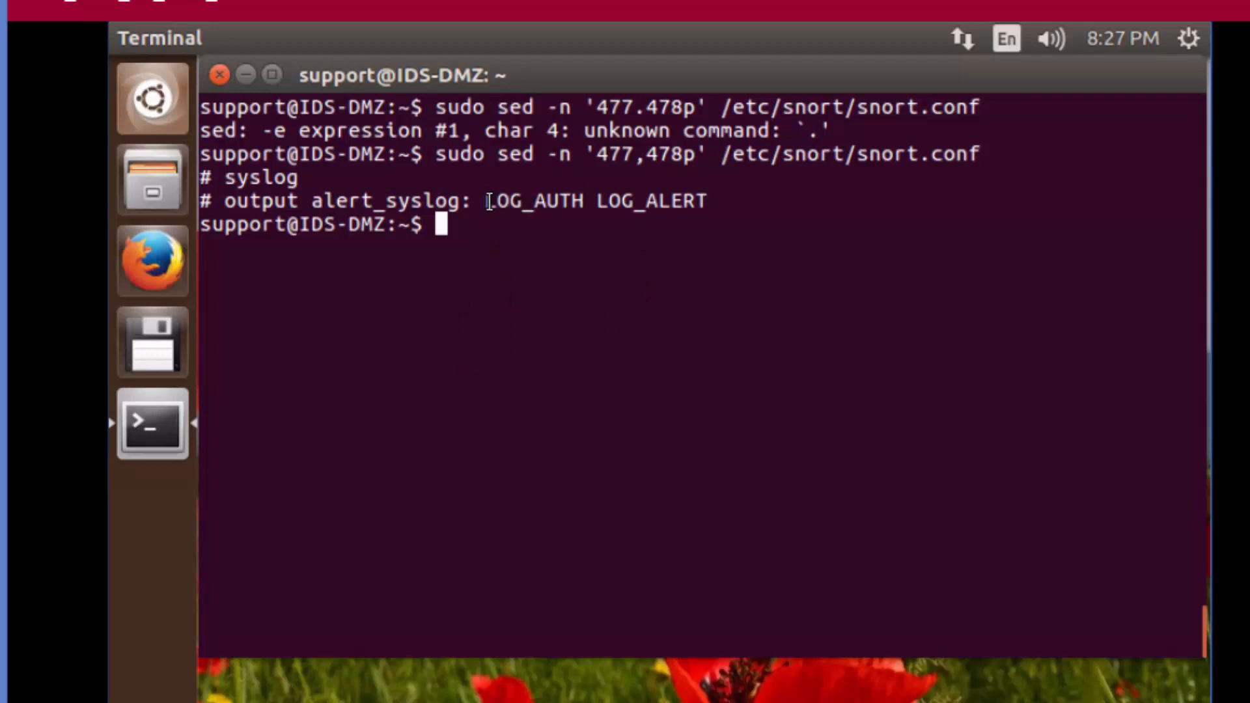
pyautogui.doubleClick(532, 200)
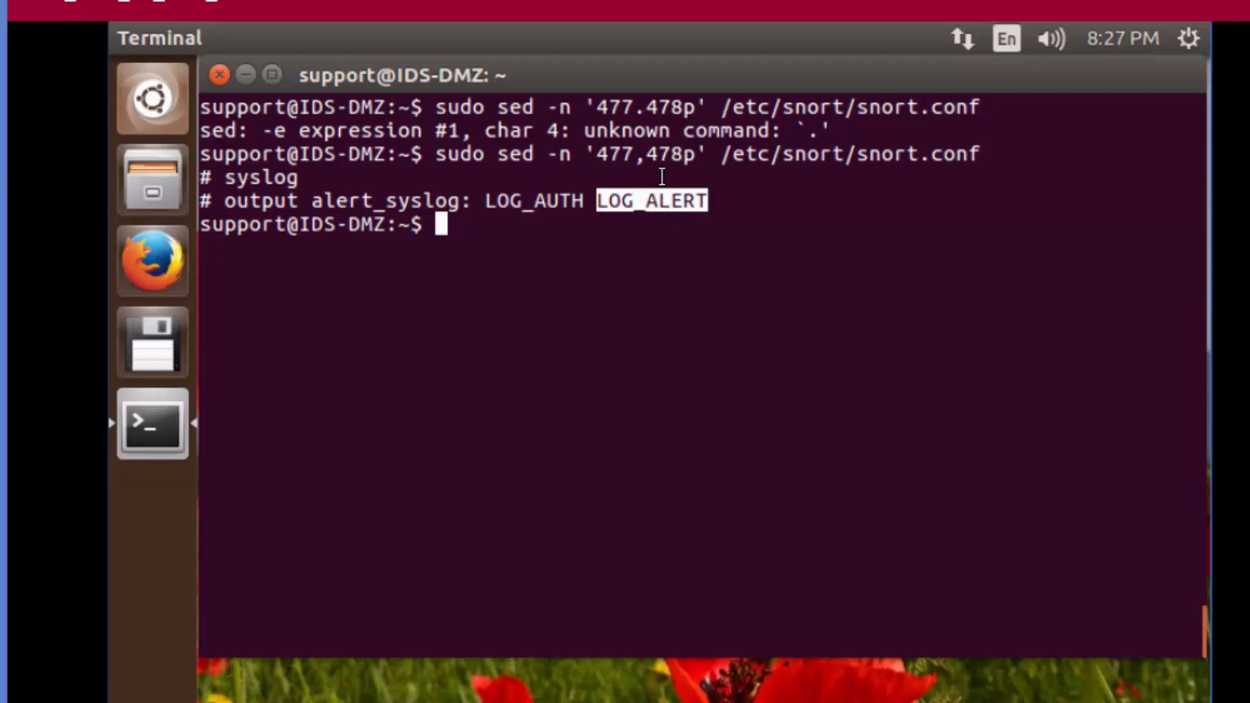
pyautogui.moveTo(683, 202)
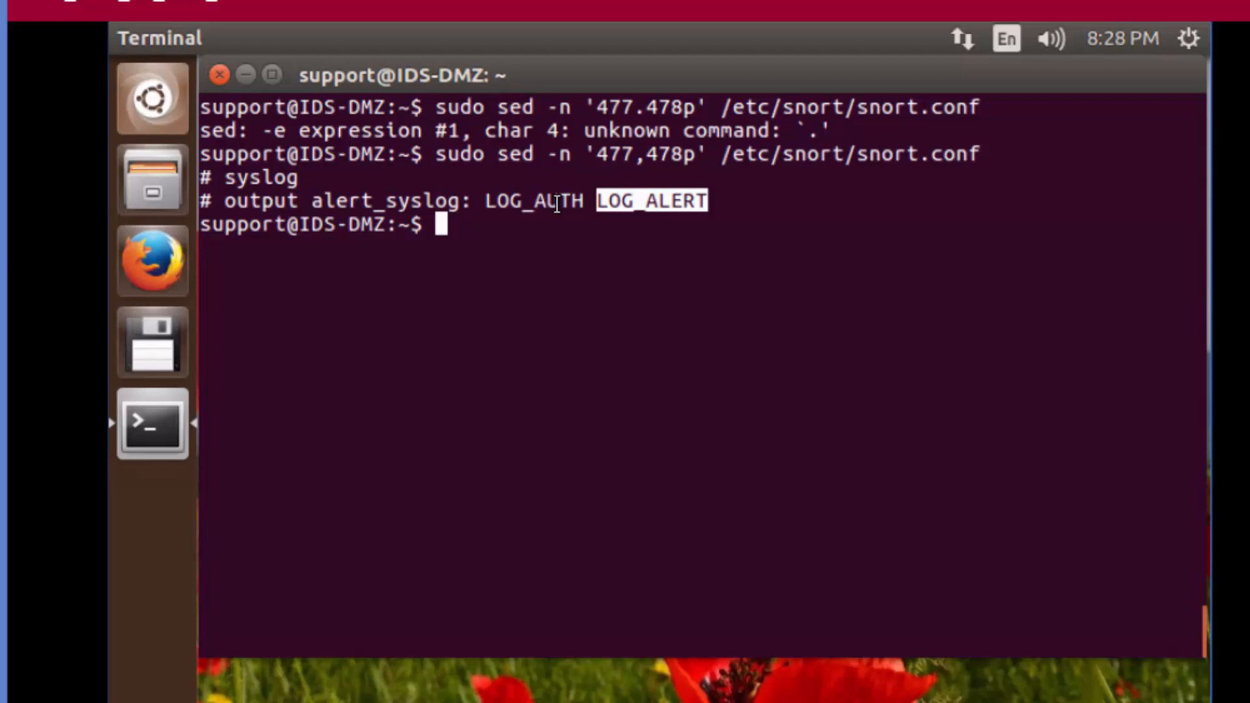
pyautogui.moveTo(516, 186)
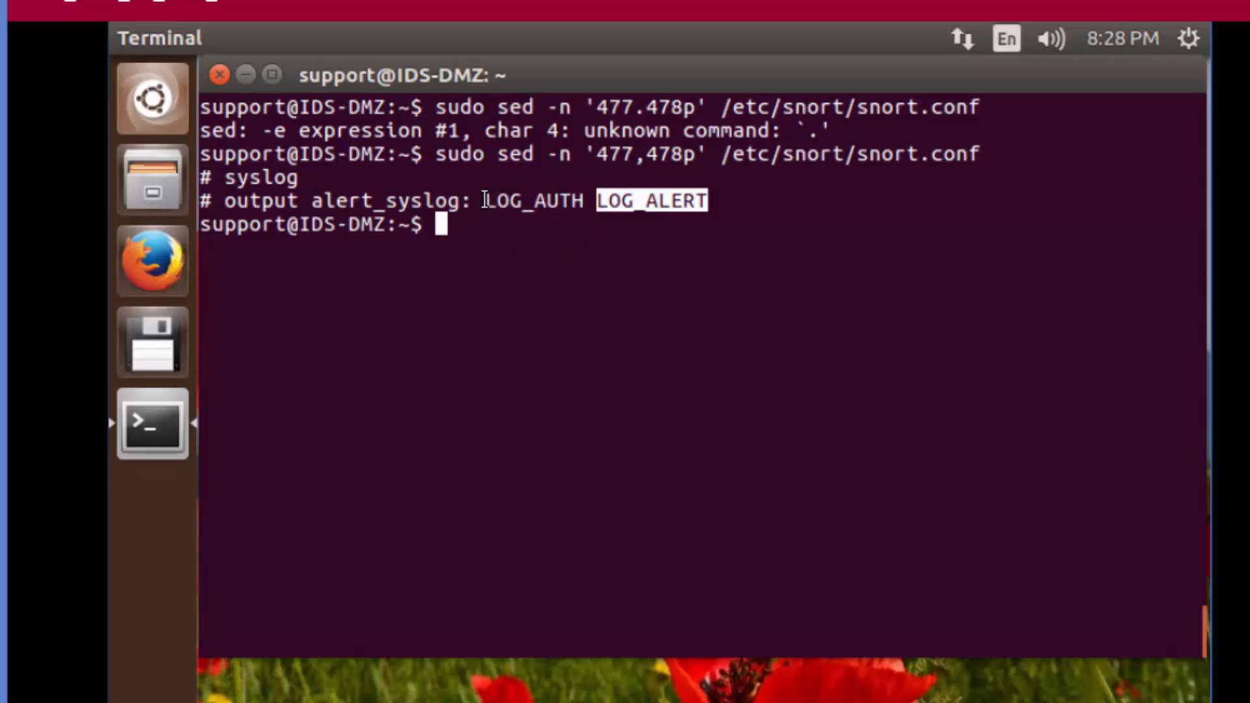
pyautogui.doubleClick(532, 200)
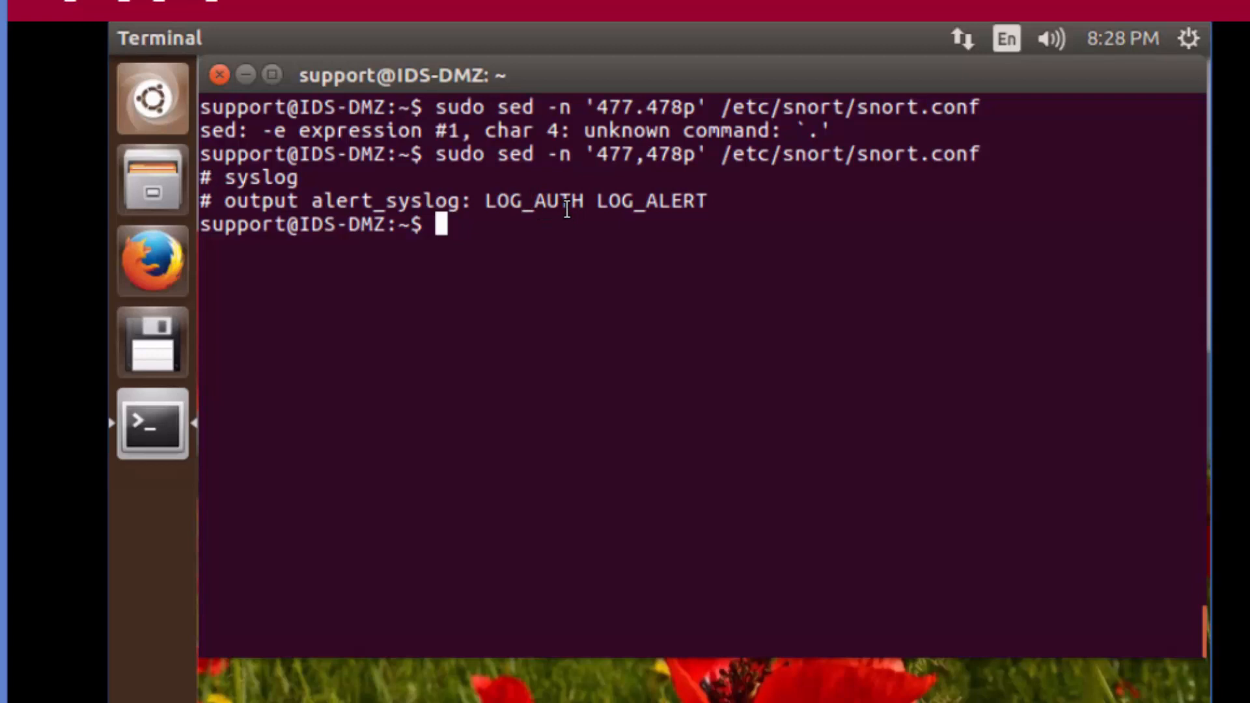
pyautogui.moveTo(507, 223)
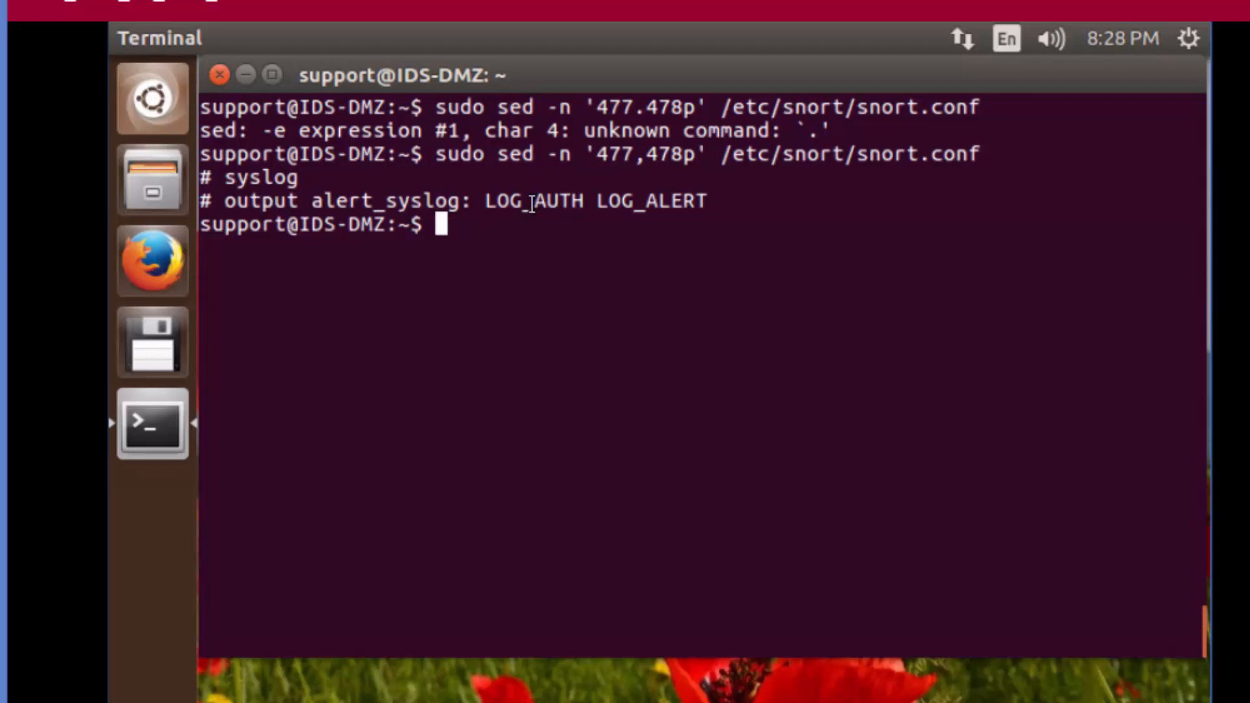
pyautogui.moveTo(536, 201)
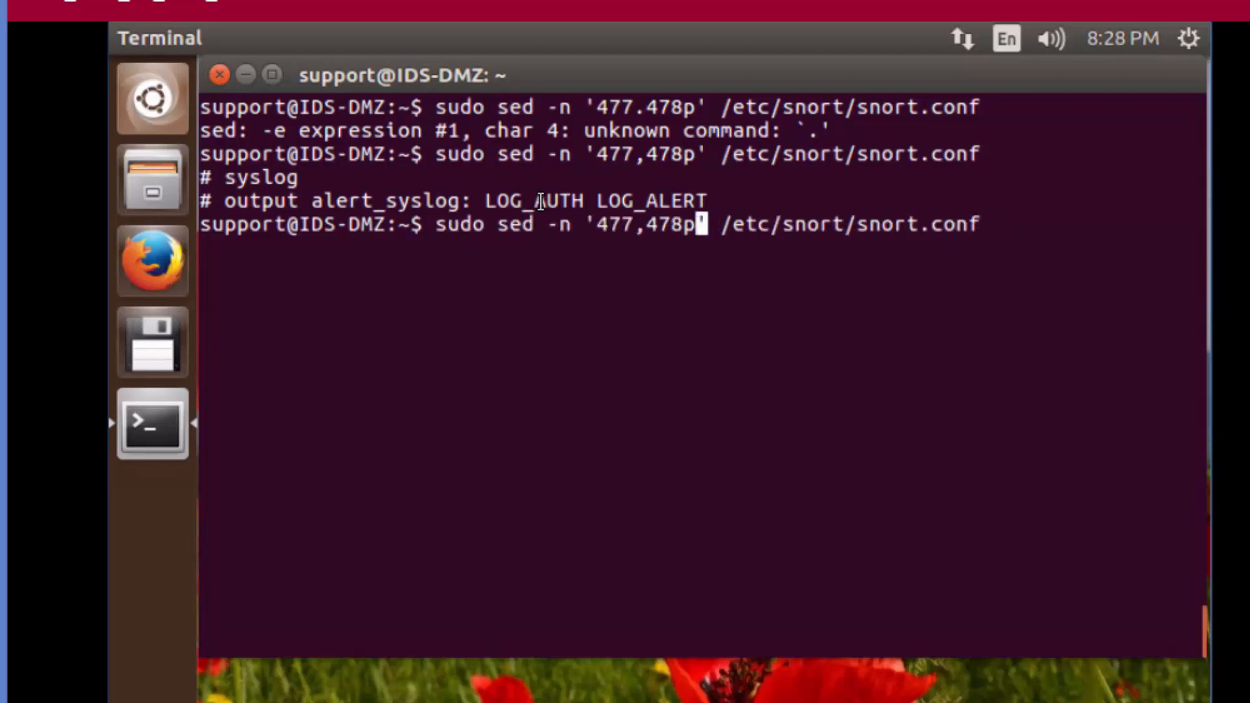
# Step: Use sed -i '478 c\' to make line 478 an active alert_syslog LOG_LOCAL5 LOG_ALERT output
pyautogui.press('BackSpace')
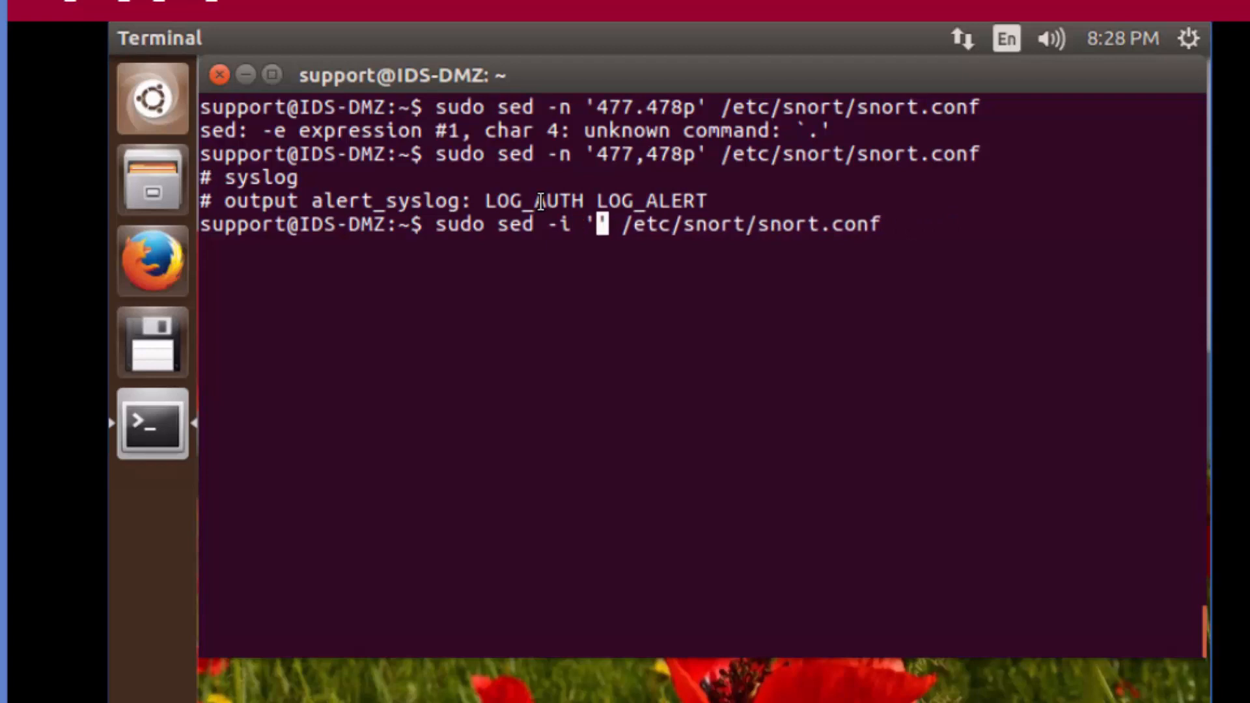
pyautogui.write('47')
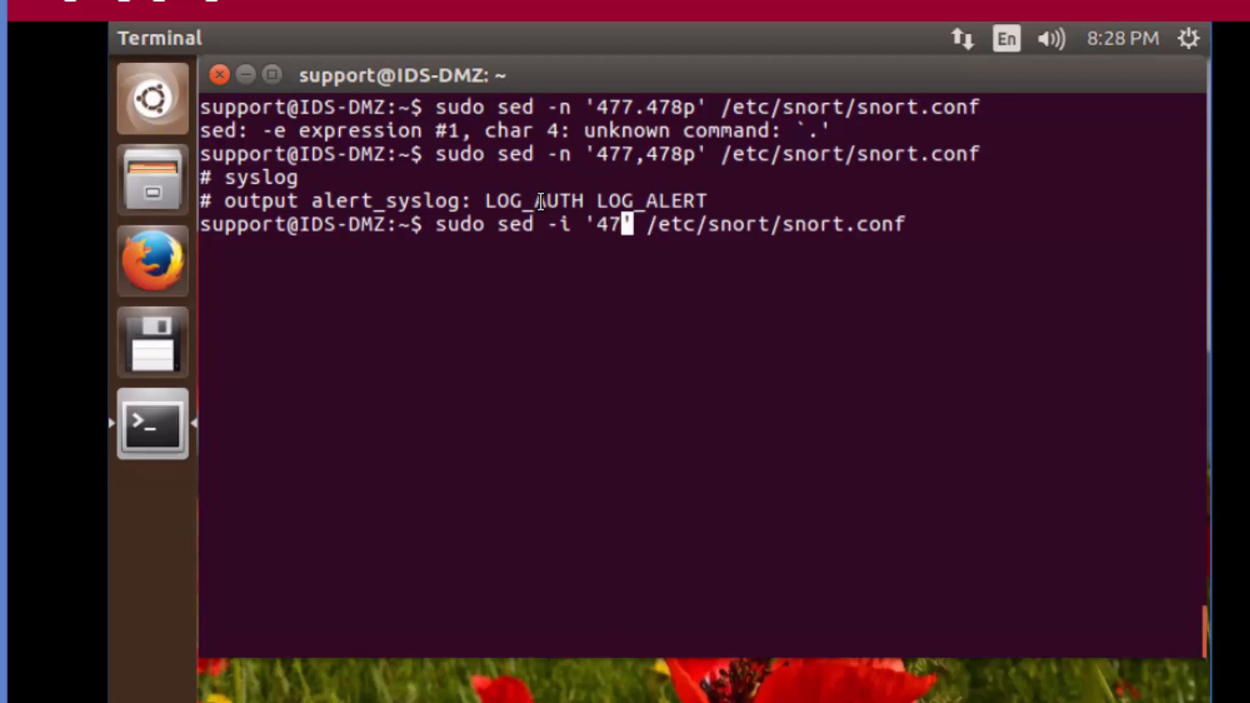
pyautogui.write('8')
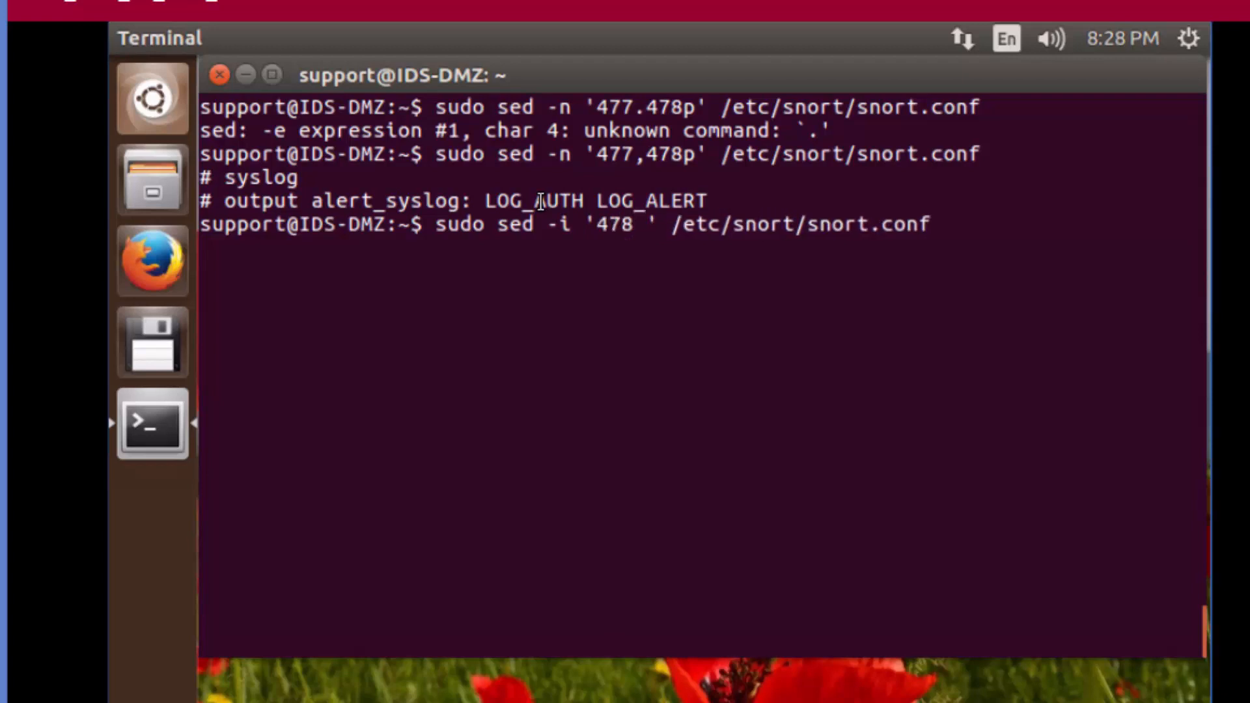
pyautogui.write('c\\')
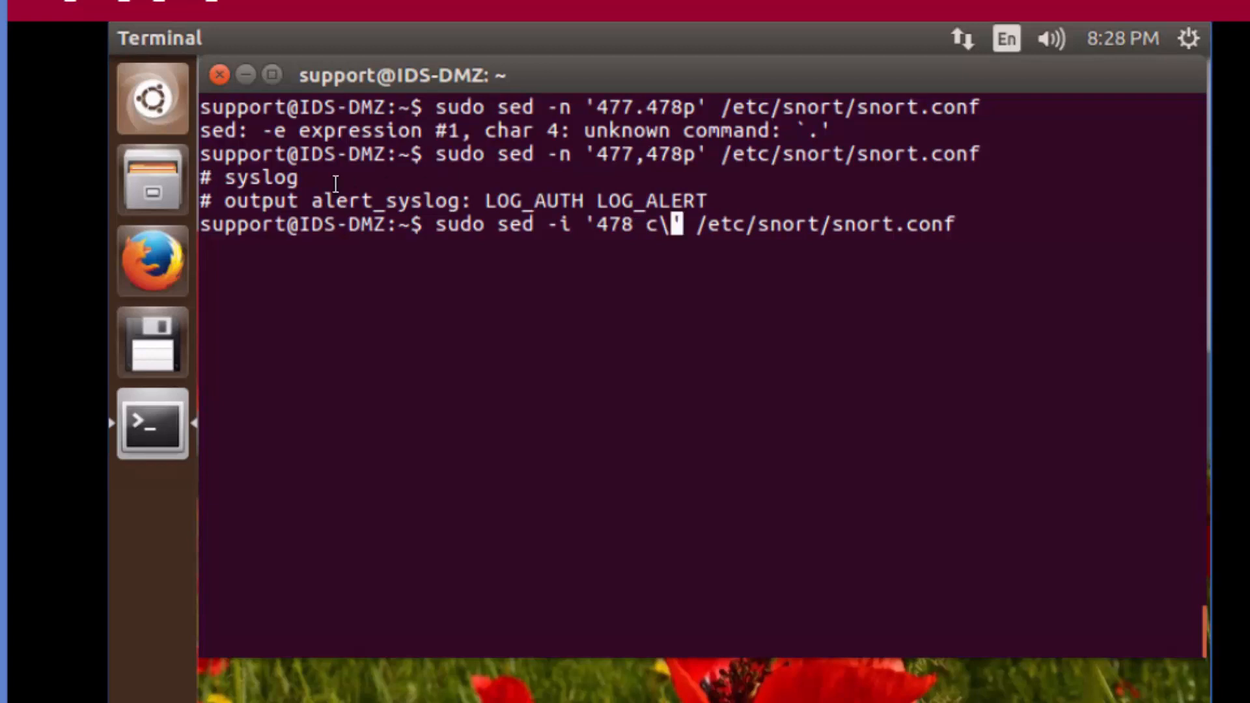
pyautogui.doubleClick(263, 200)
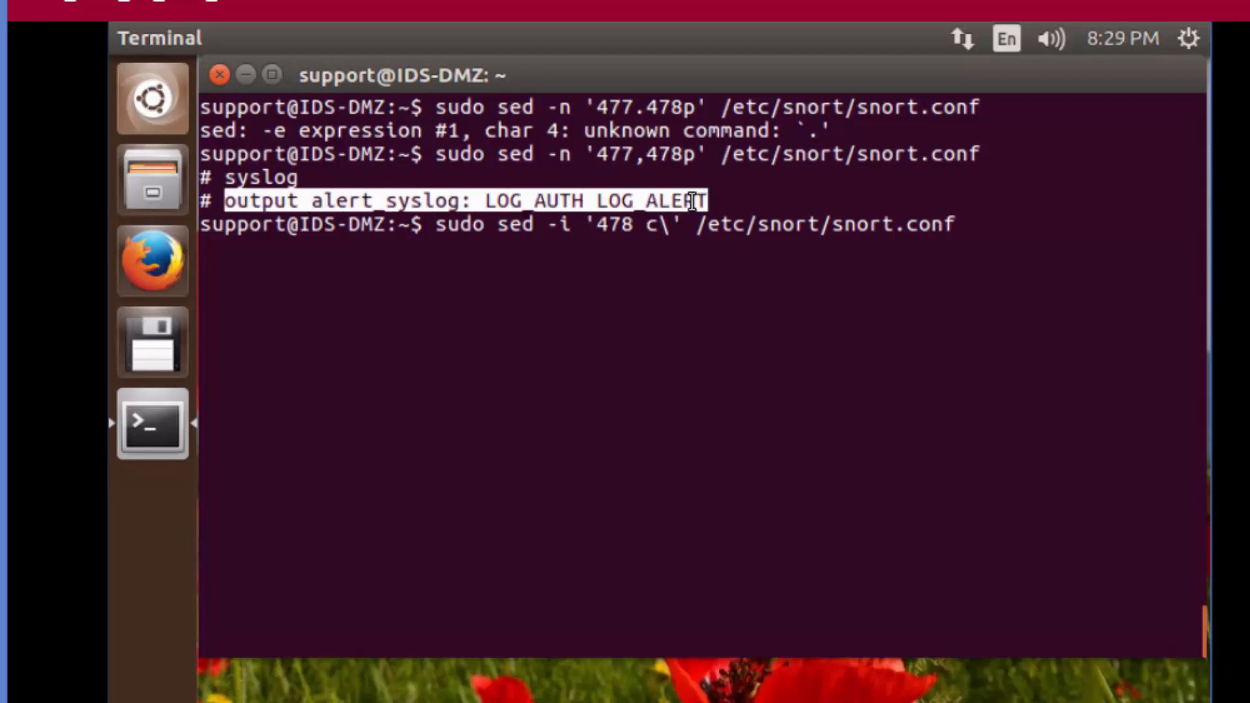
pyautogui.rightClick(693, 211)
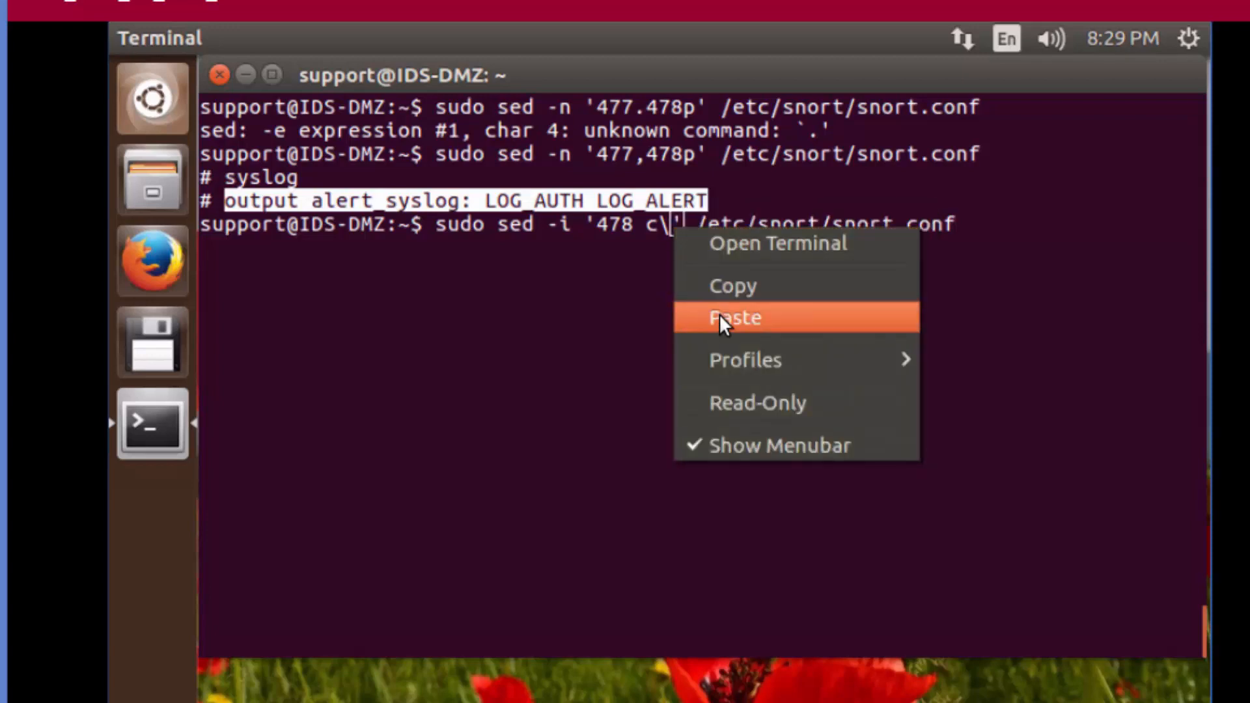
pyautogui.click(733, 317)
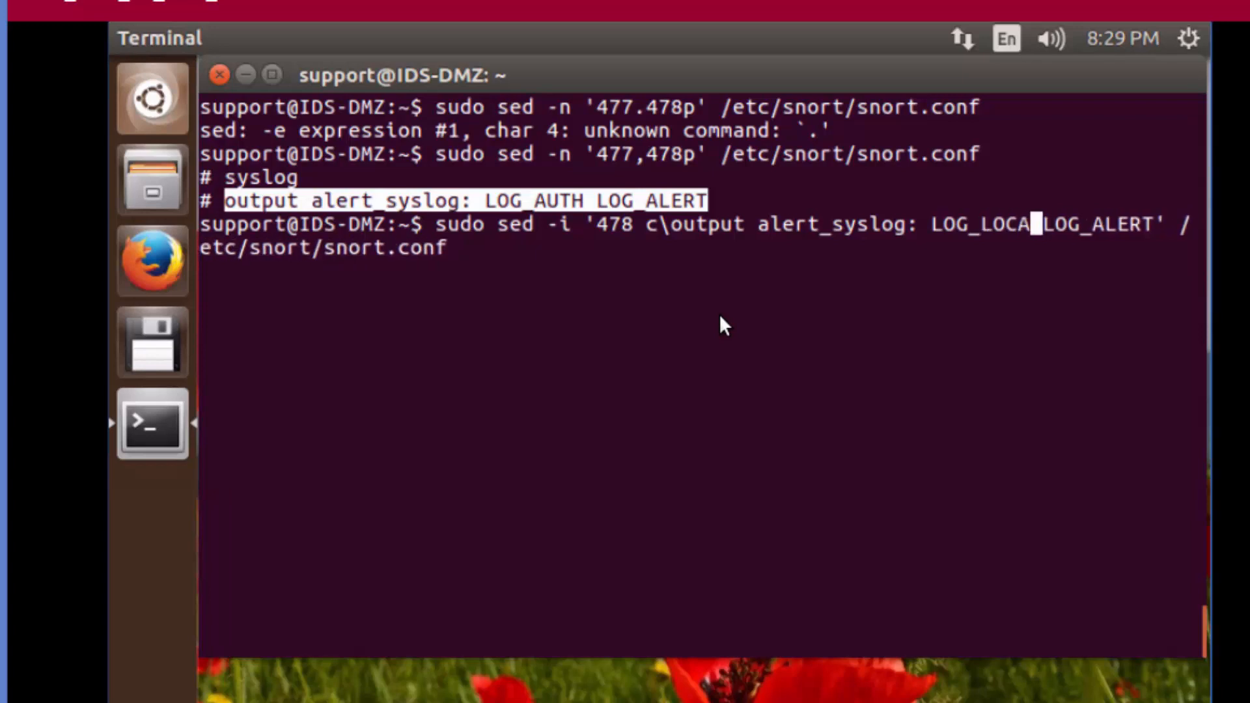
pyautogui.write('5')
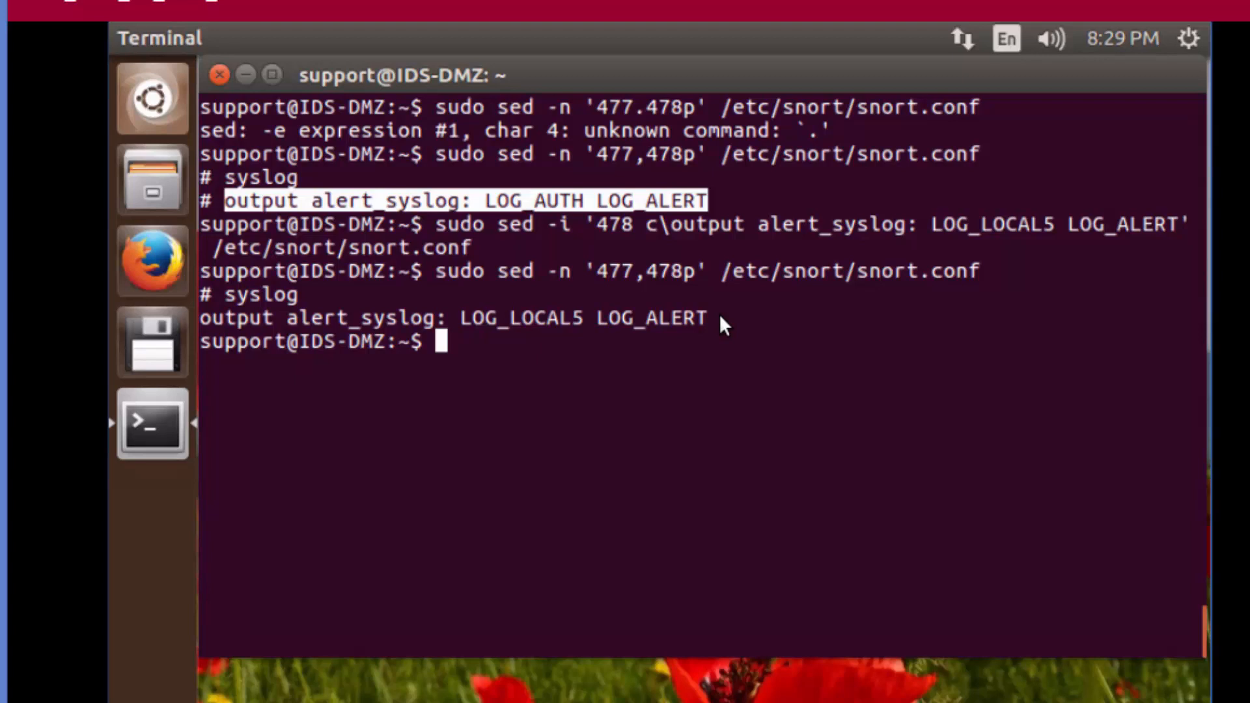
pyautogui.moveTo(597, 334)
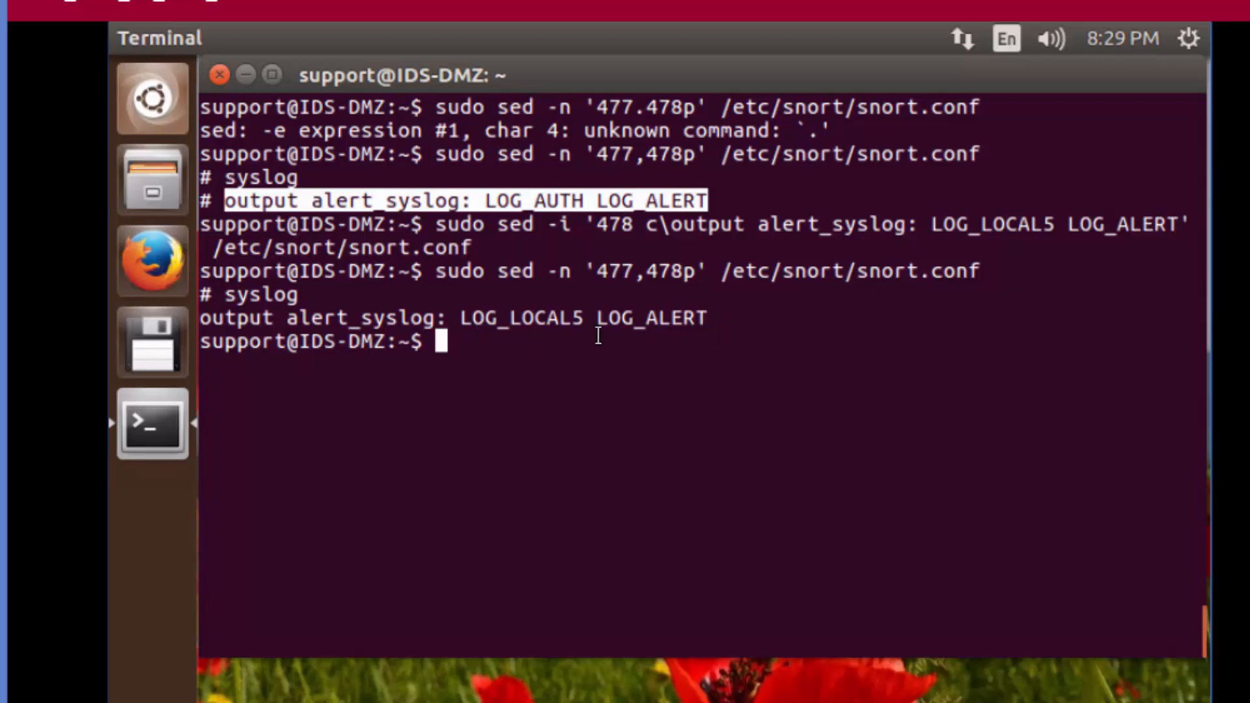
# Step: Test-load /etc/snort/snort.conf with sudo snort -c to validate the configuration
pyautogui.write('sudo sn')
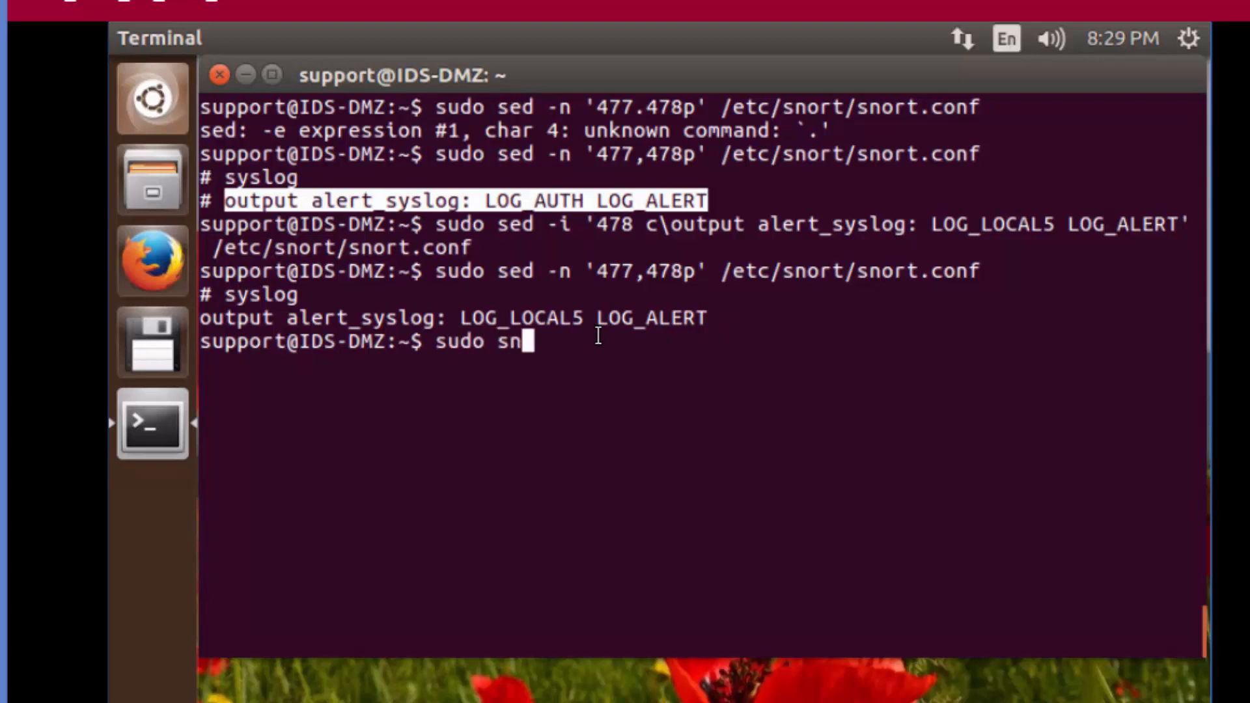
pyautogui.write('ort')
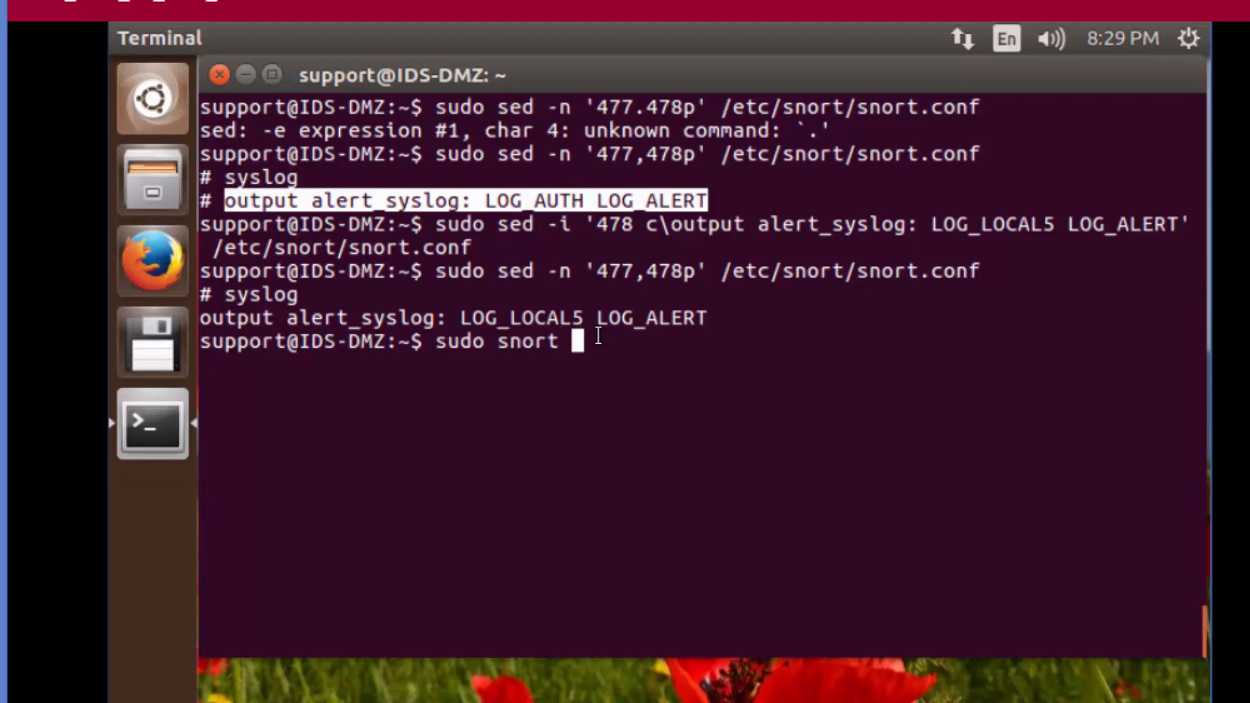
pyautogui.write('-c')
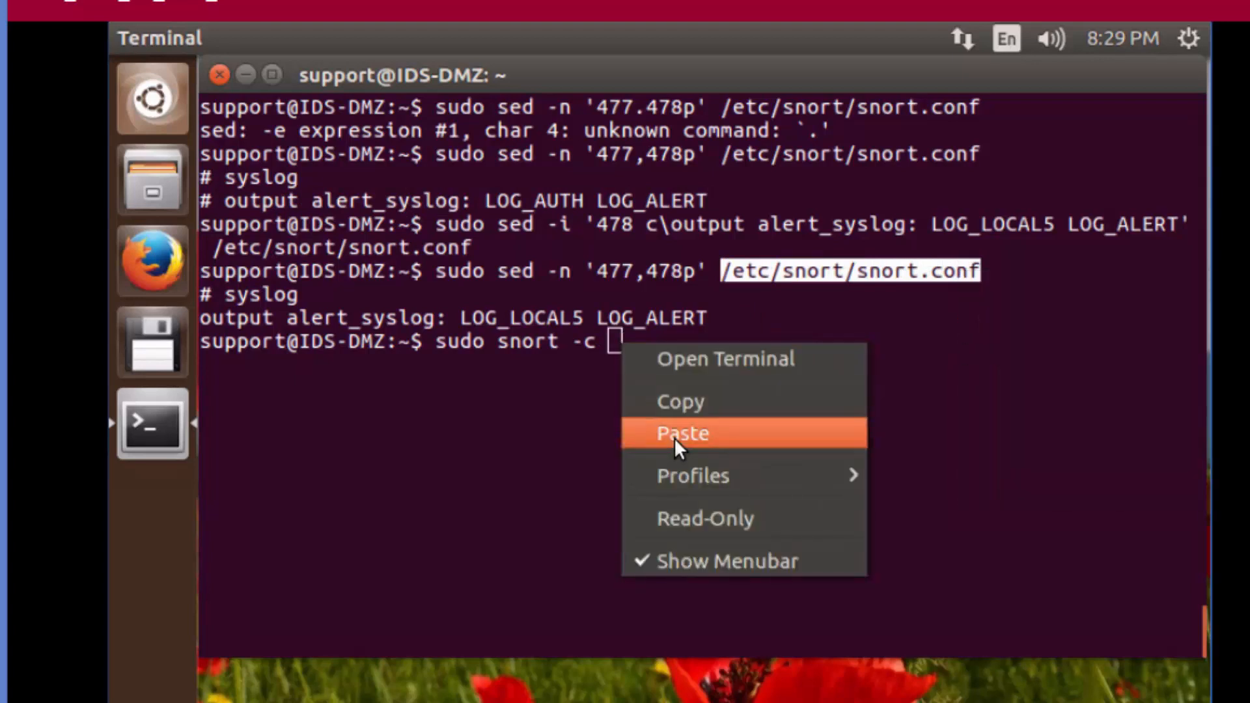
pyautogui.click(679, 433)
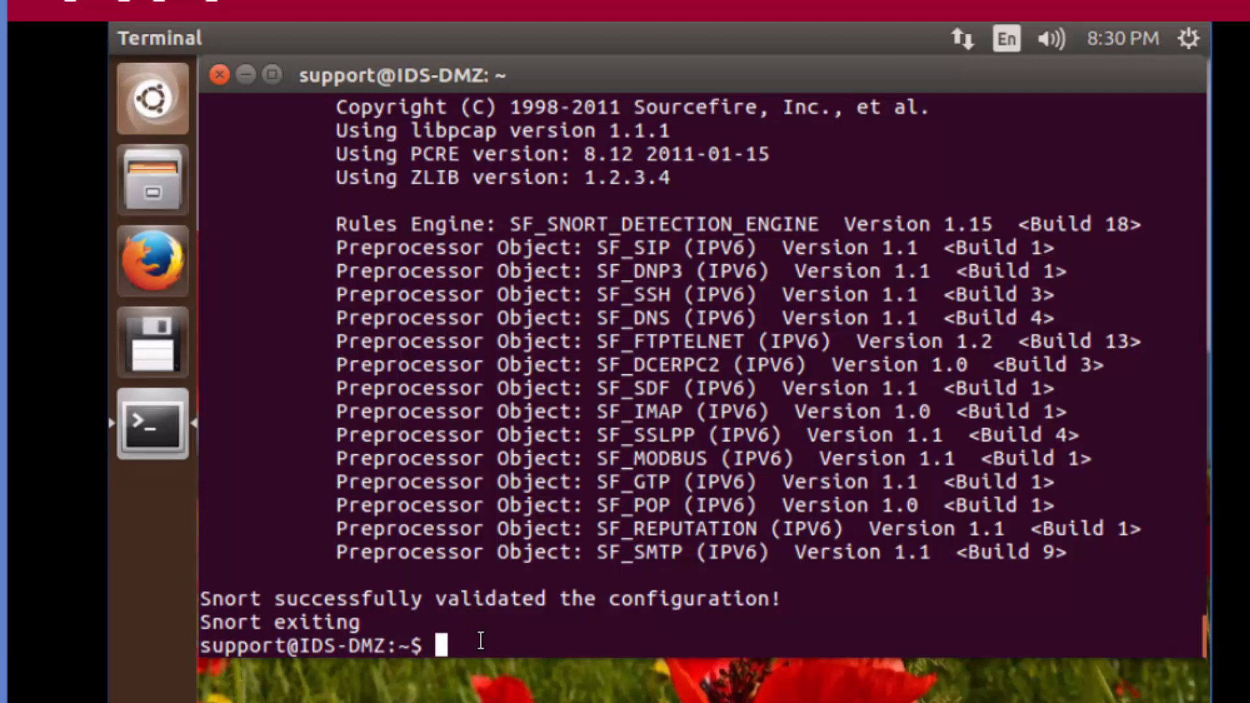
pyautogui.moveTo(495, 655)
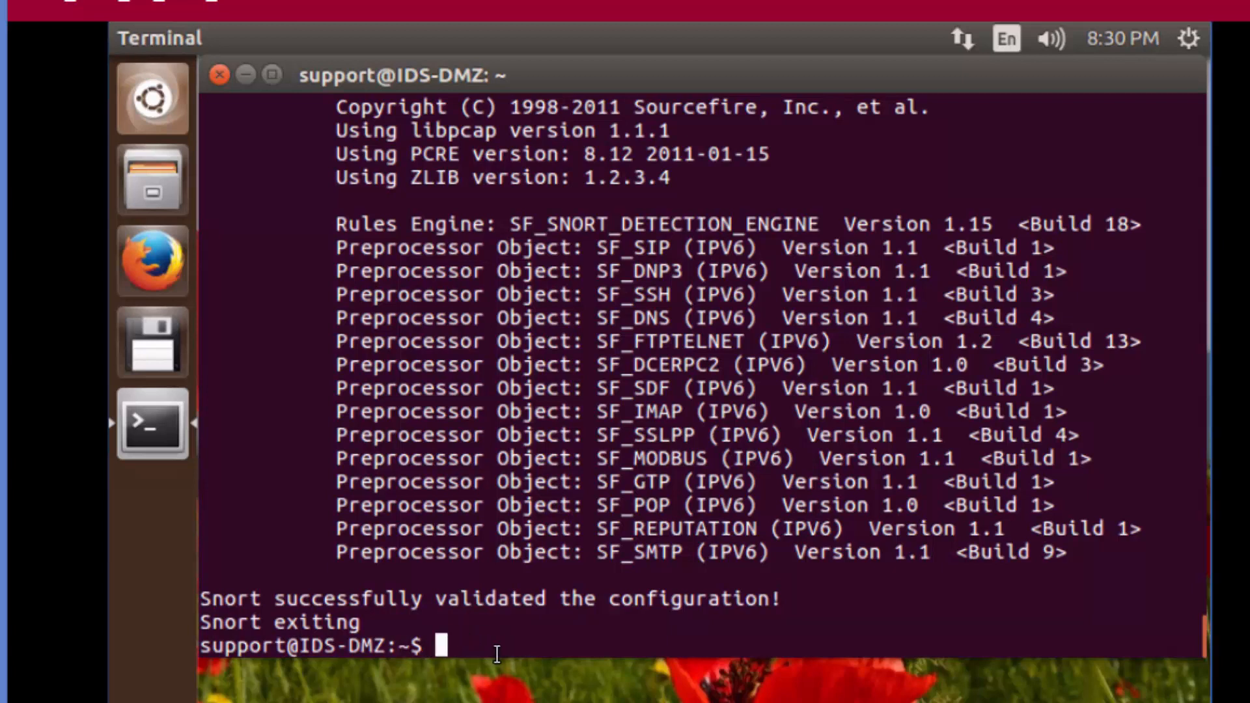
# Step: Print the last four lines of /etc/rsyslog.conf to check the $IncludeConfig directive
pyautogui.write('tail')
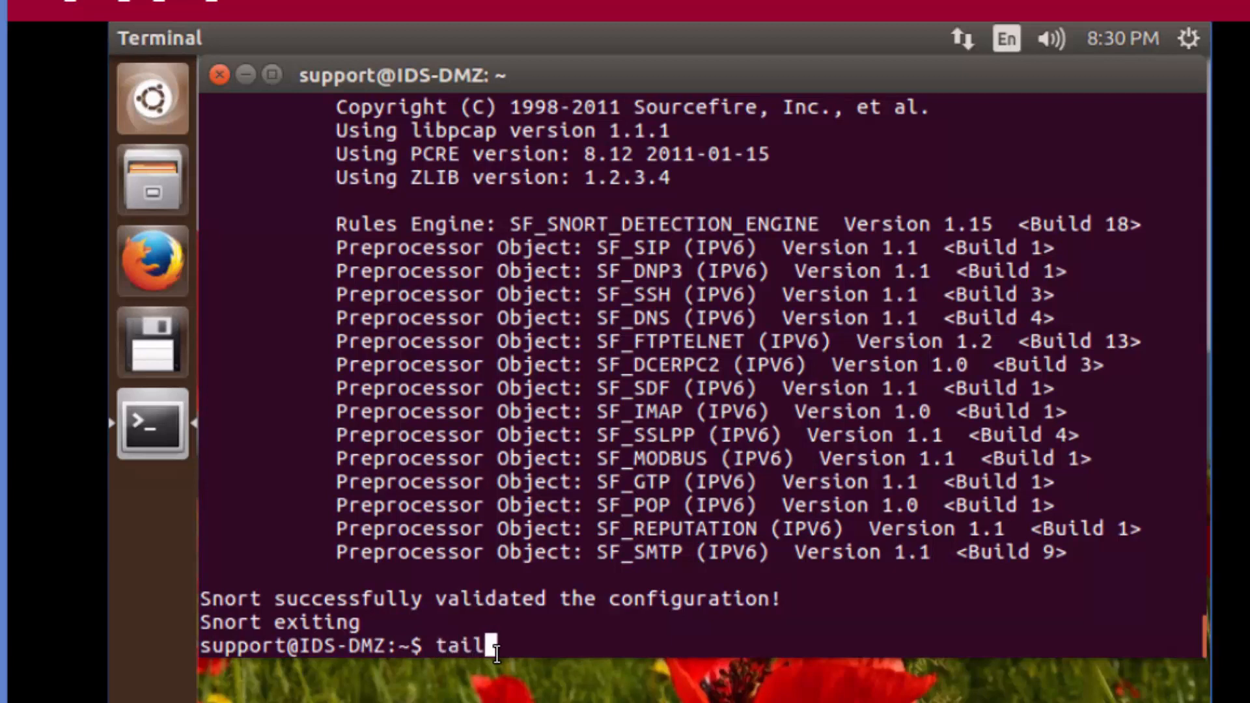
pyautogui.write('-4')
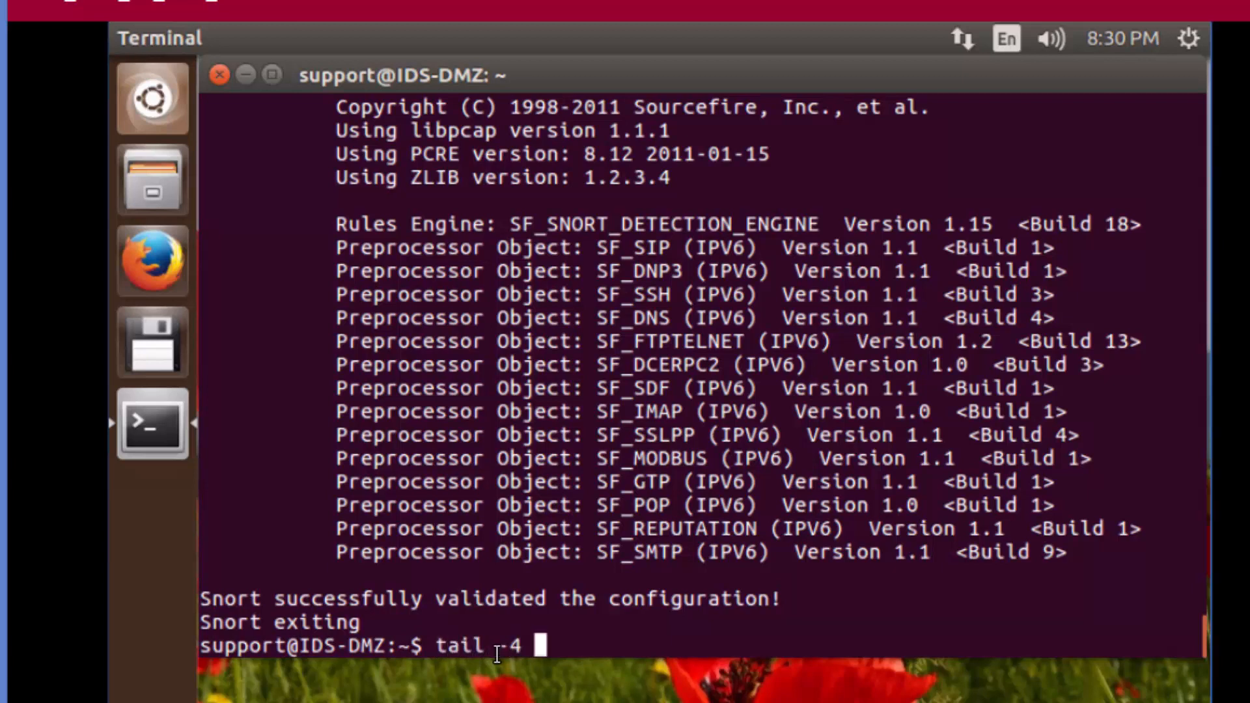
pyautogui.write('/etc/')
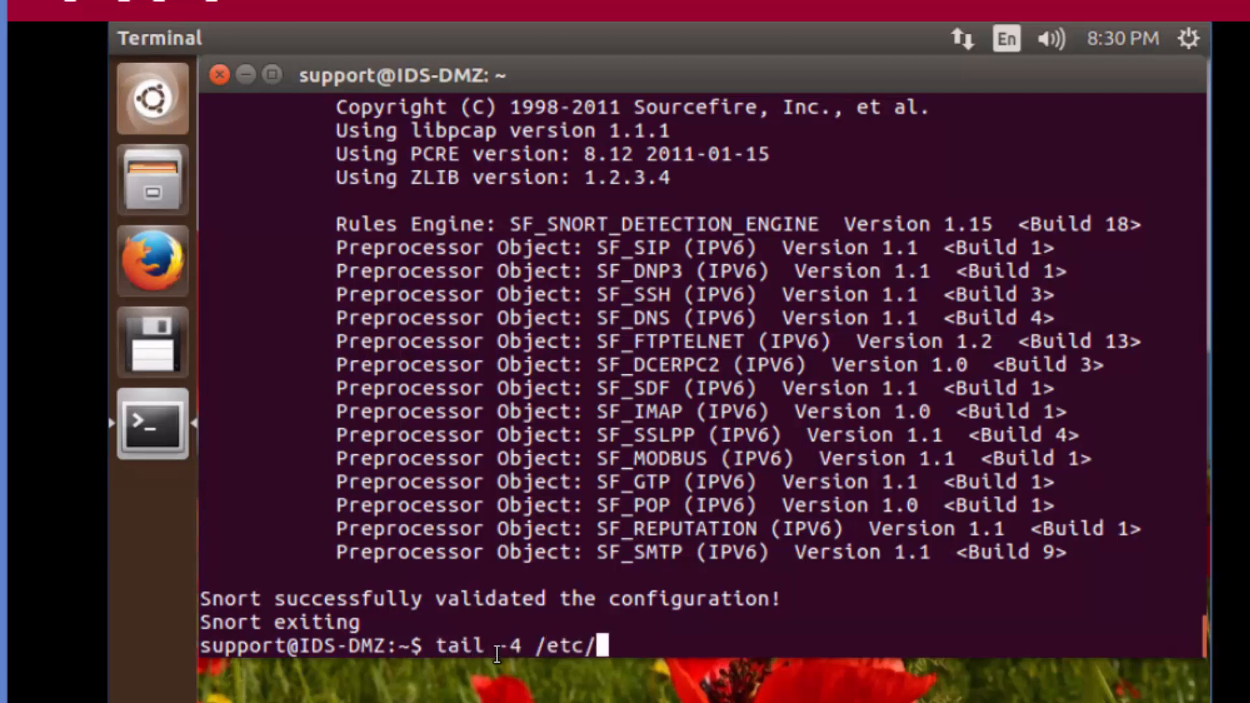
pyautogui.write('rsyslog.')
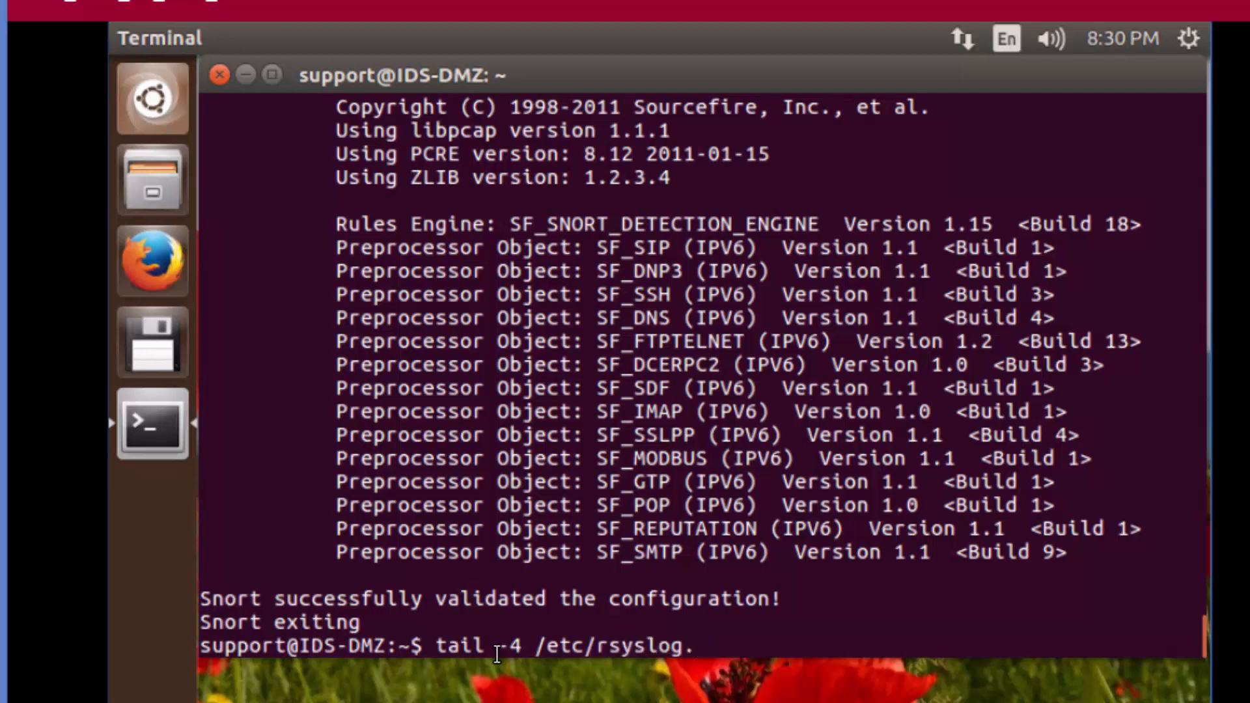
pyautogui.write('.conf')
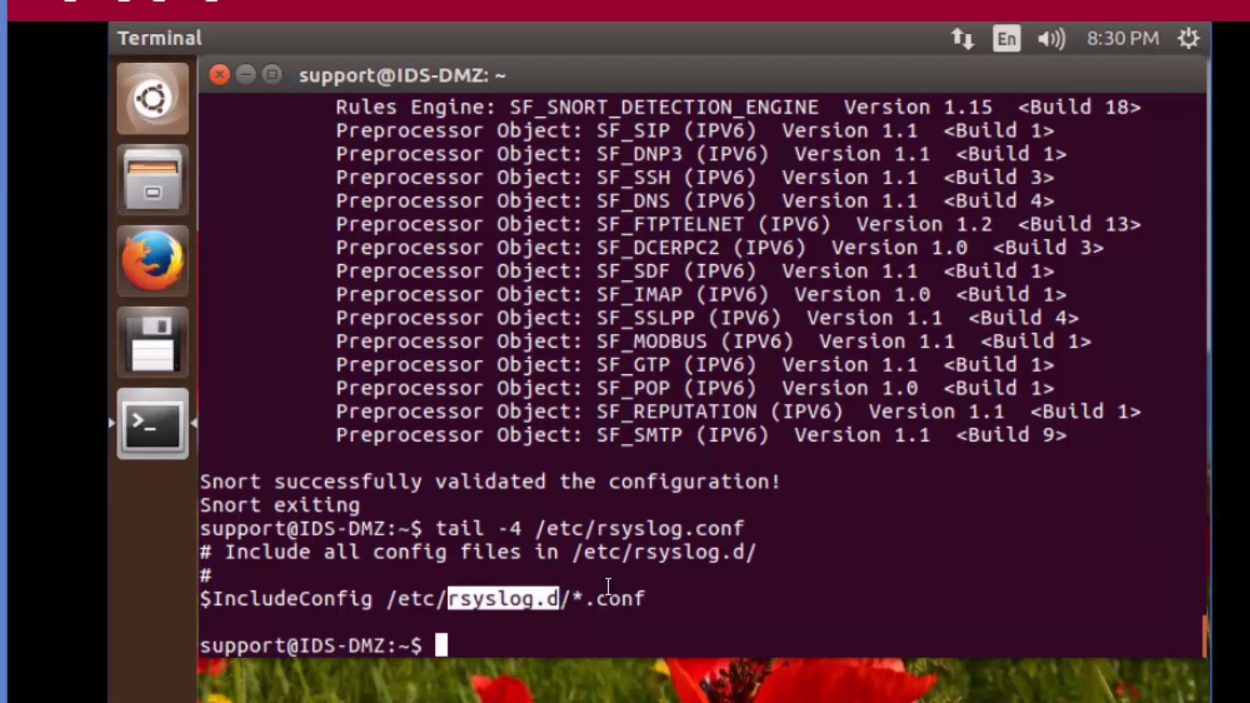
pyautogui.moveTo(587, 598)
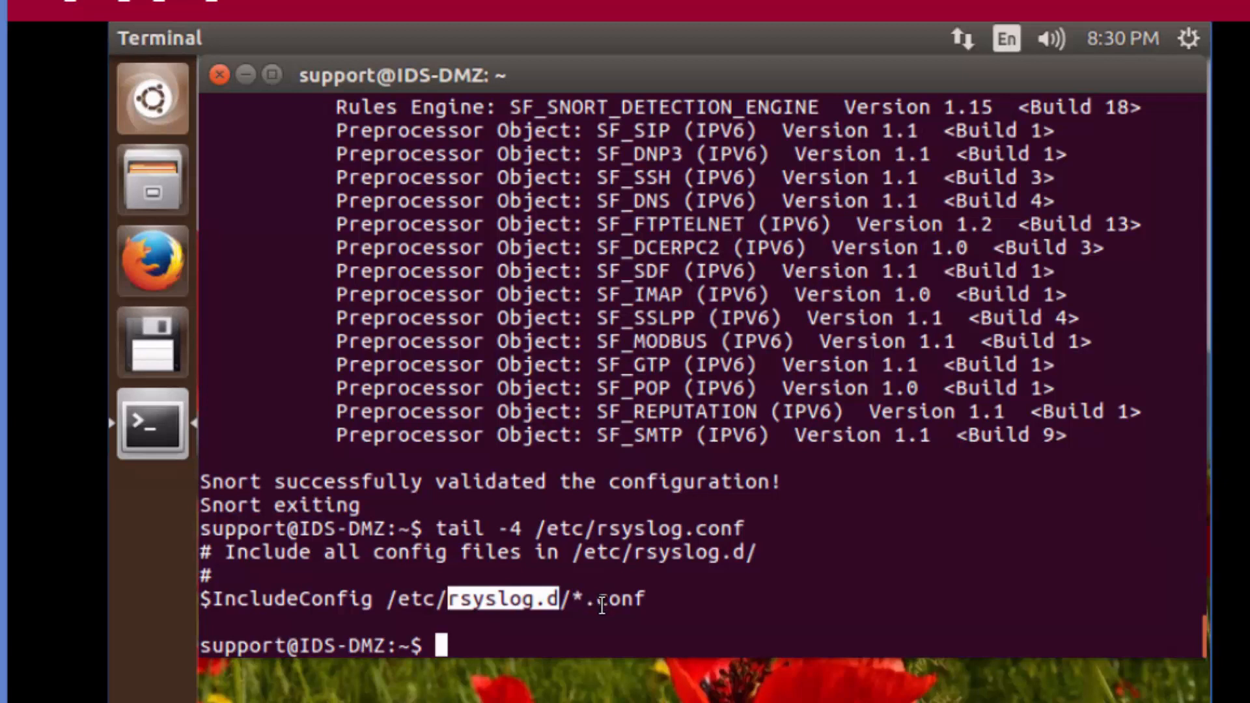
pyautogui.moveTo(534, 632)
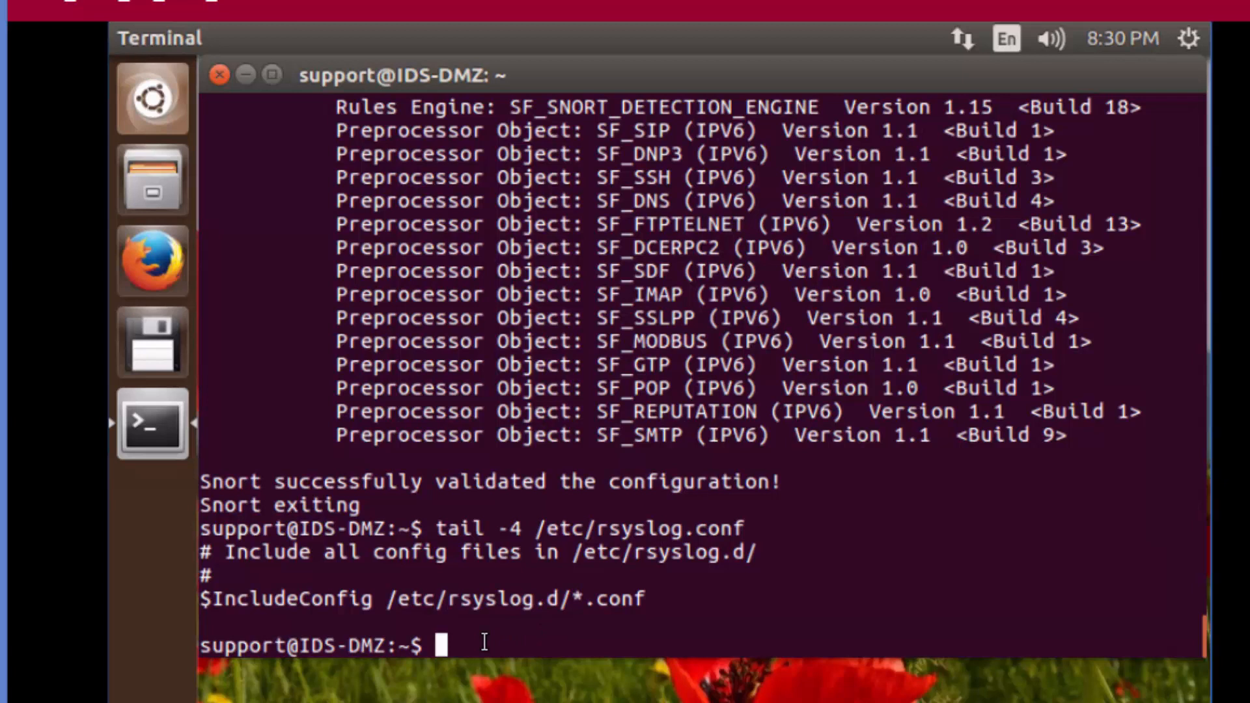
# Step: Open /etc/rsyslog.d/50-default.conf in nano with sudo, fixing a mis-completed path
pyautogui.write('sudo')
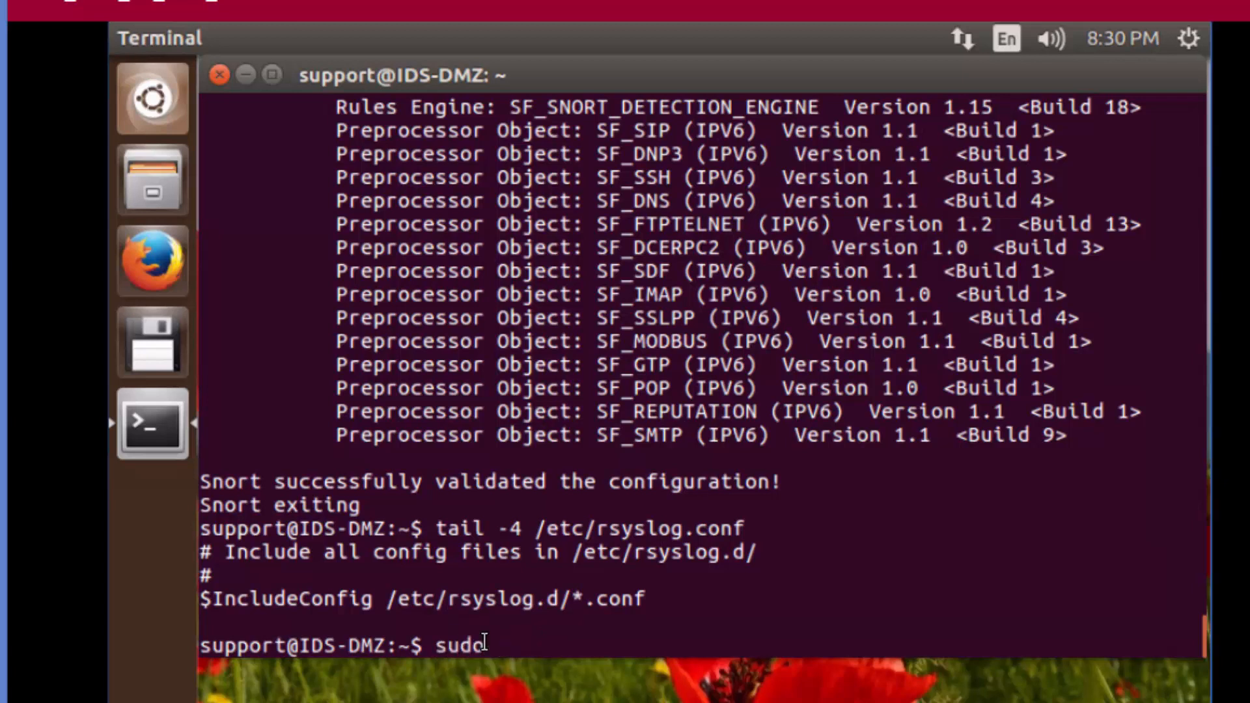
pyautogui.write('nano')
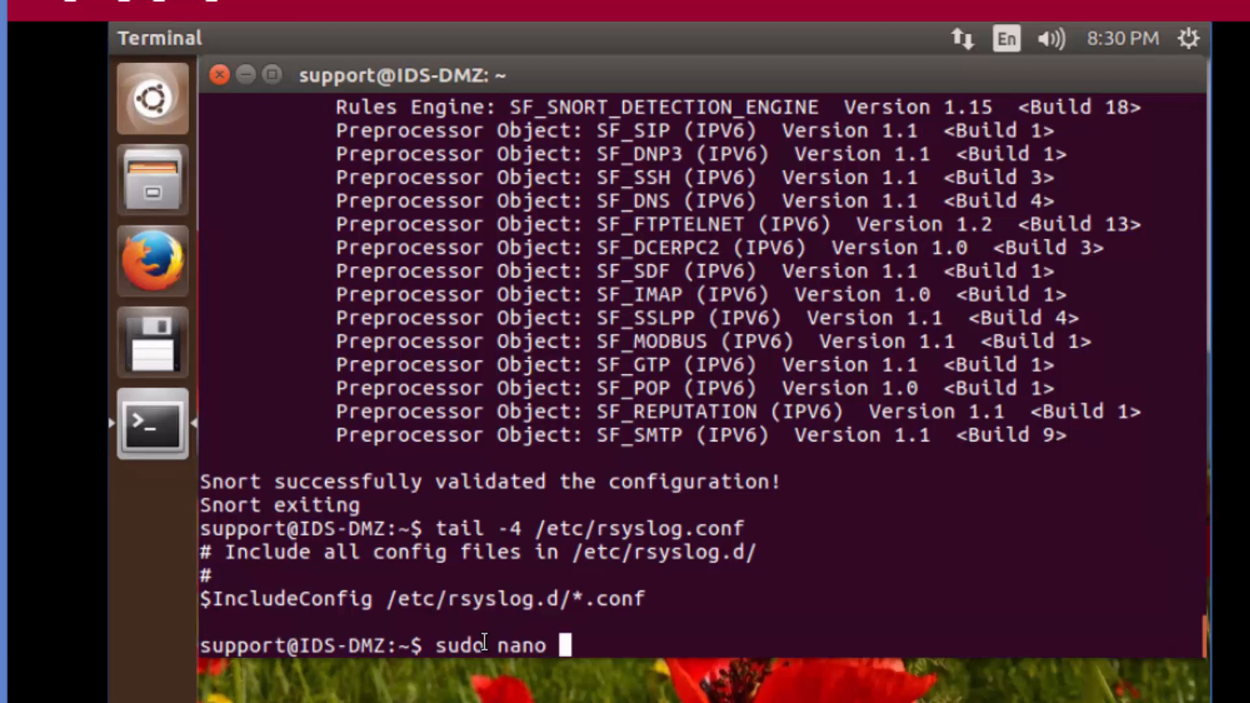
pyautogui.write('/etc/')
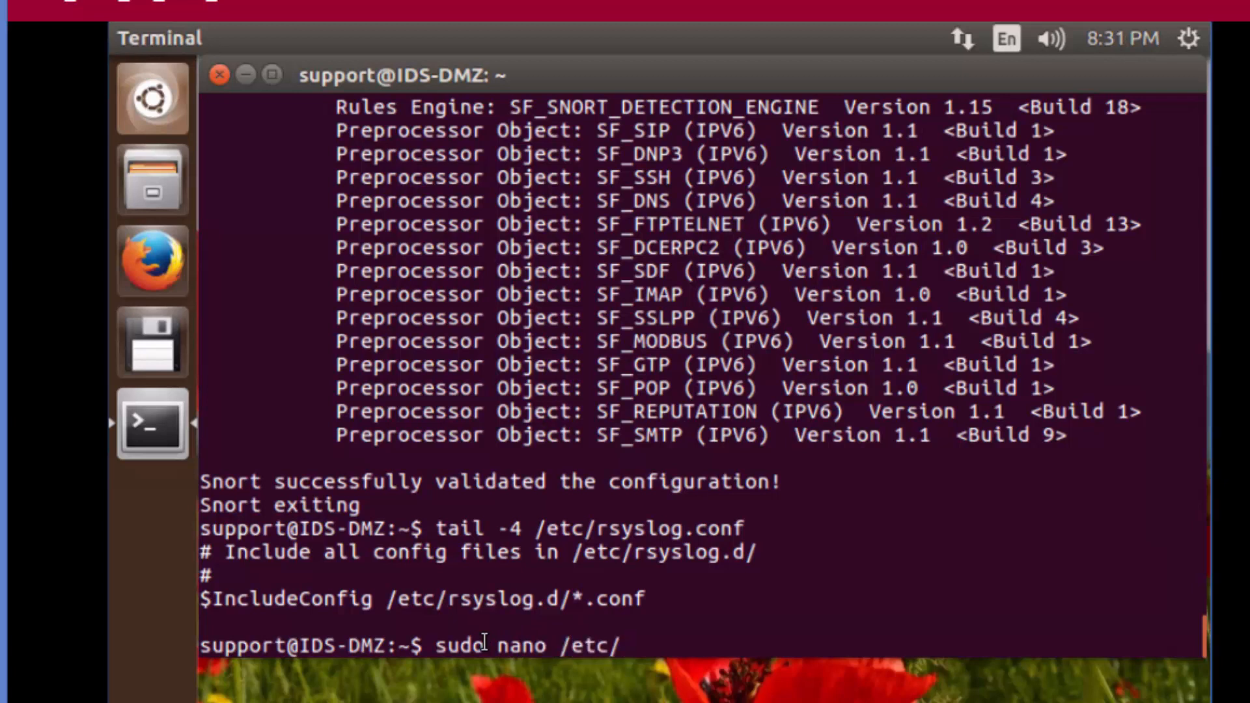
pyautogui.write('rsyslog.conf')
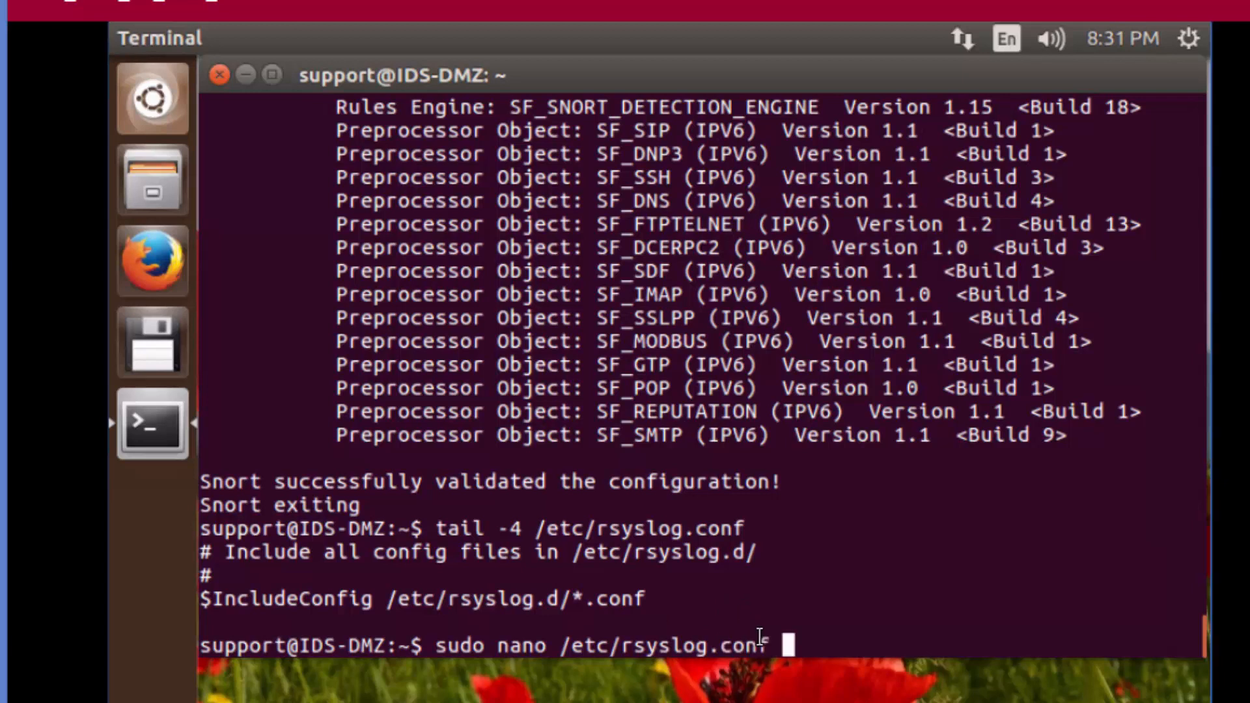
pyautogui.press('BackSpace')
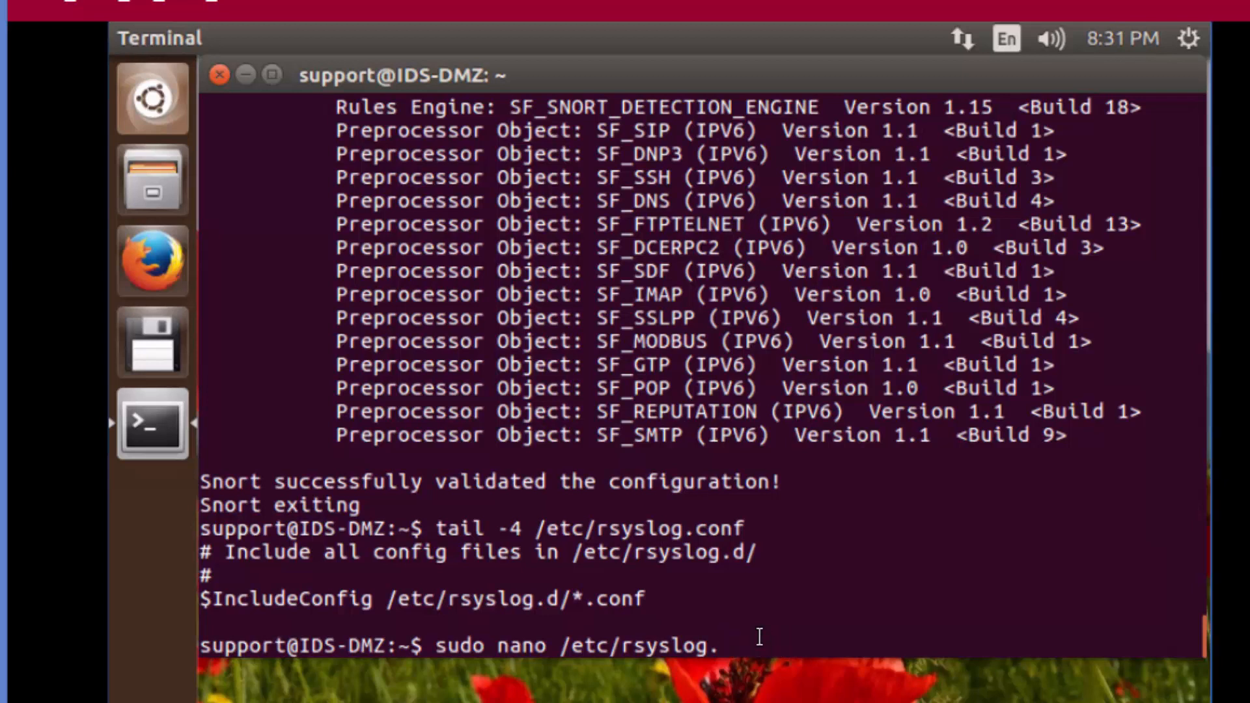
pyautogui.write('d/5')
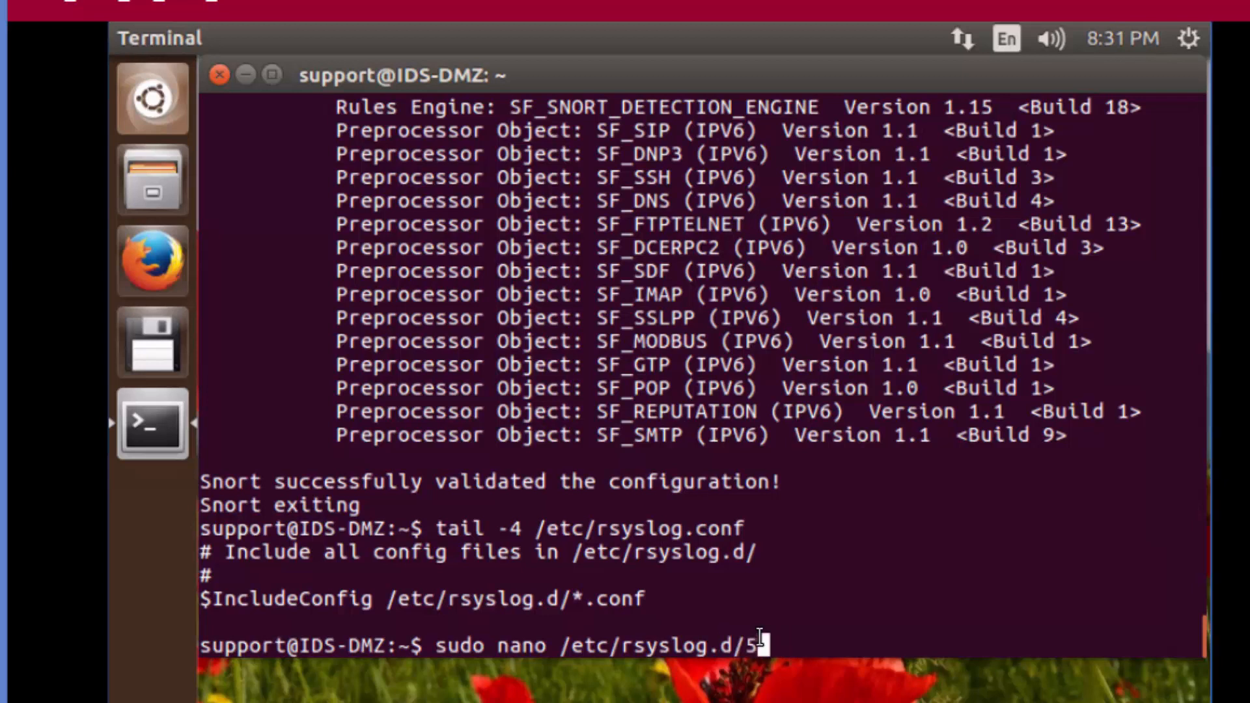
pyautogui.press('Return')
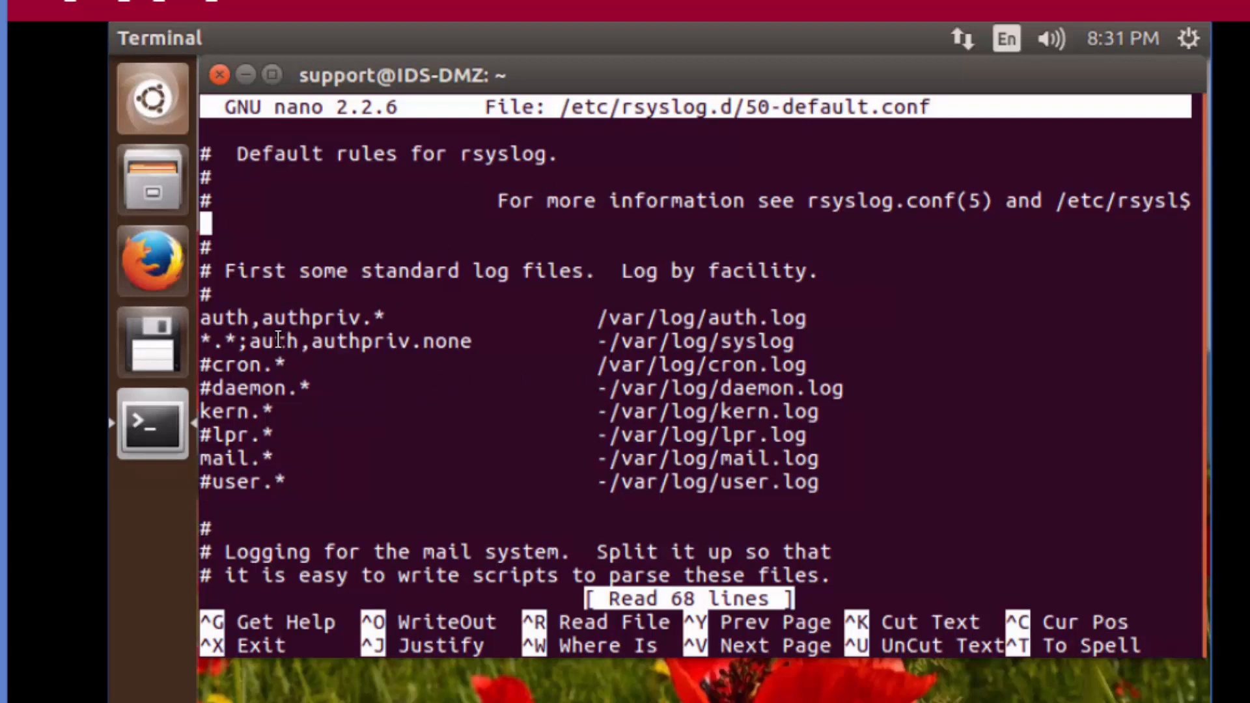
pyautogui.moveTo(620, 375)
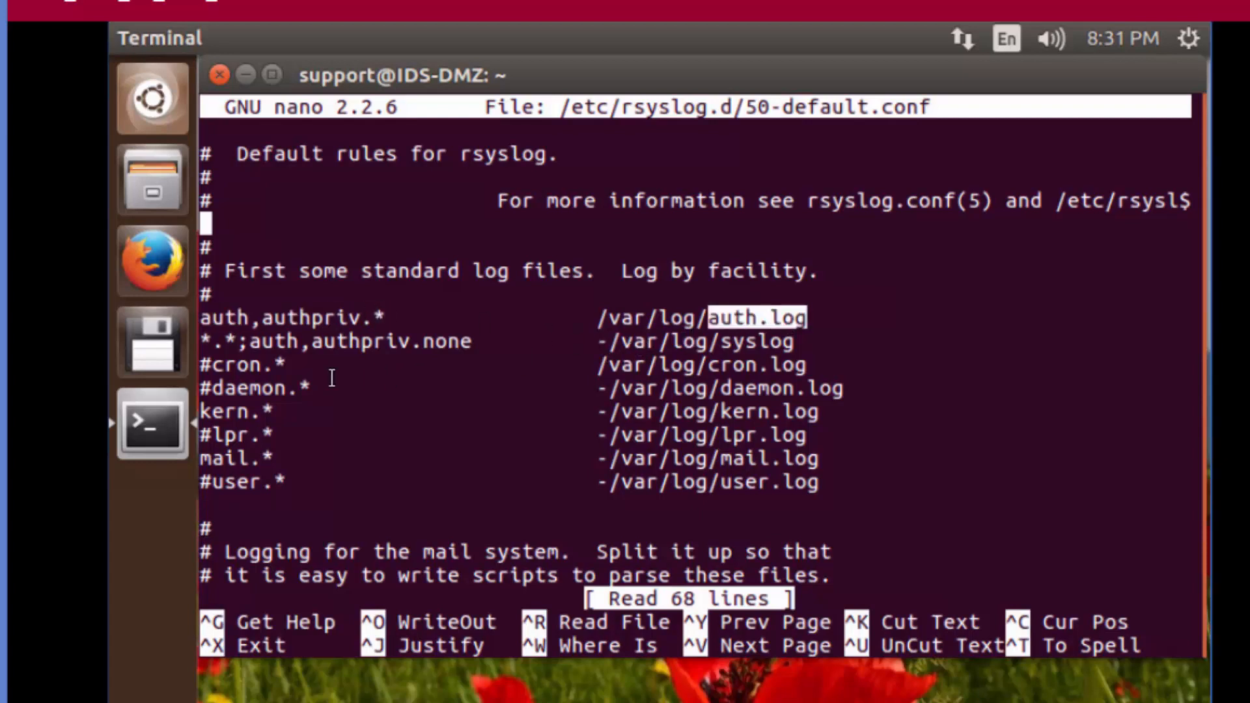
pyautogui.moveTo(242, 243)
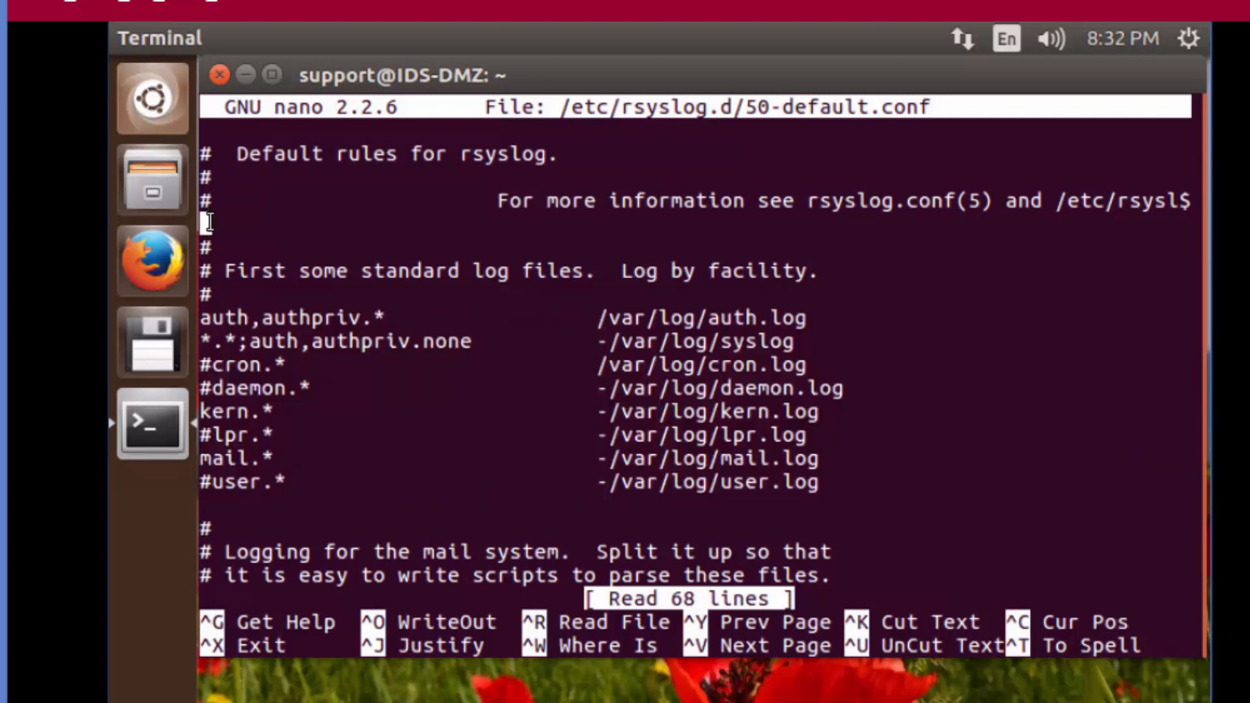
pyautogui.write('co')
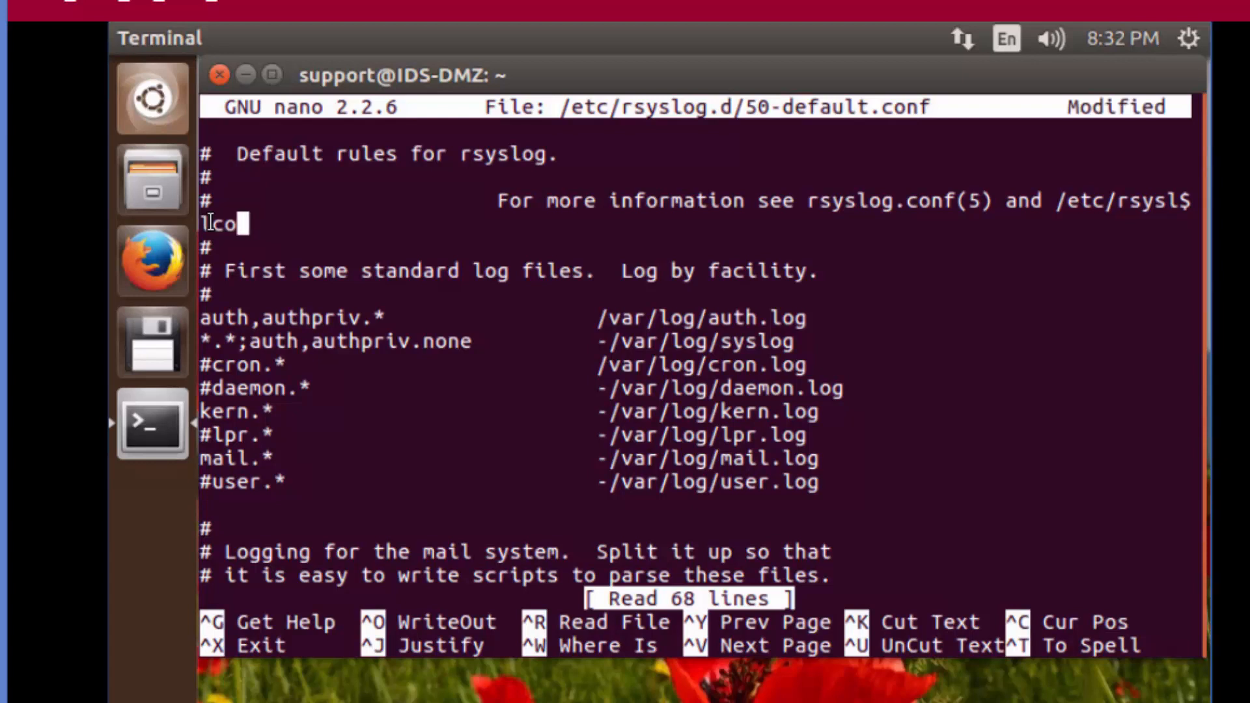
pyautogui.press('BackSpace')
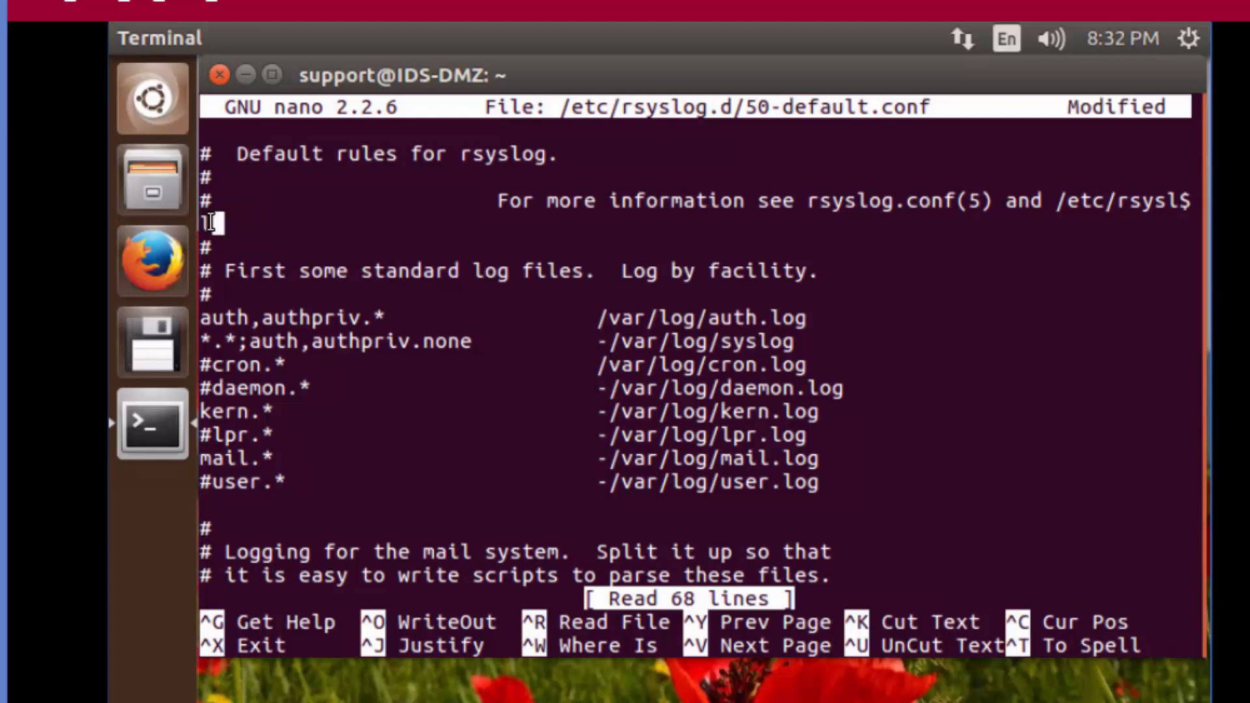
pyautogui.write('local')
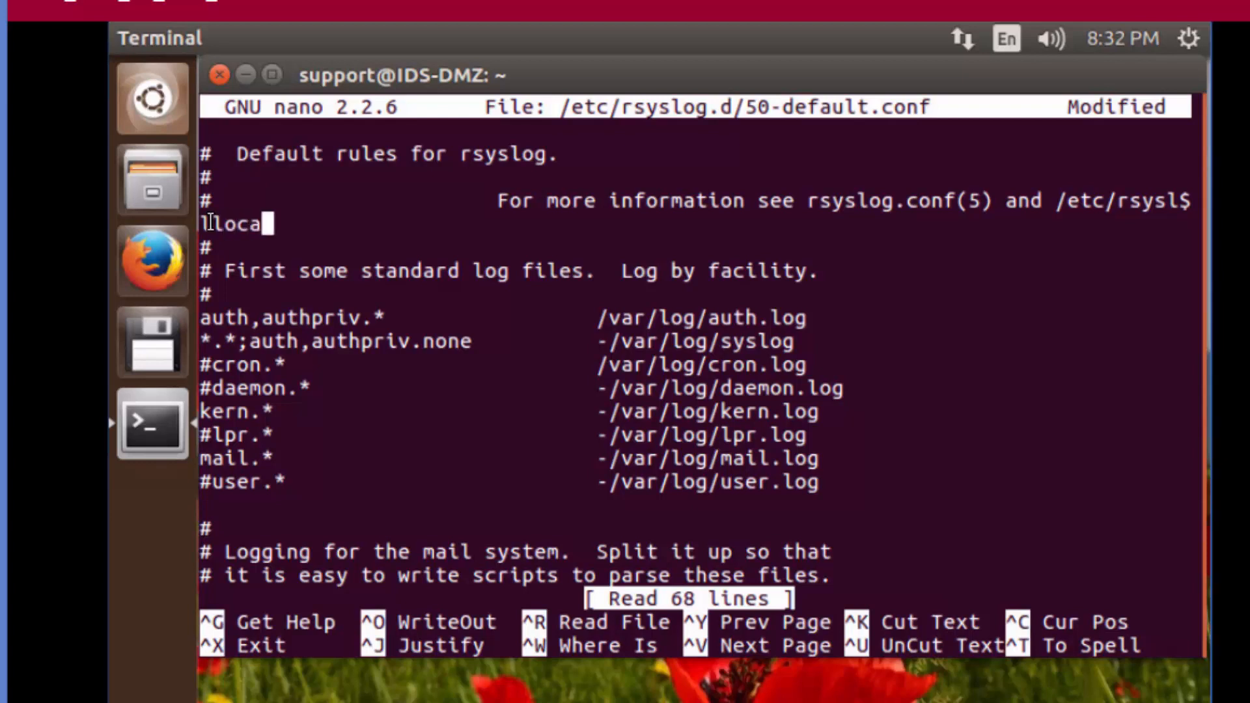
pyautogui.press('BackSpace')
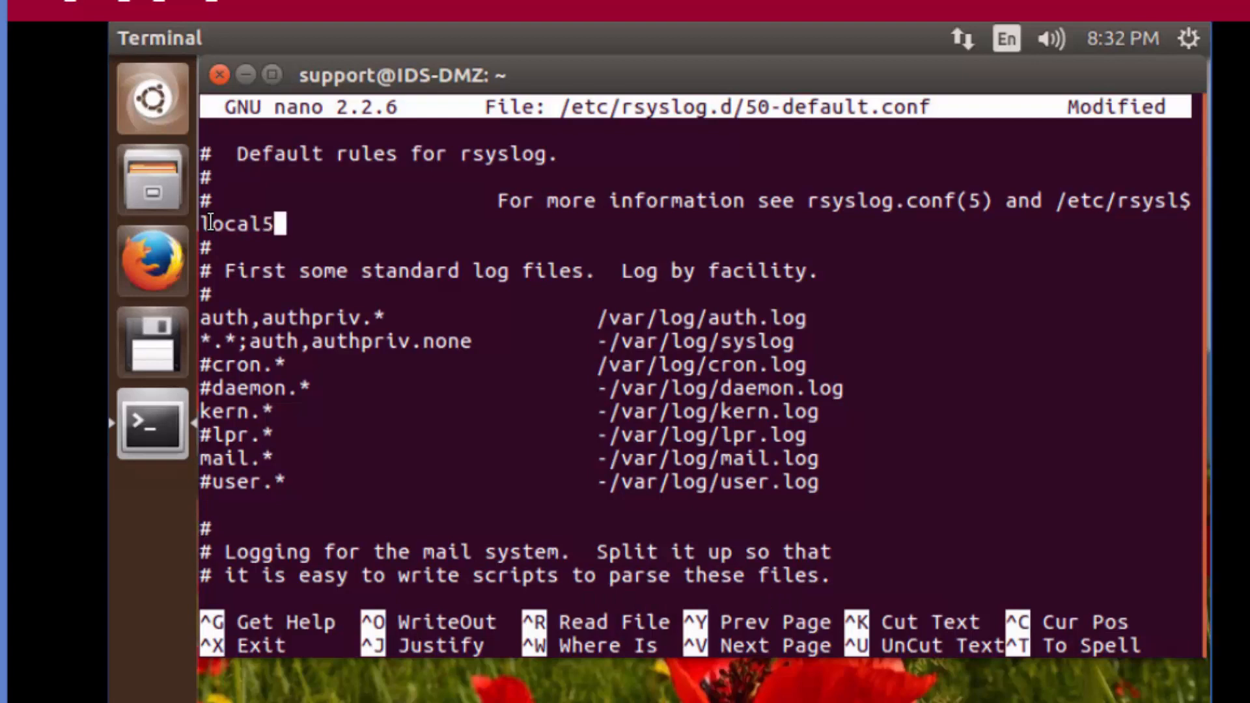
pyautogui.write('.ale')
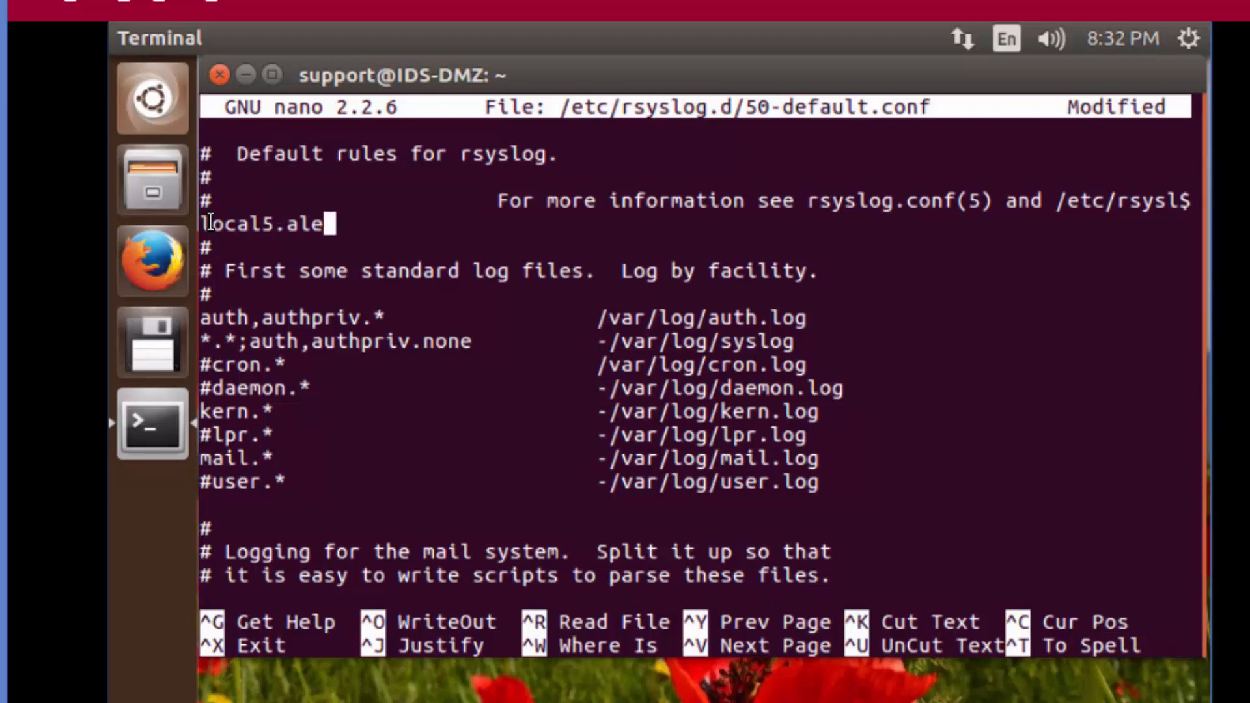
pyautogui.write('rt')
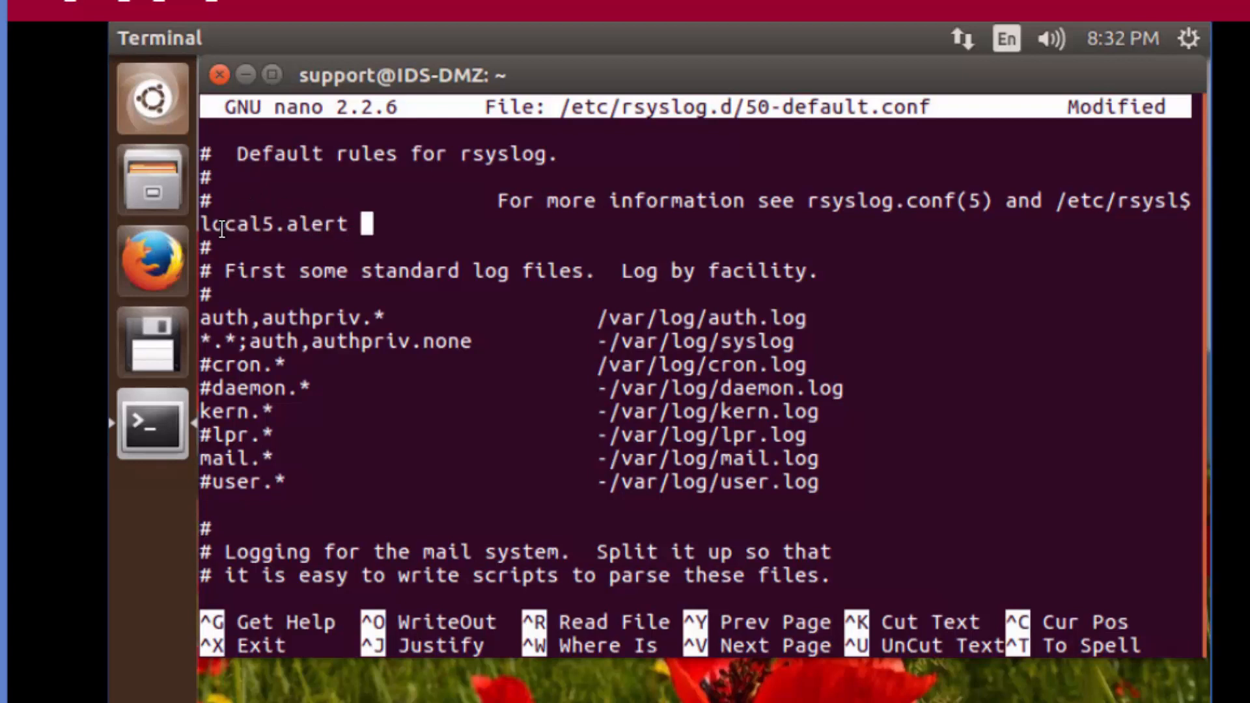
pyautogui.moveTo(322, 239)
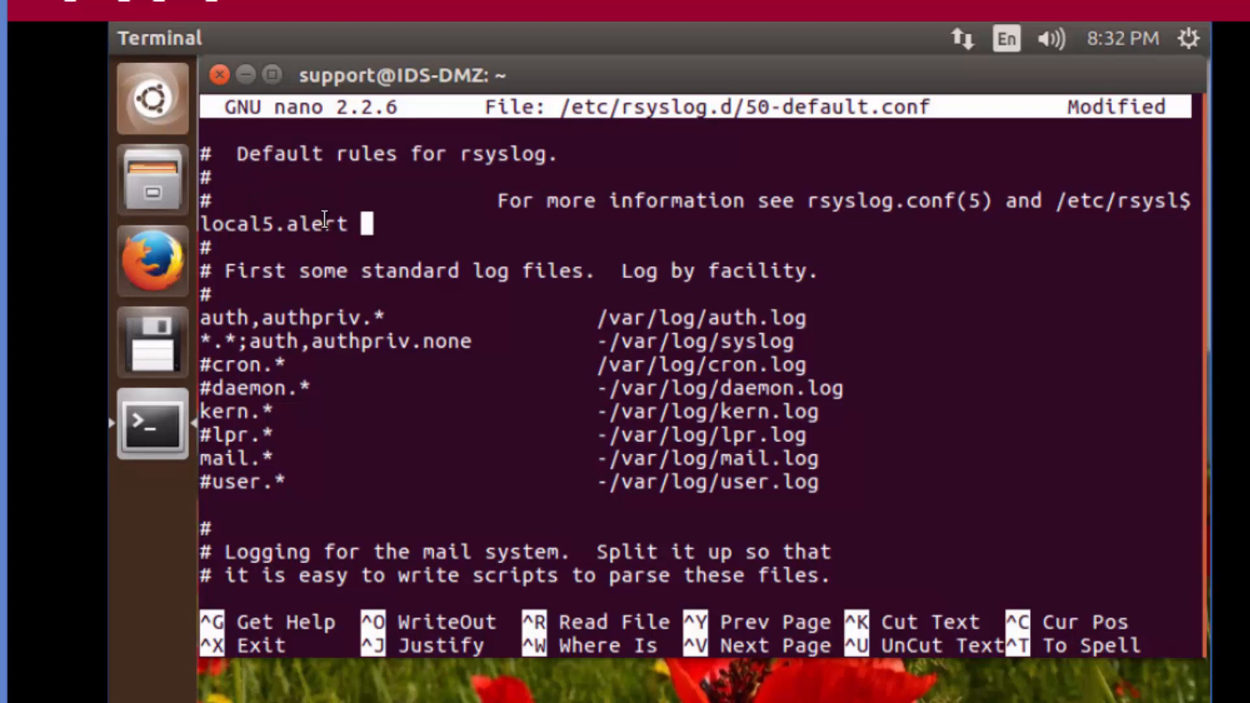
pyautogui.write('@')
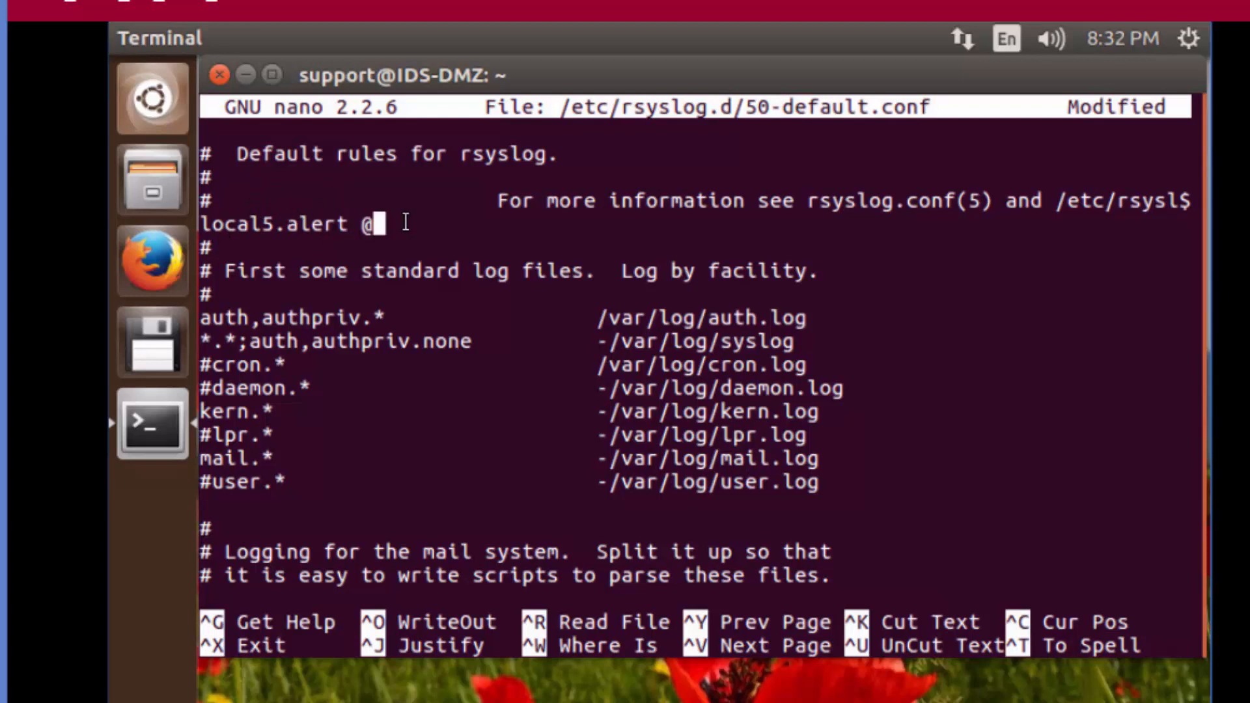
pyautogui.write('urlbank.c')
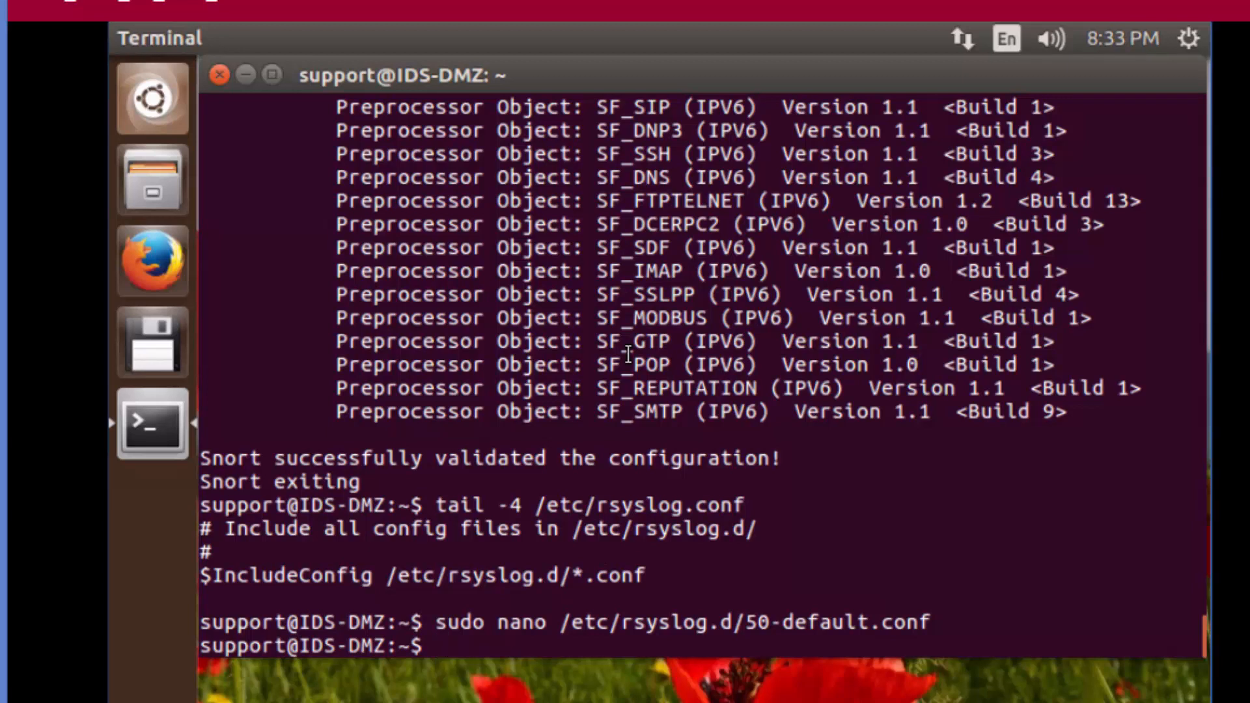
# Step: Run rsyslogd -N1 and confirm the configuration validation ends without errors
pyautogui.write('rsyslogd')
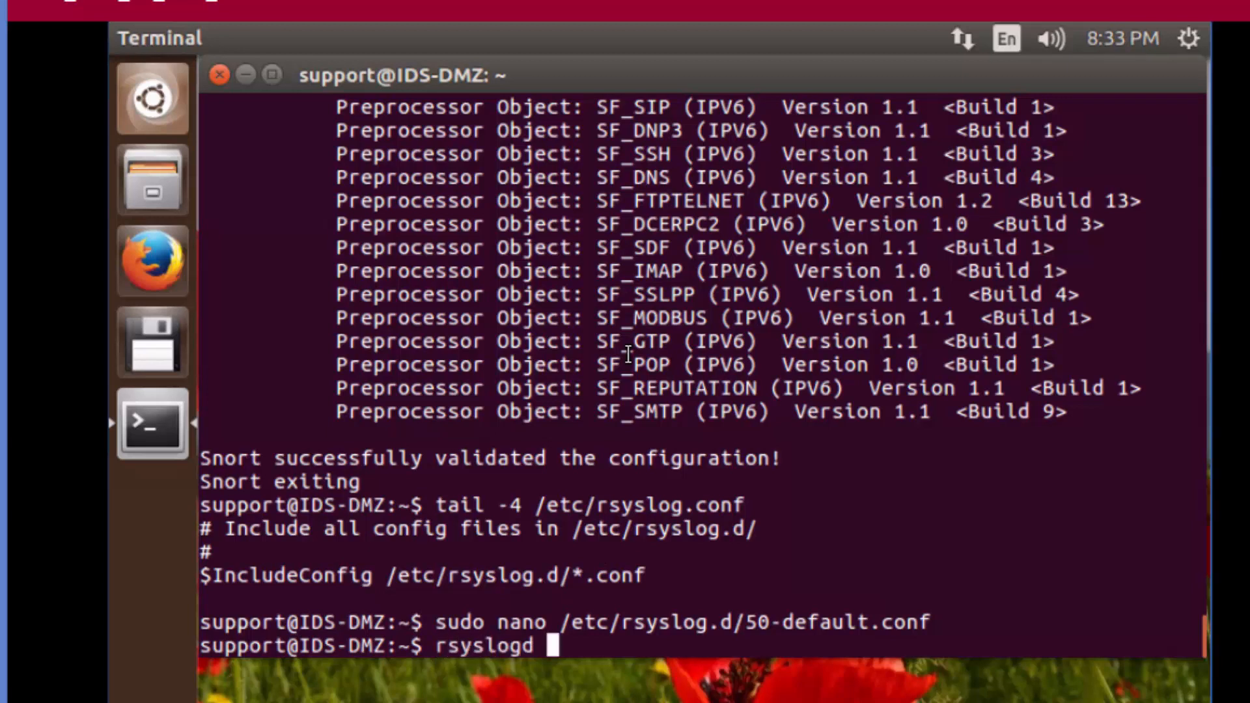
pyautogui.write('-')
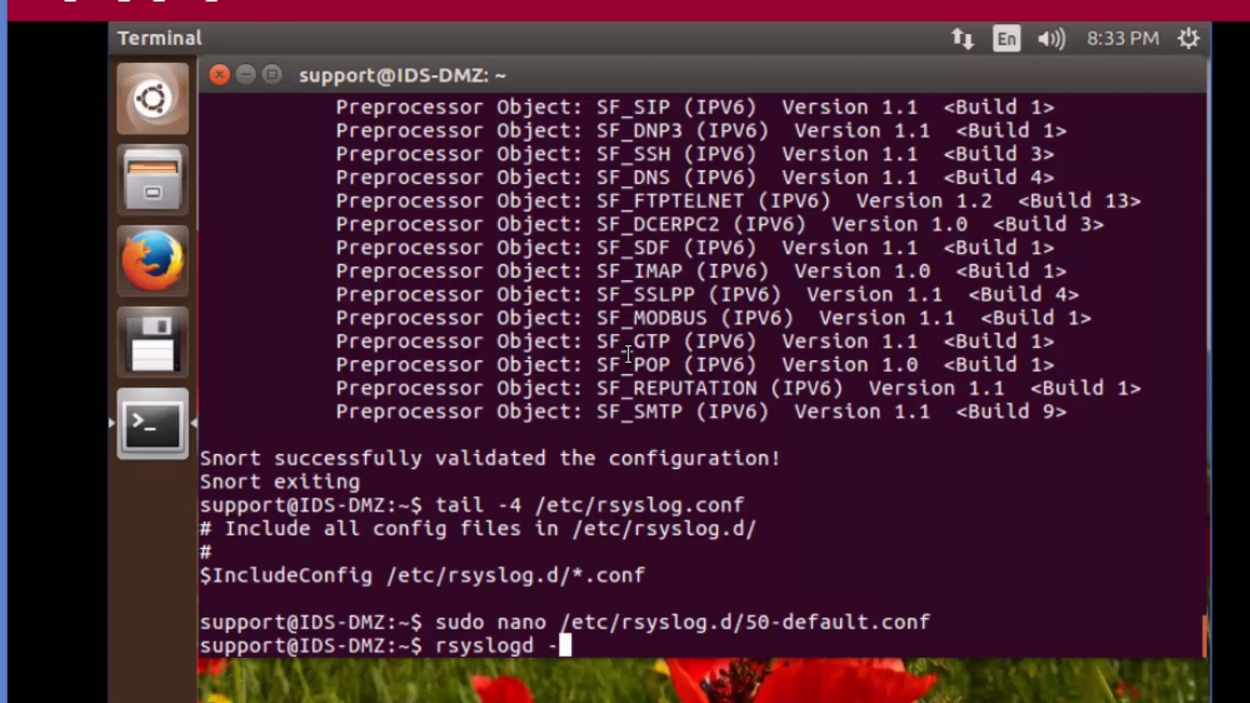
pyautogui.write('N1')
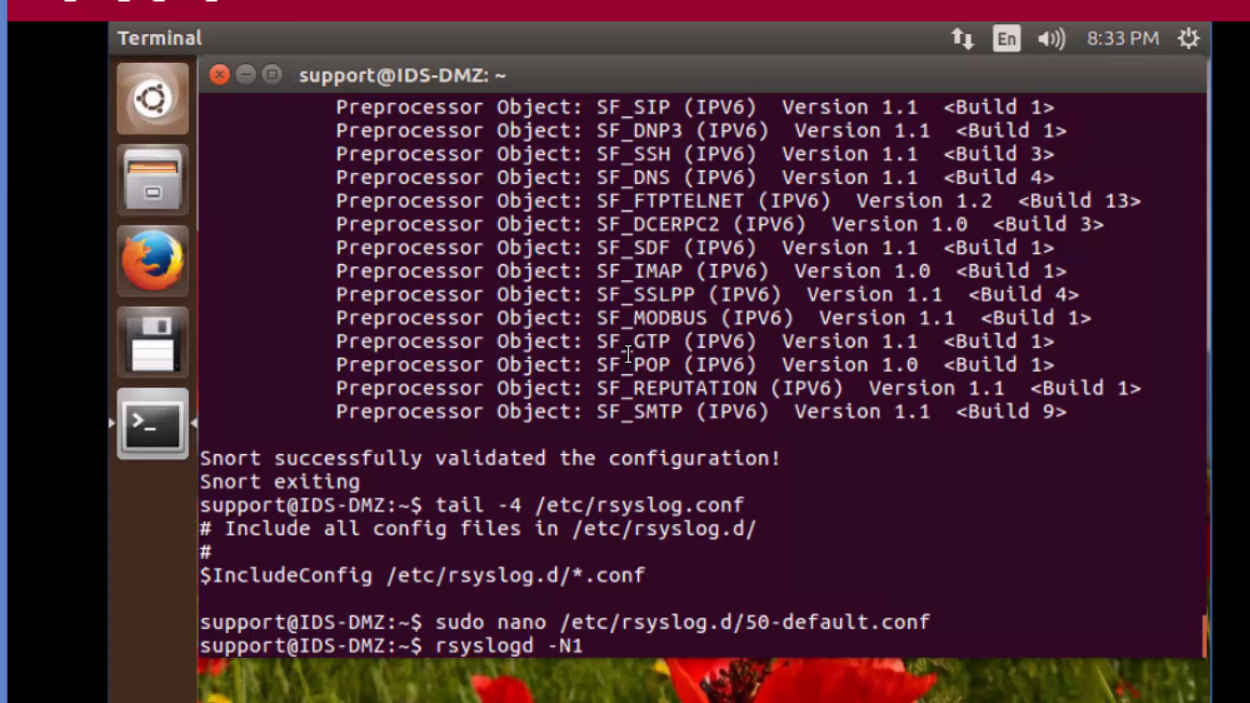
pyautogui.press('Return')
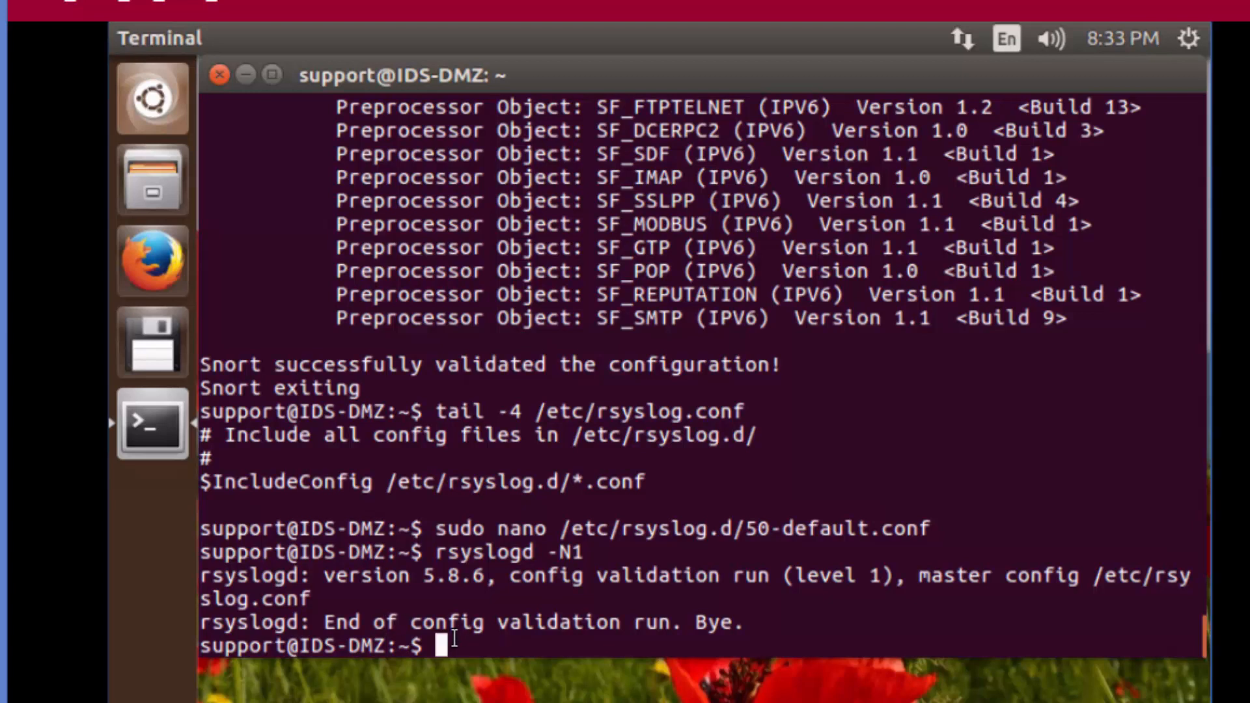
# Step: Start entering the sudo service rsyslog restart command
pyautogui.write('sudo')
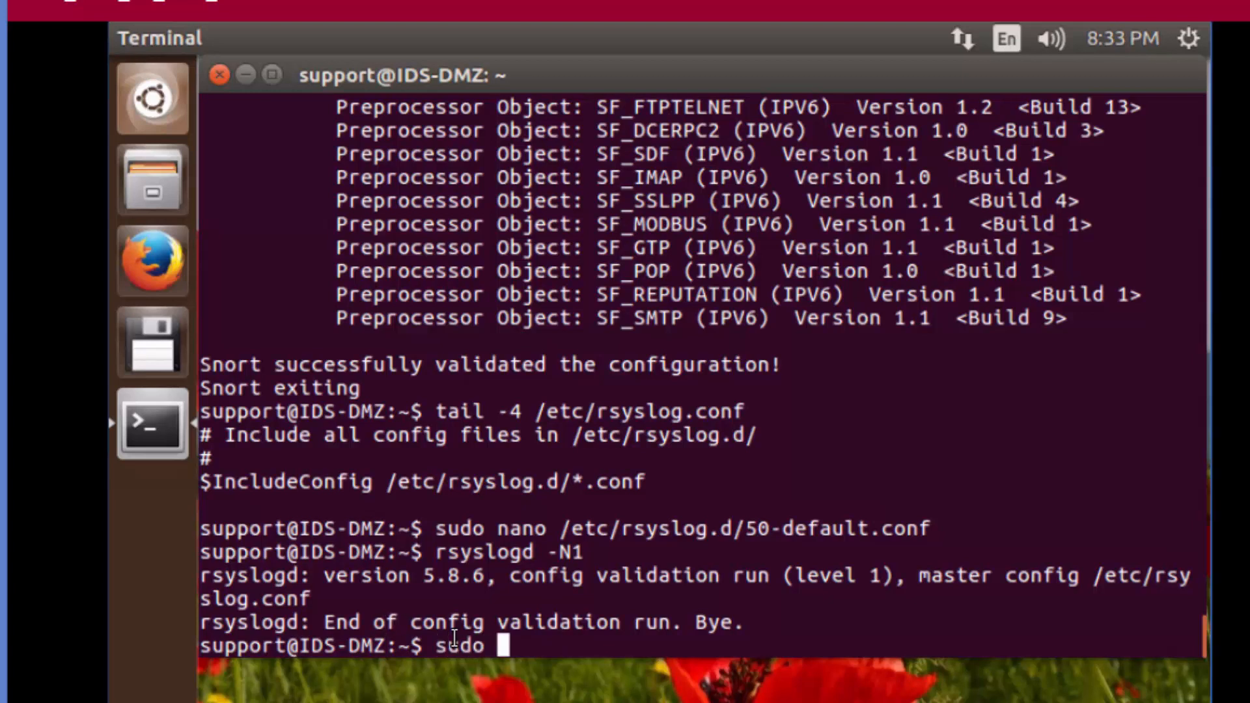
pyautogui.write('servcie')
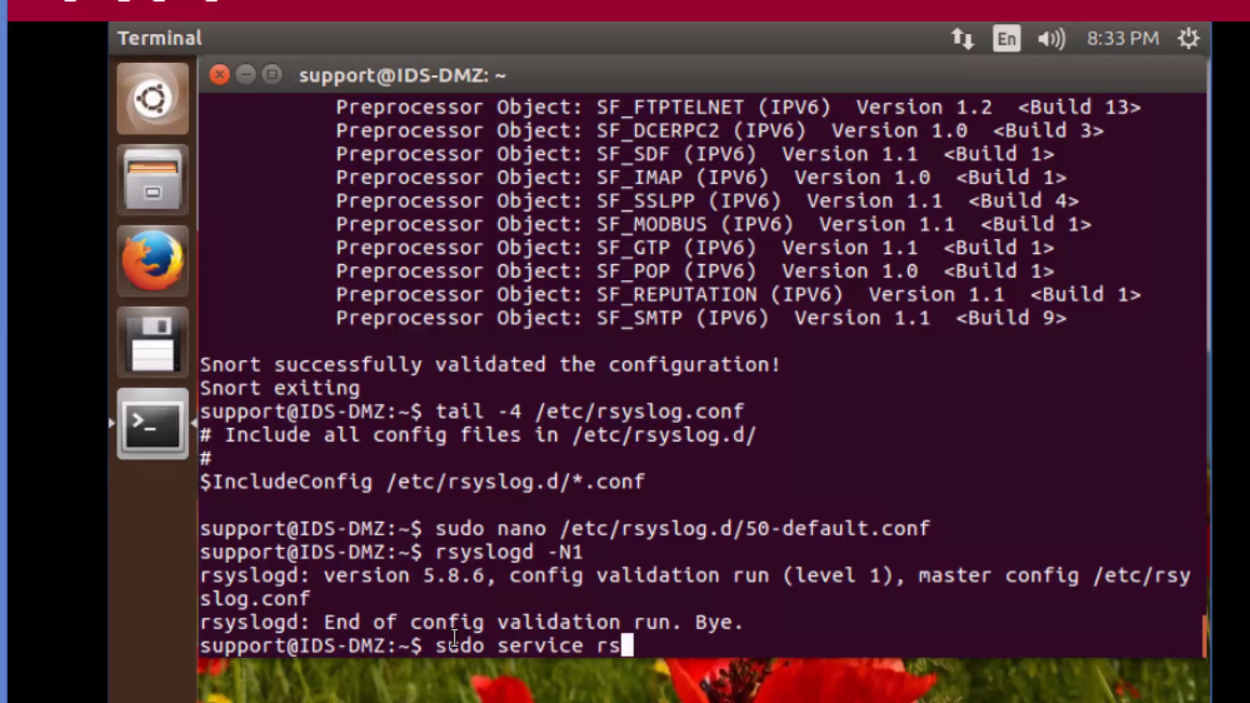
pyautogui.write('ys')
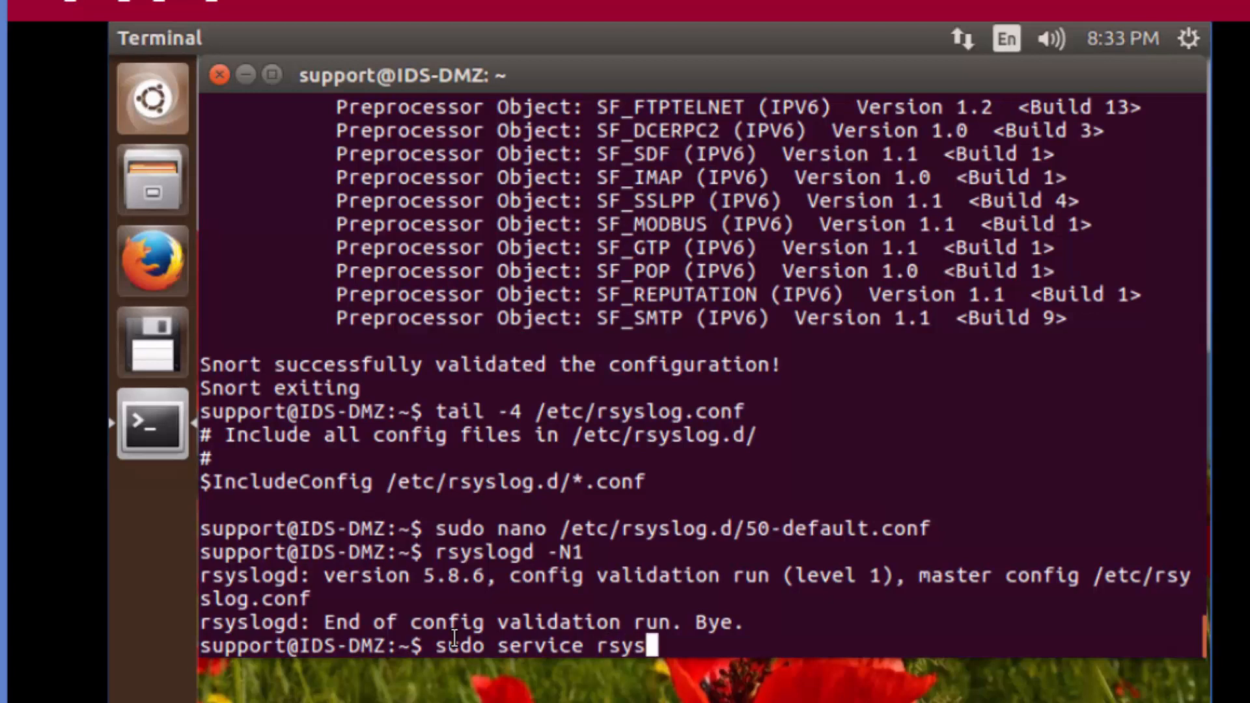
pyautogui.write('log r')
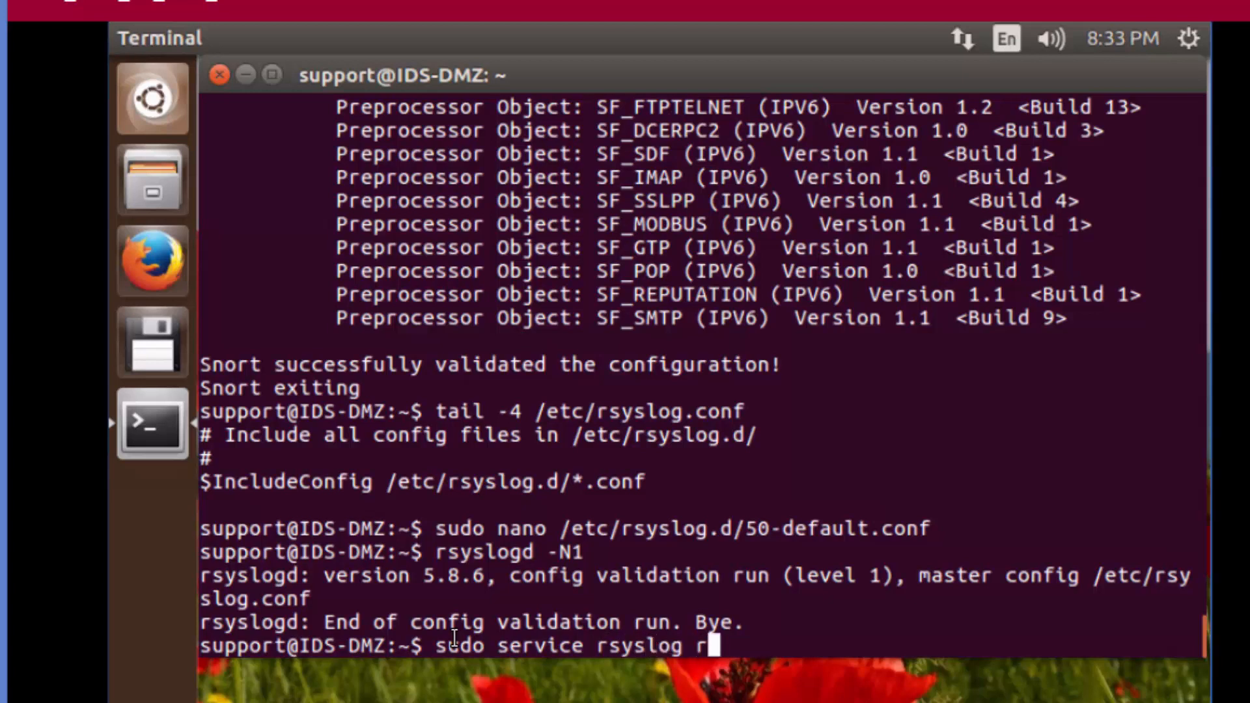